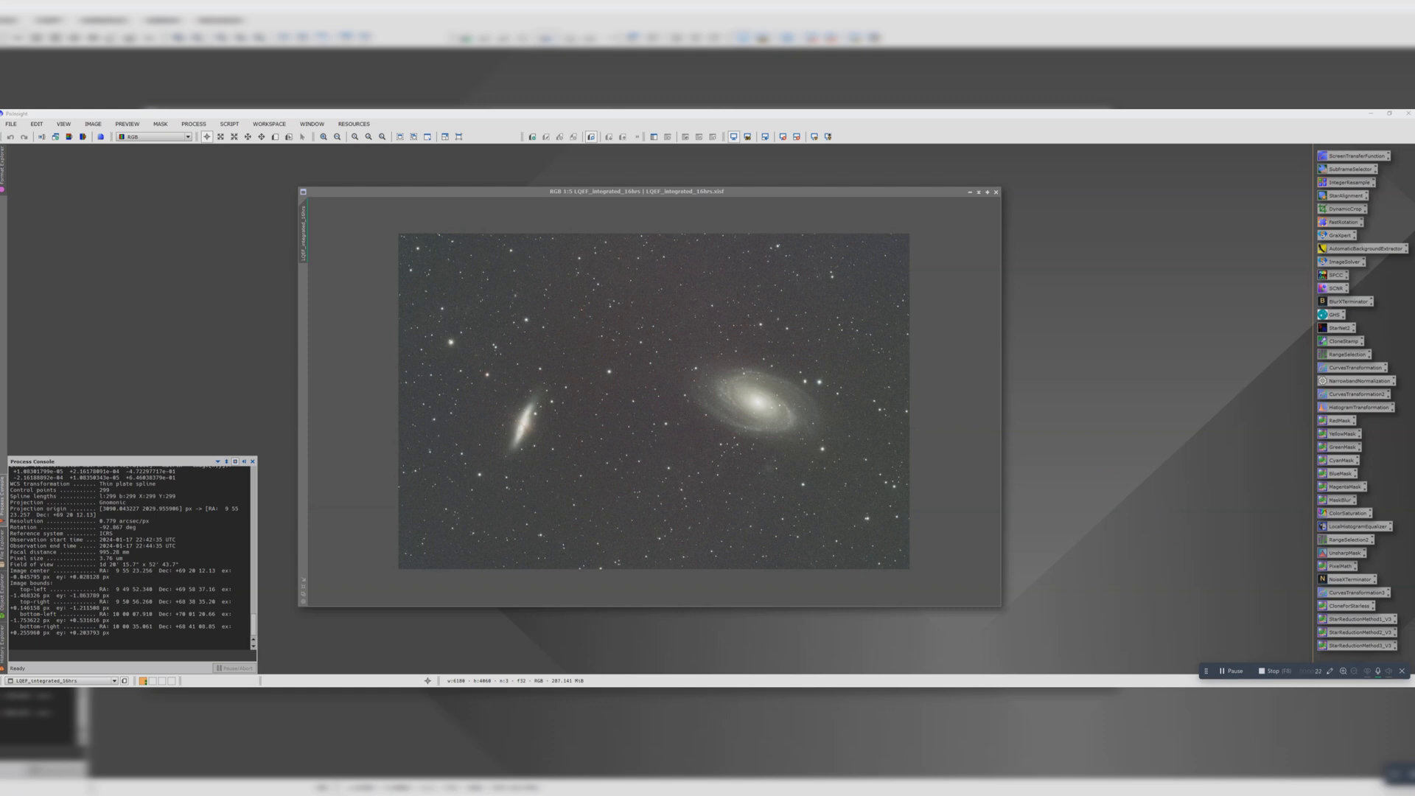
Downsample the M81/M82 stack by 2 with IntegerResample, accepting the lost astrometric solution.
left_click_drag(645, 191, 703, 183)
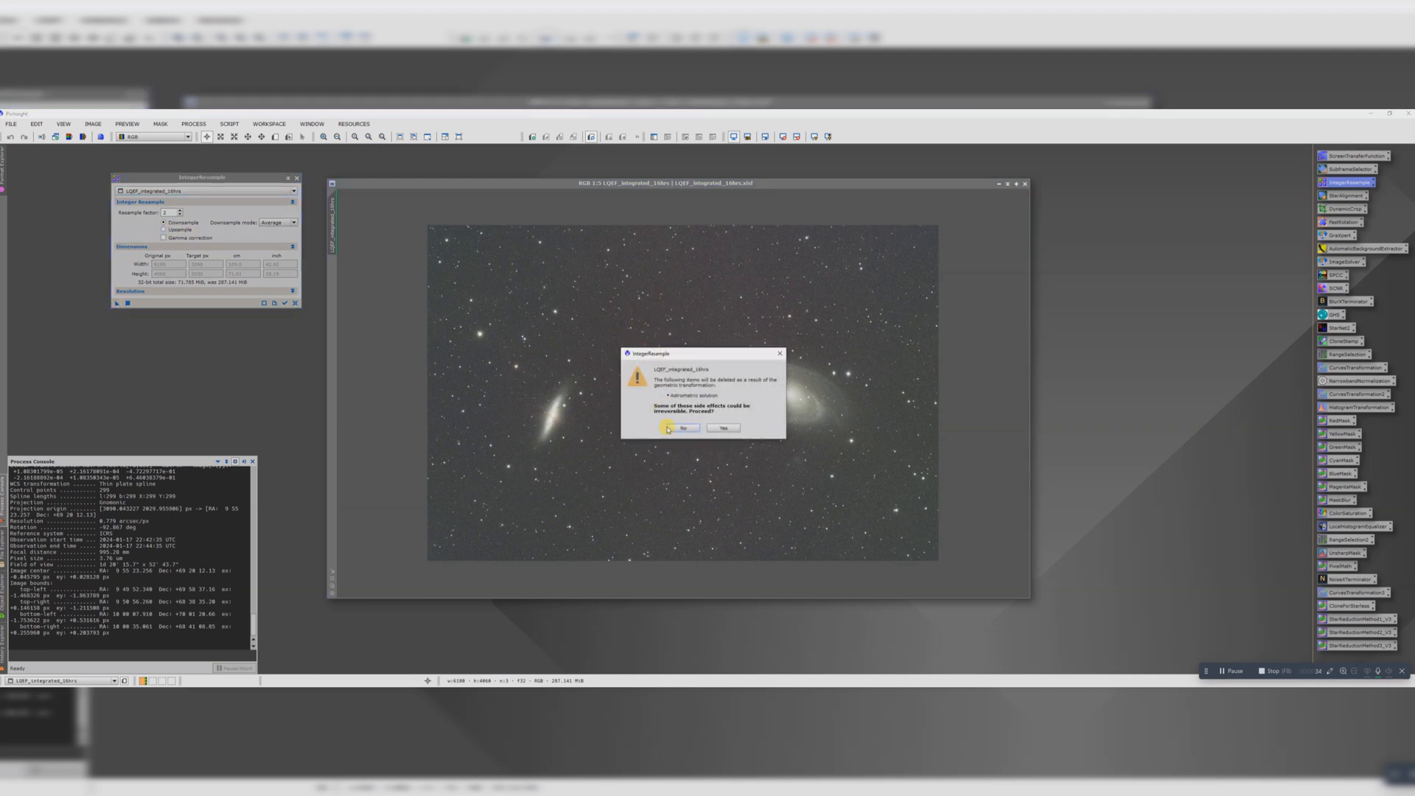
left_click(684, 428)
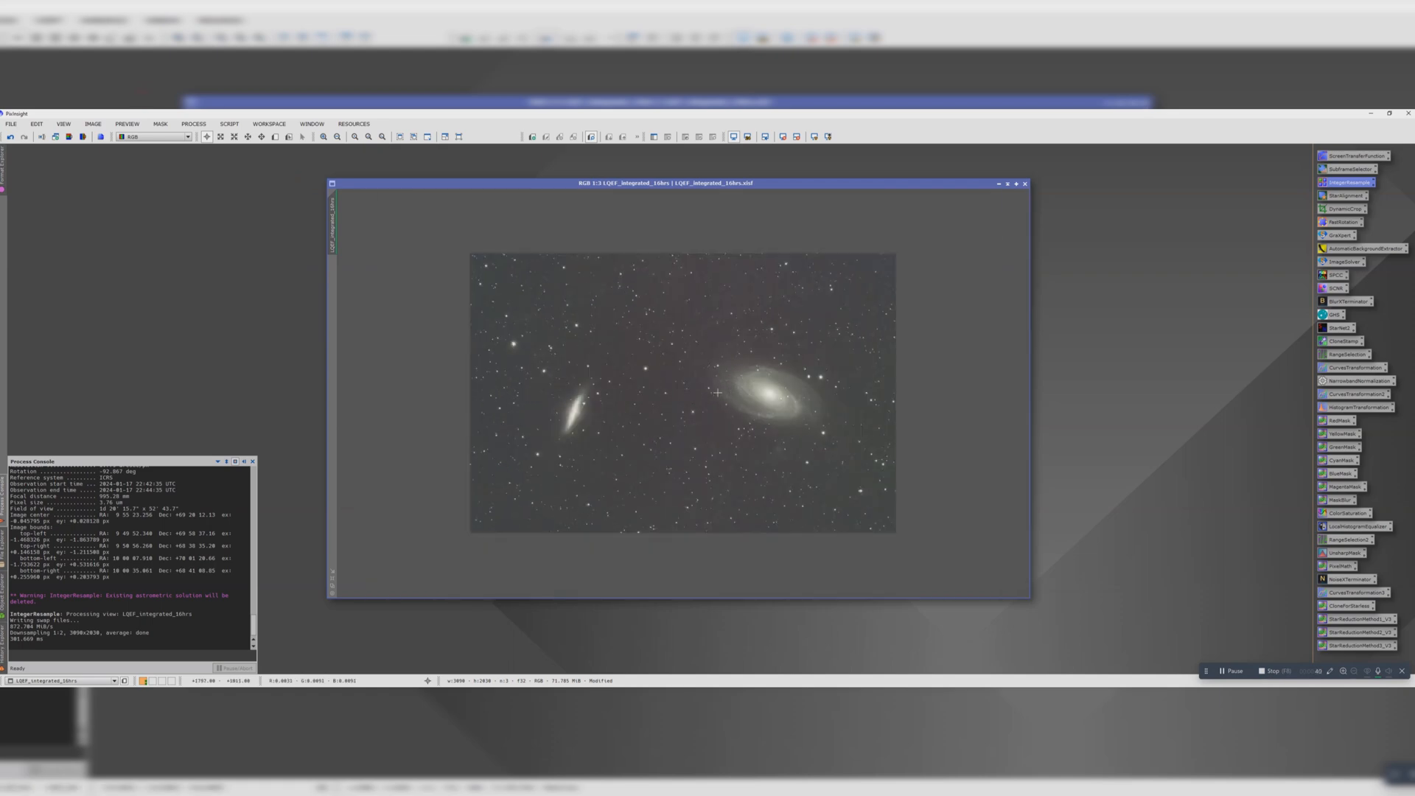
mouse_move(657, 342)
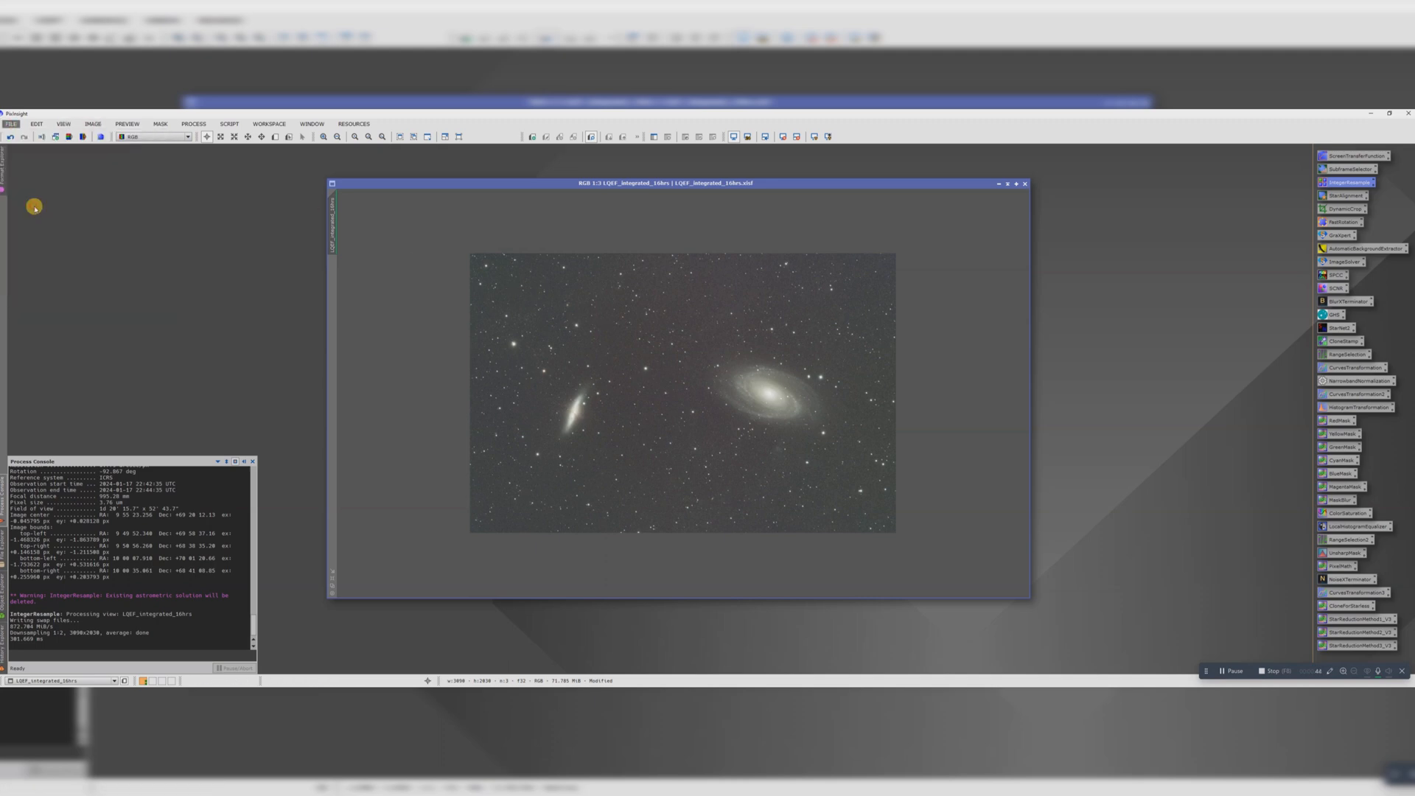
Save the result as the LQEF_integrated_10hrs_resampled XISF file.
left_click(12, 124)
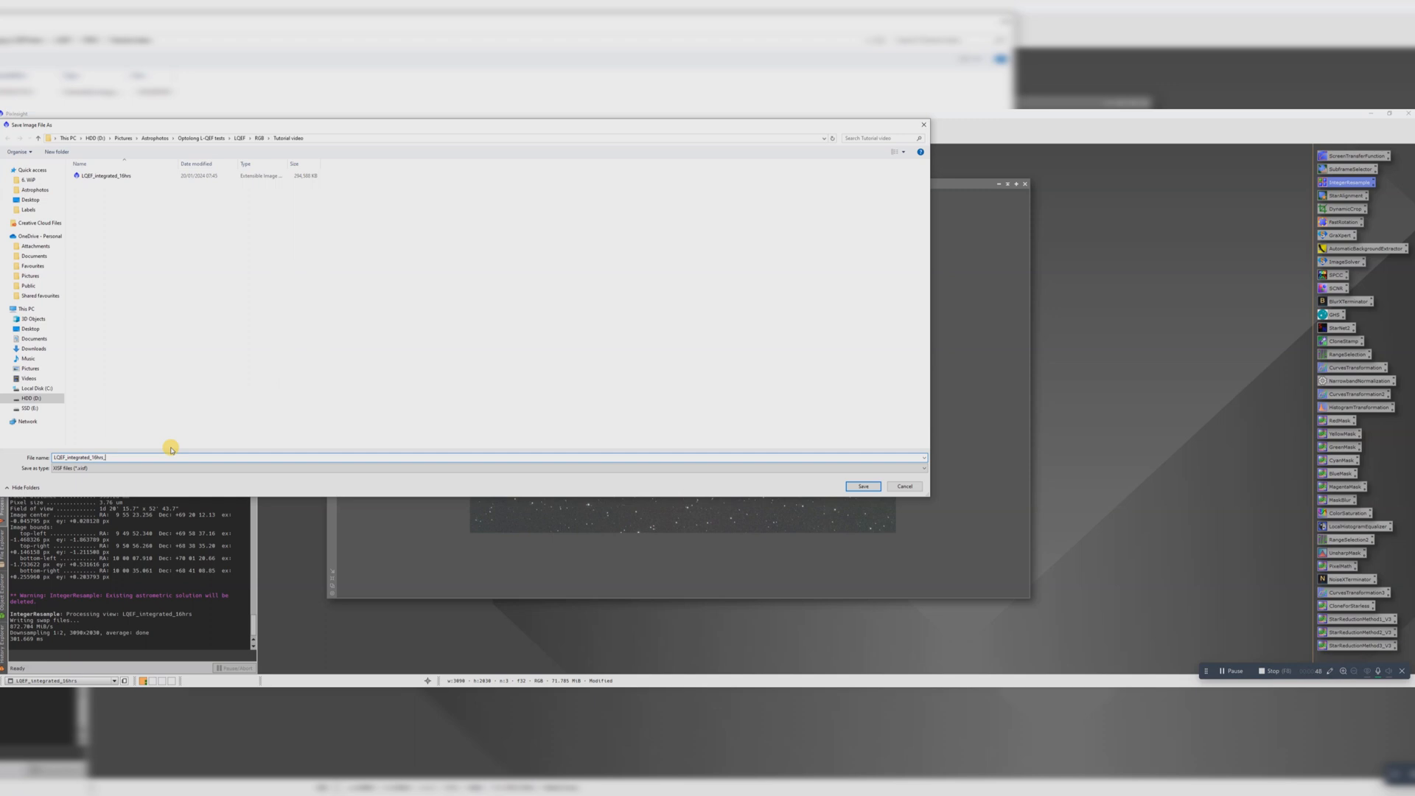
type("_resampled")
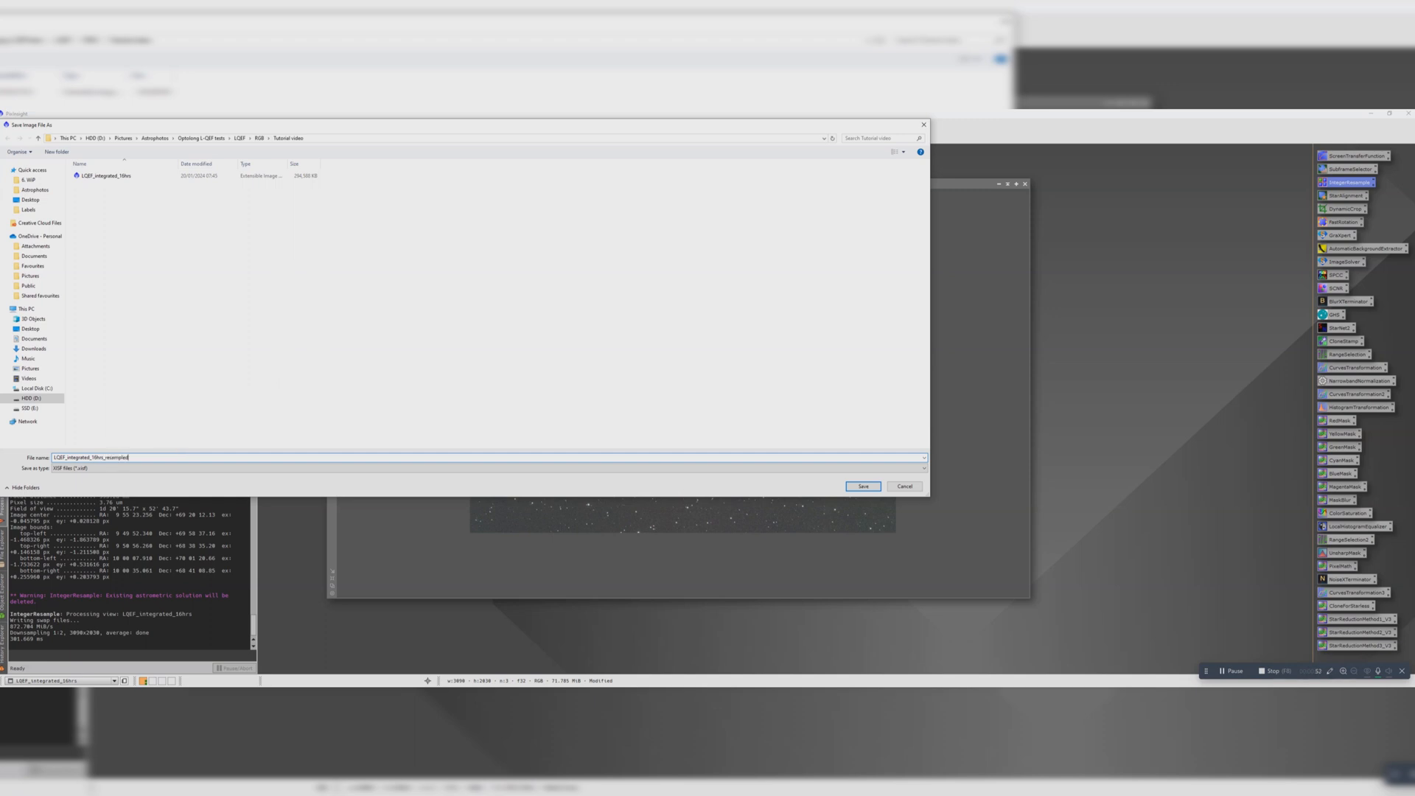
left_click(863, 486)
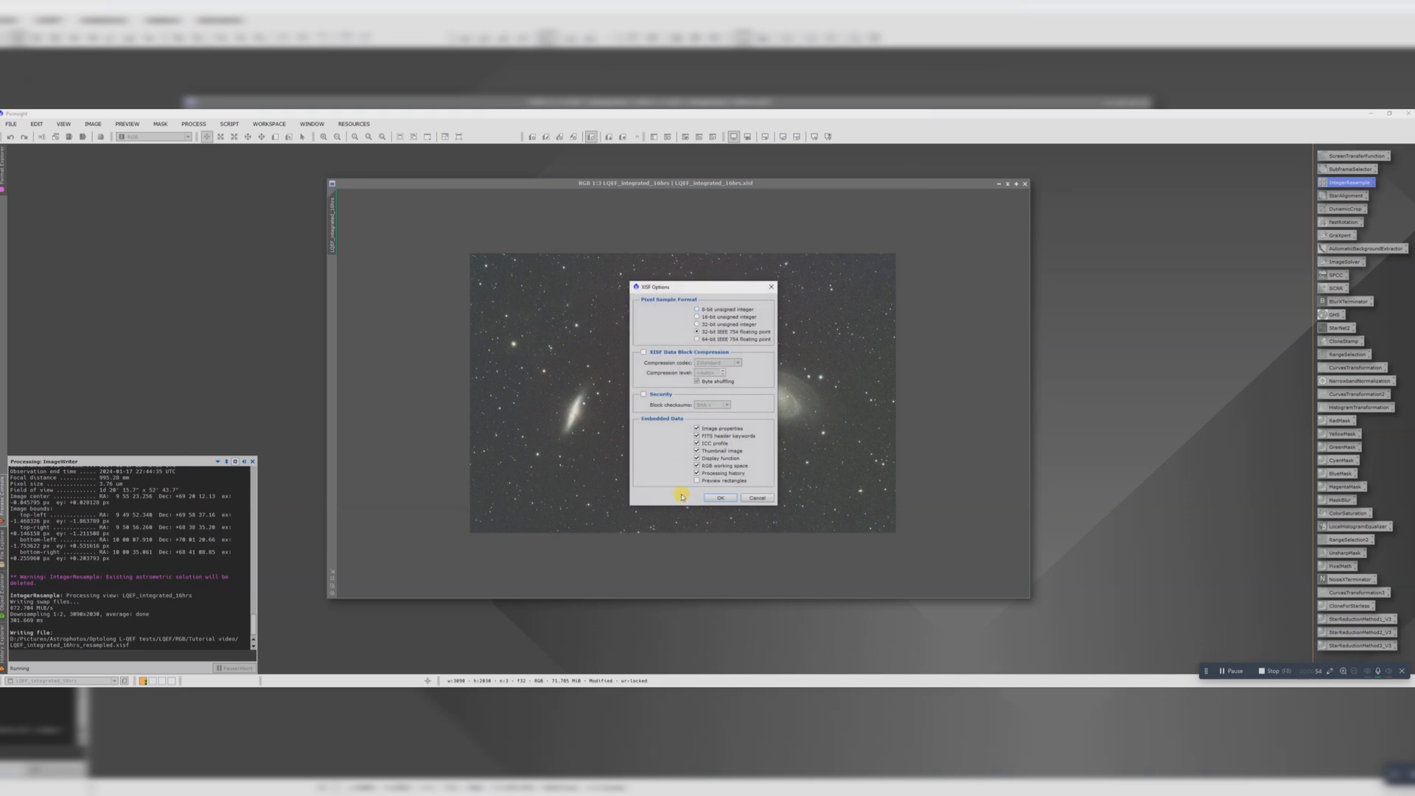
left_click(719, 498)
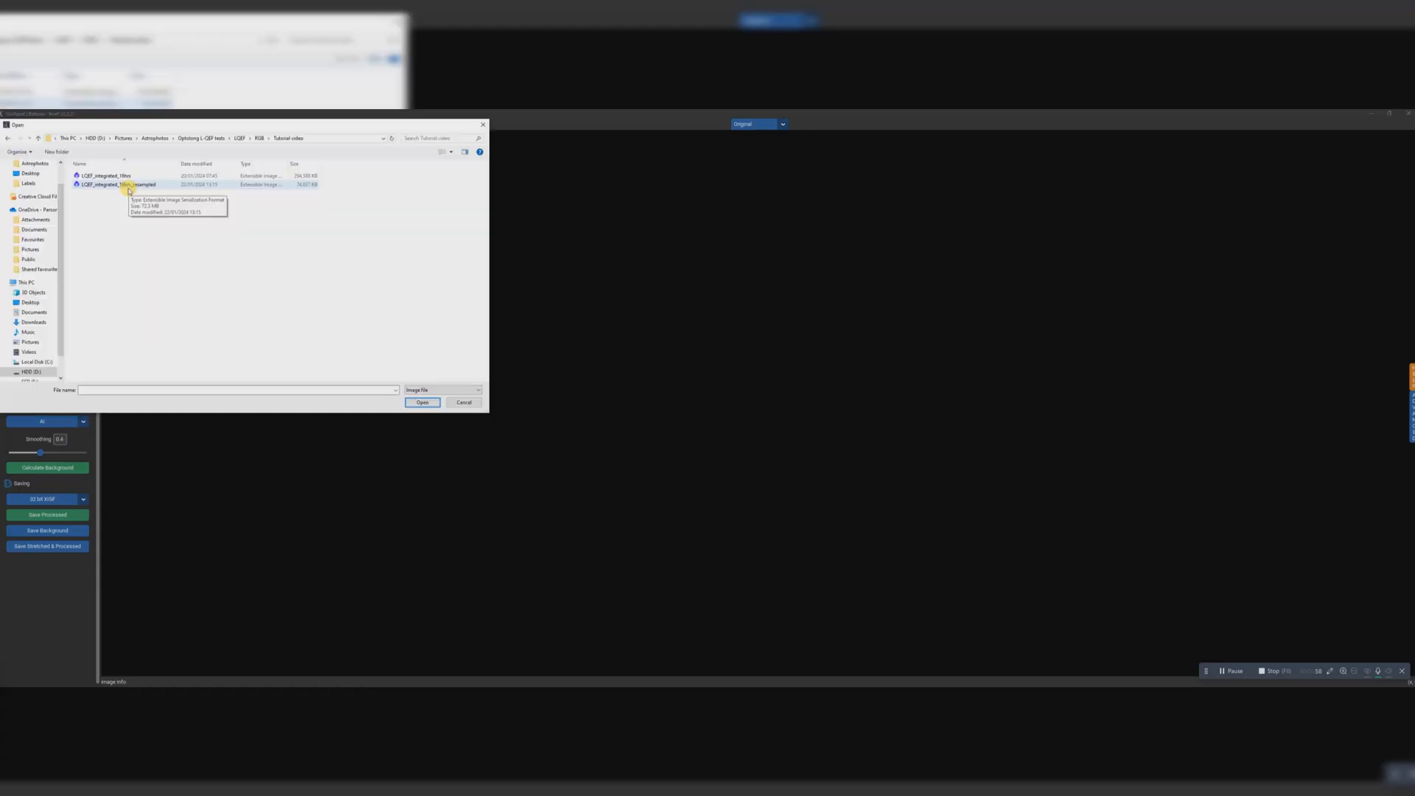
Load the resampled image in GraXpert, create the sample grid and calculate the background.
left_click(422, 401)
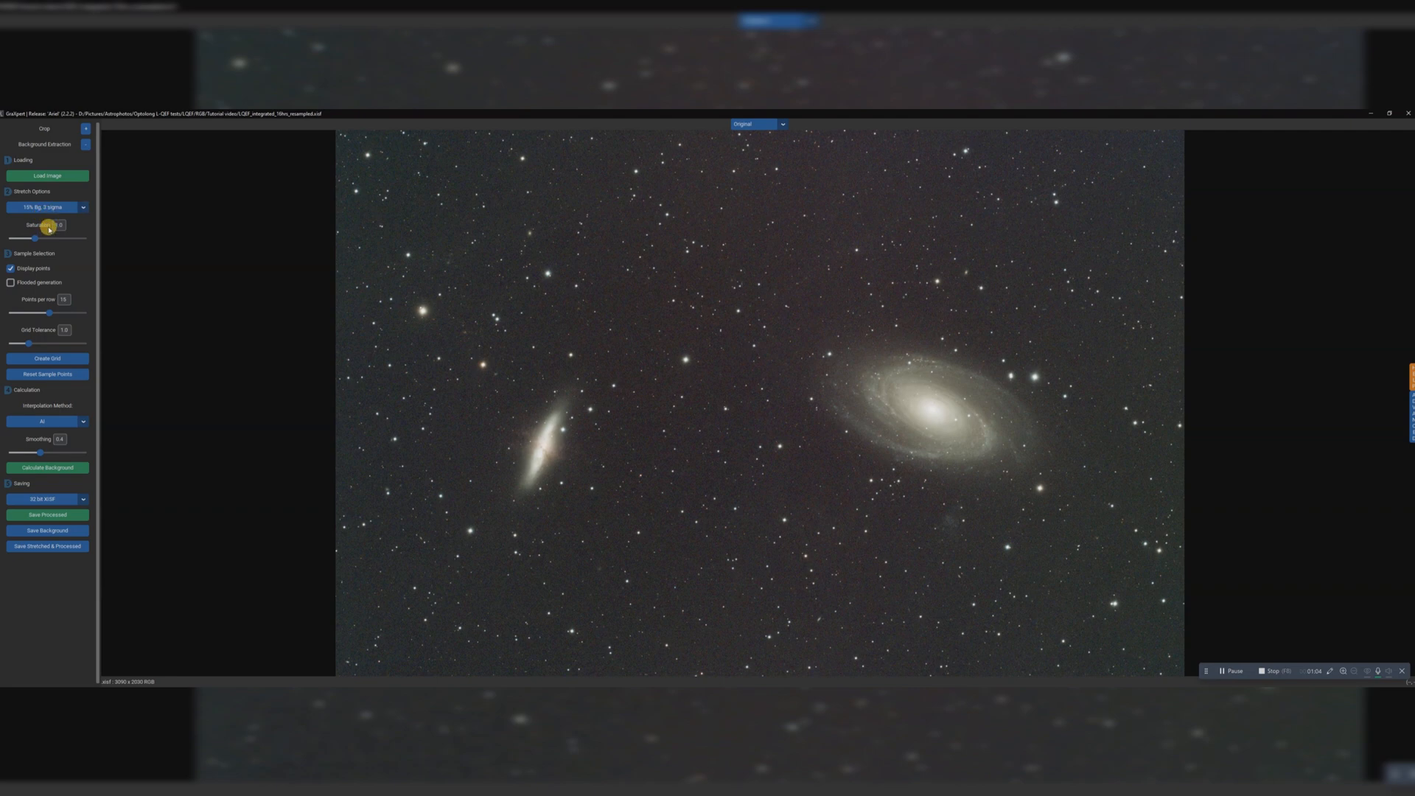
left_click(47, 358)
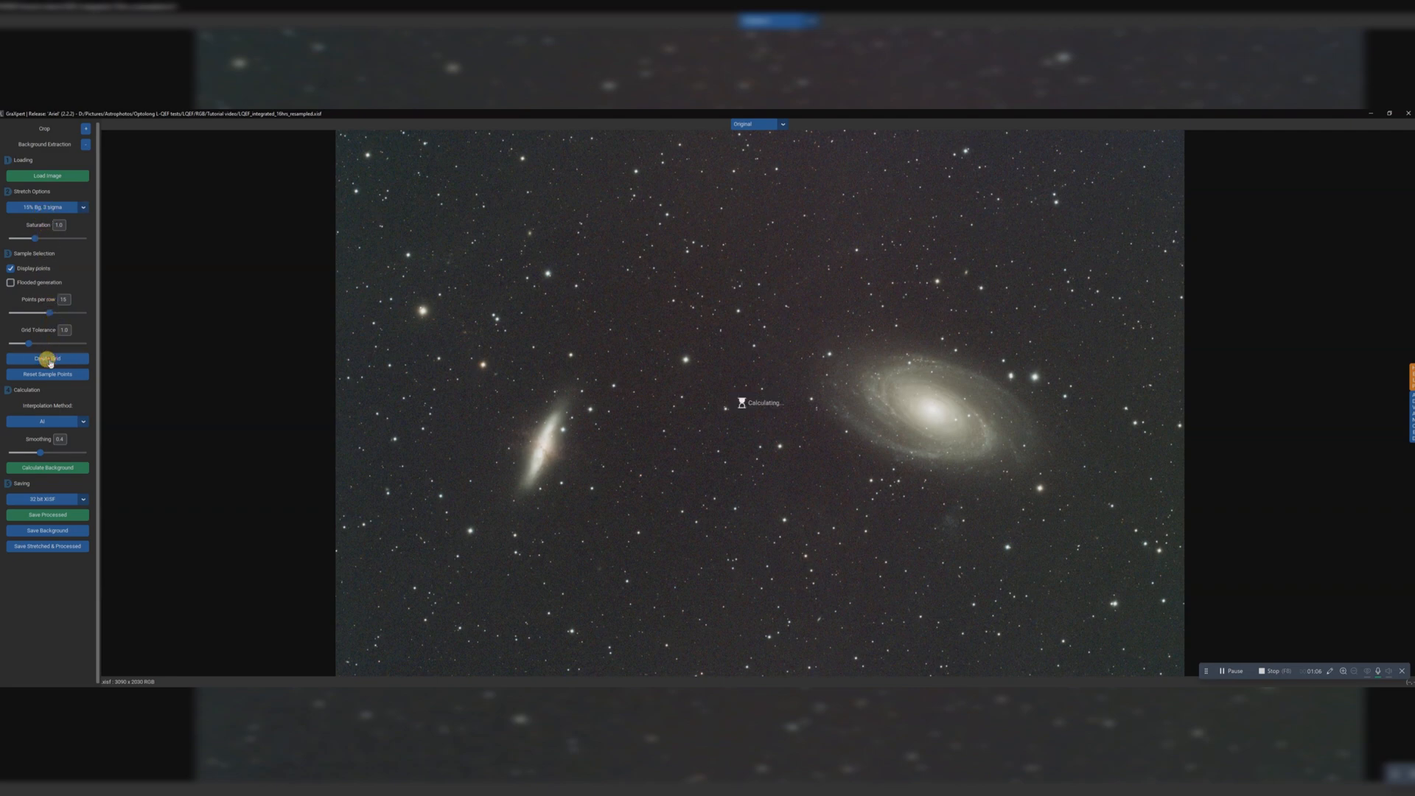
left_click(47, 358)
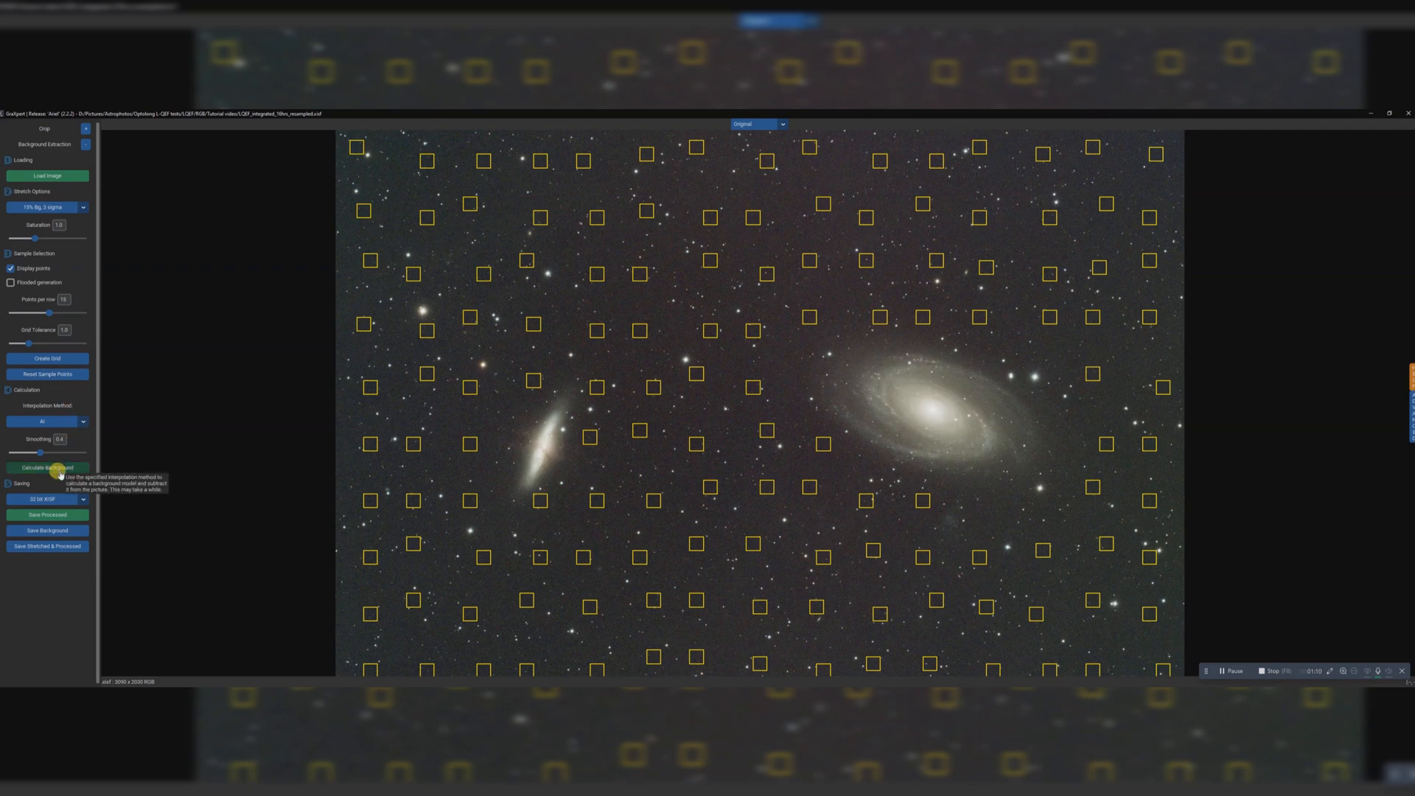
left_click(48, 467)
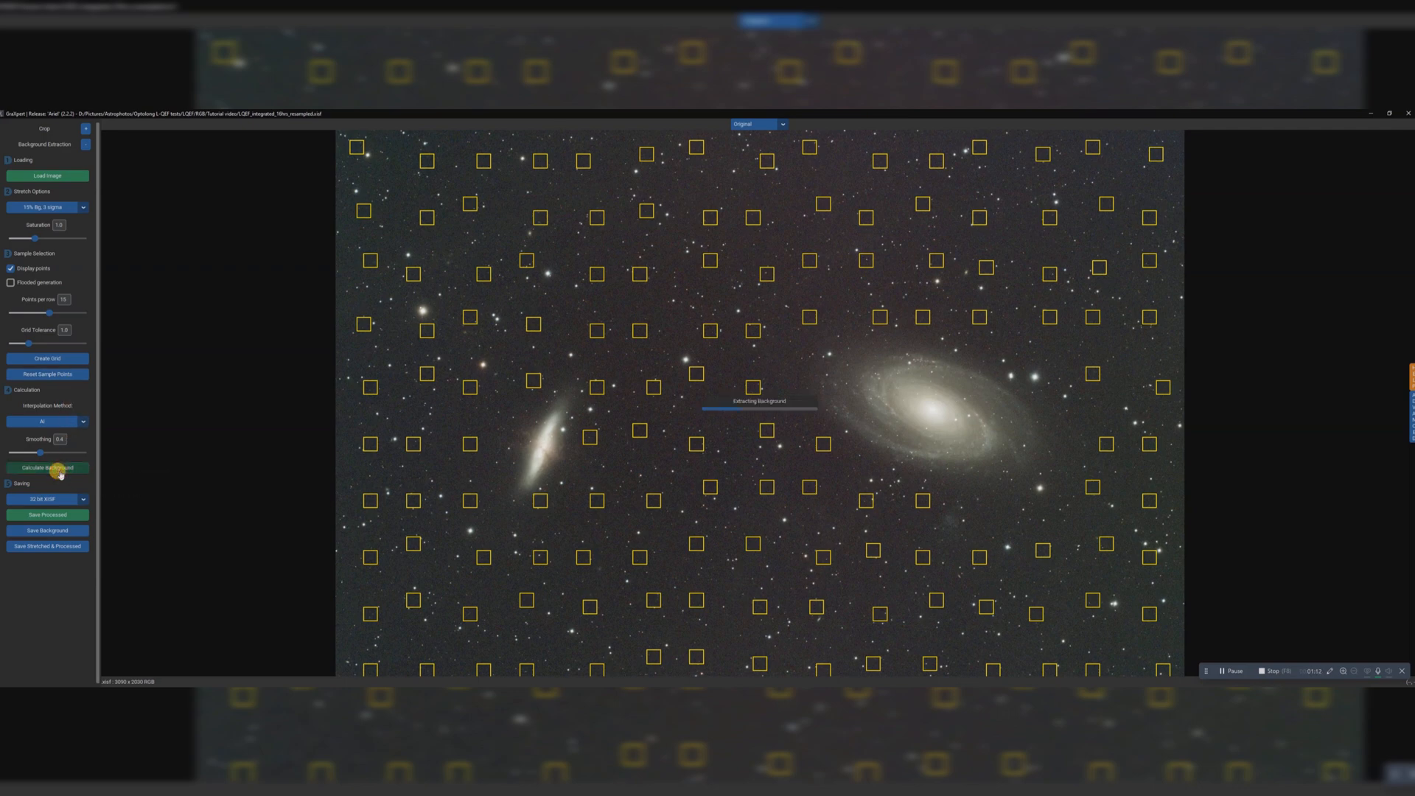
left_click(47, 469)
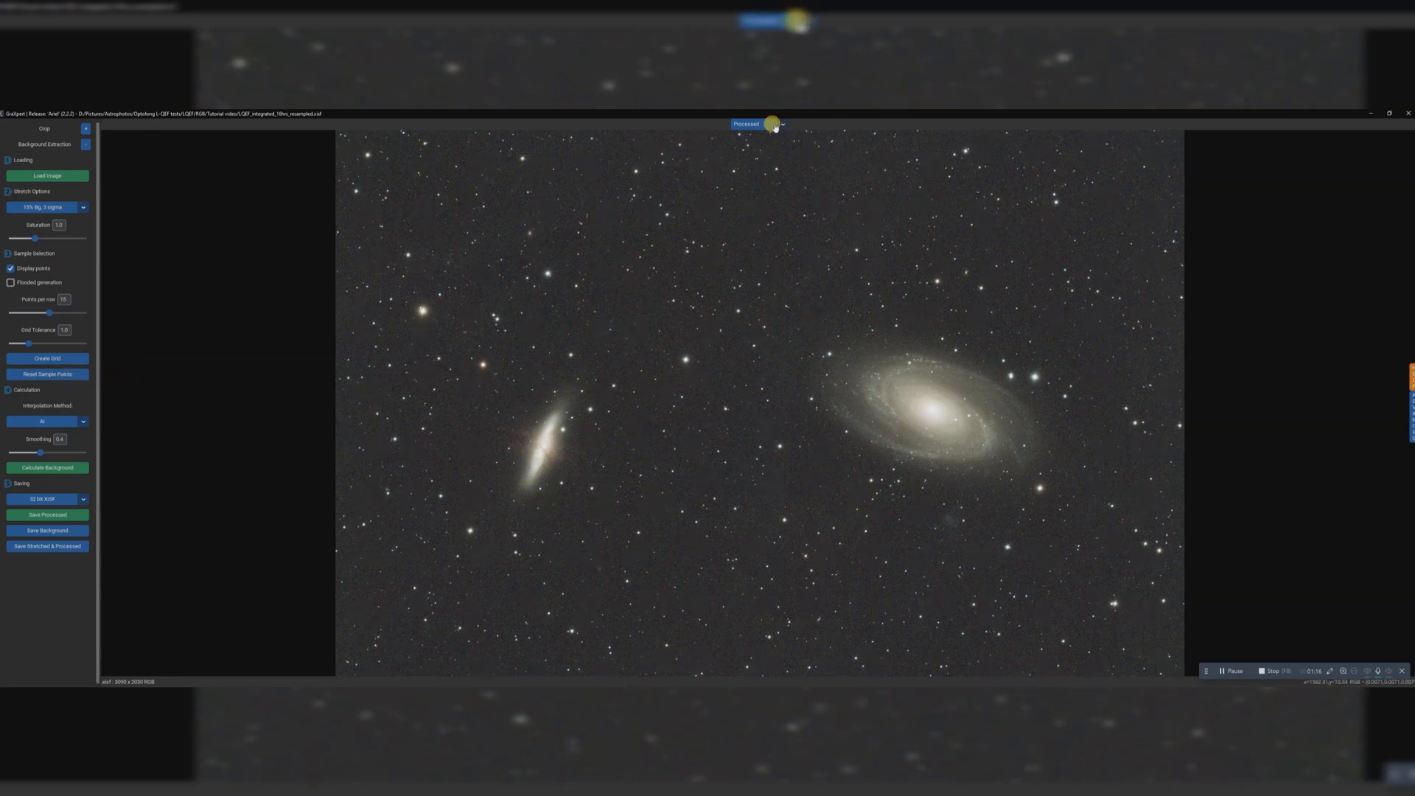
Compare original and processed views, then save the background-extracted image.
left_click(757, 123)
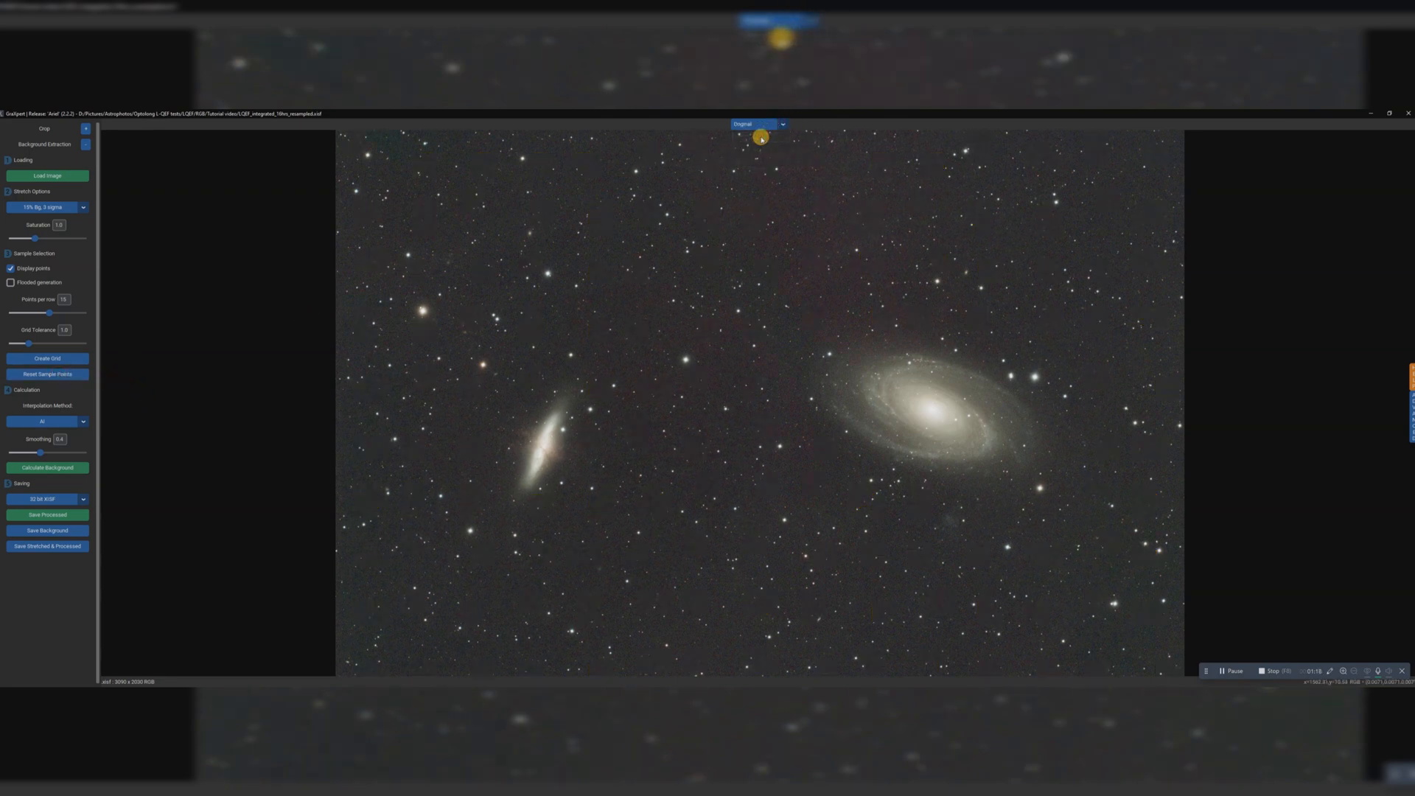
left_click(780, 123)
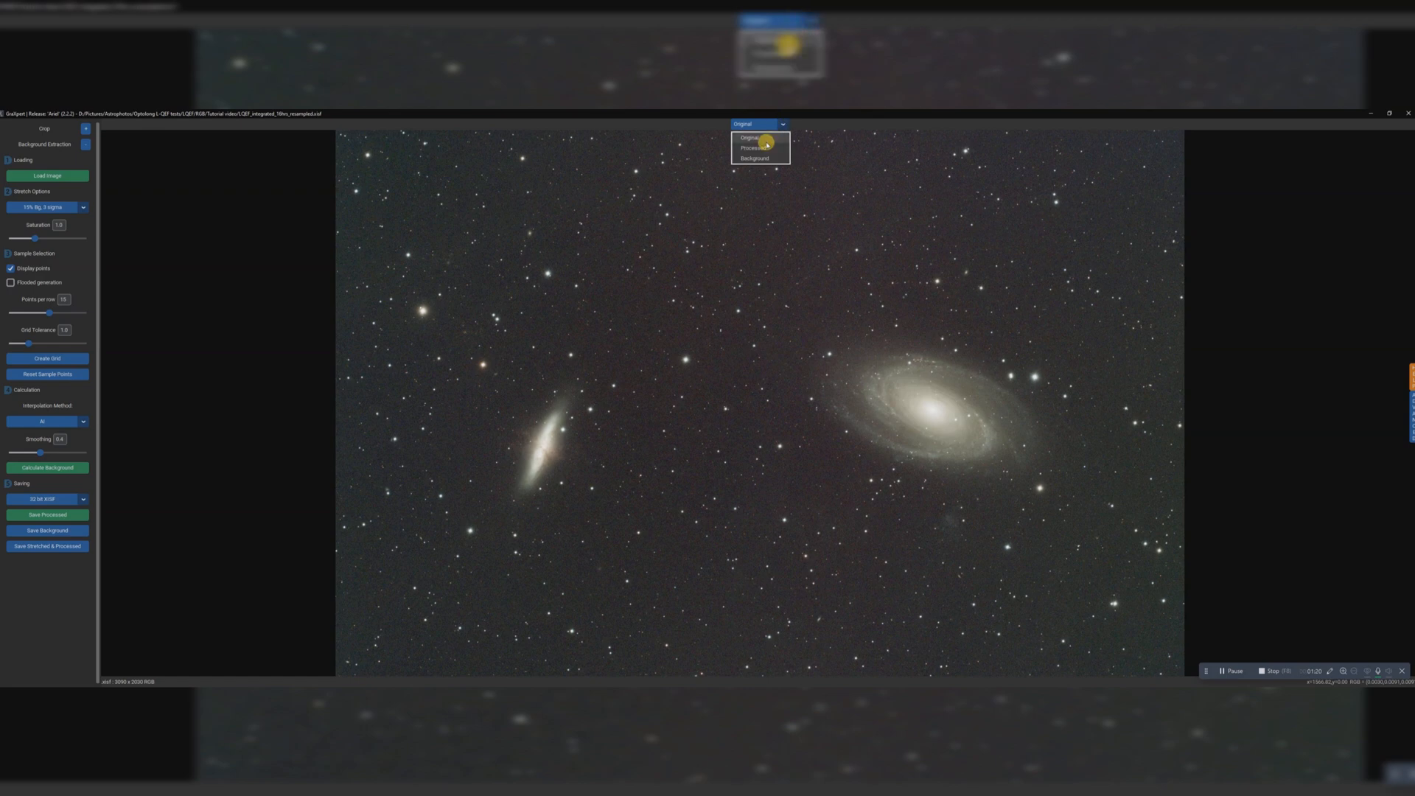
left_click(756, 148)
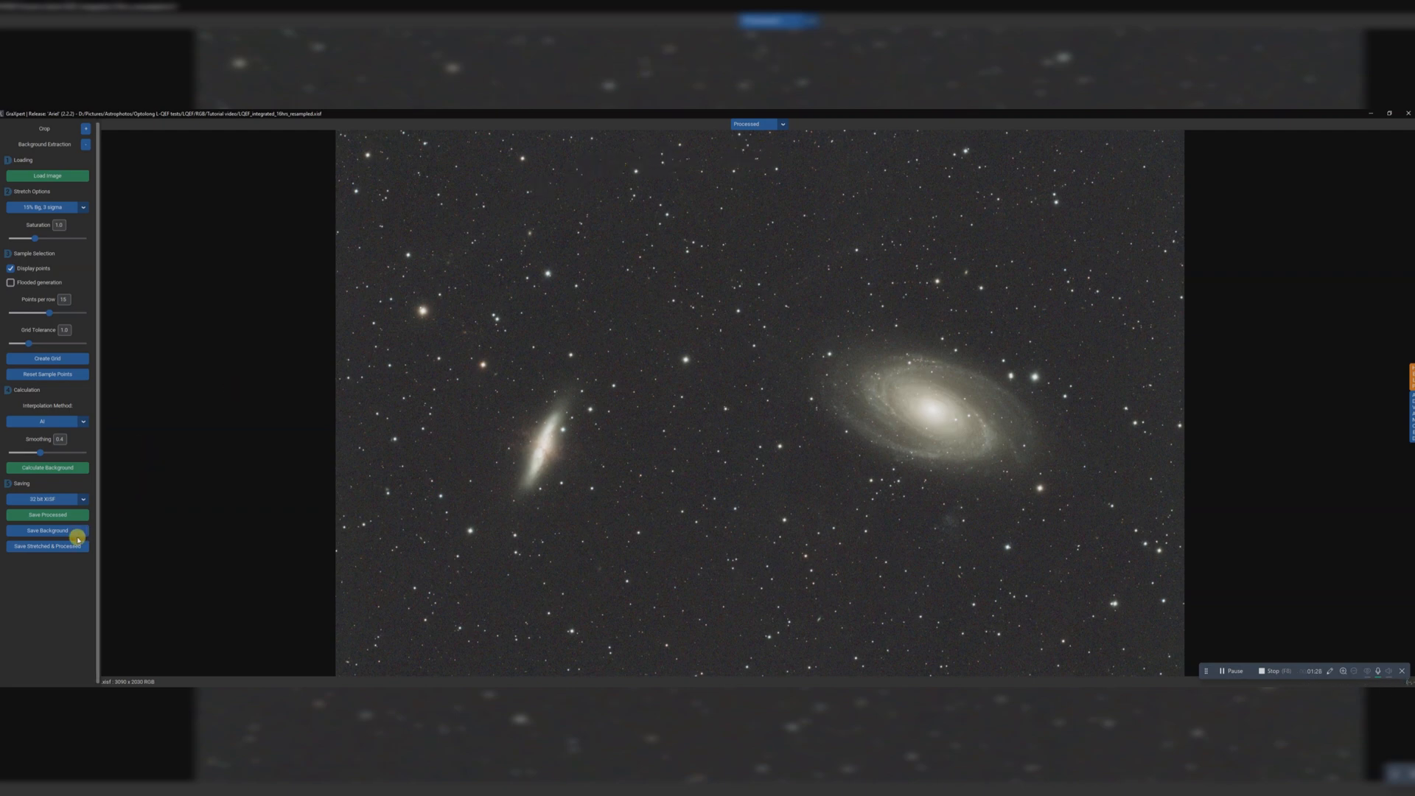
left_click(45, 514)
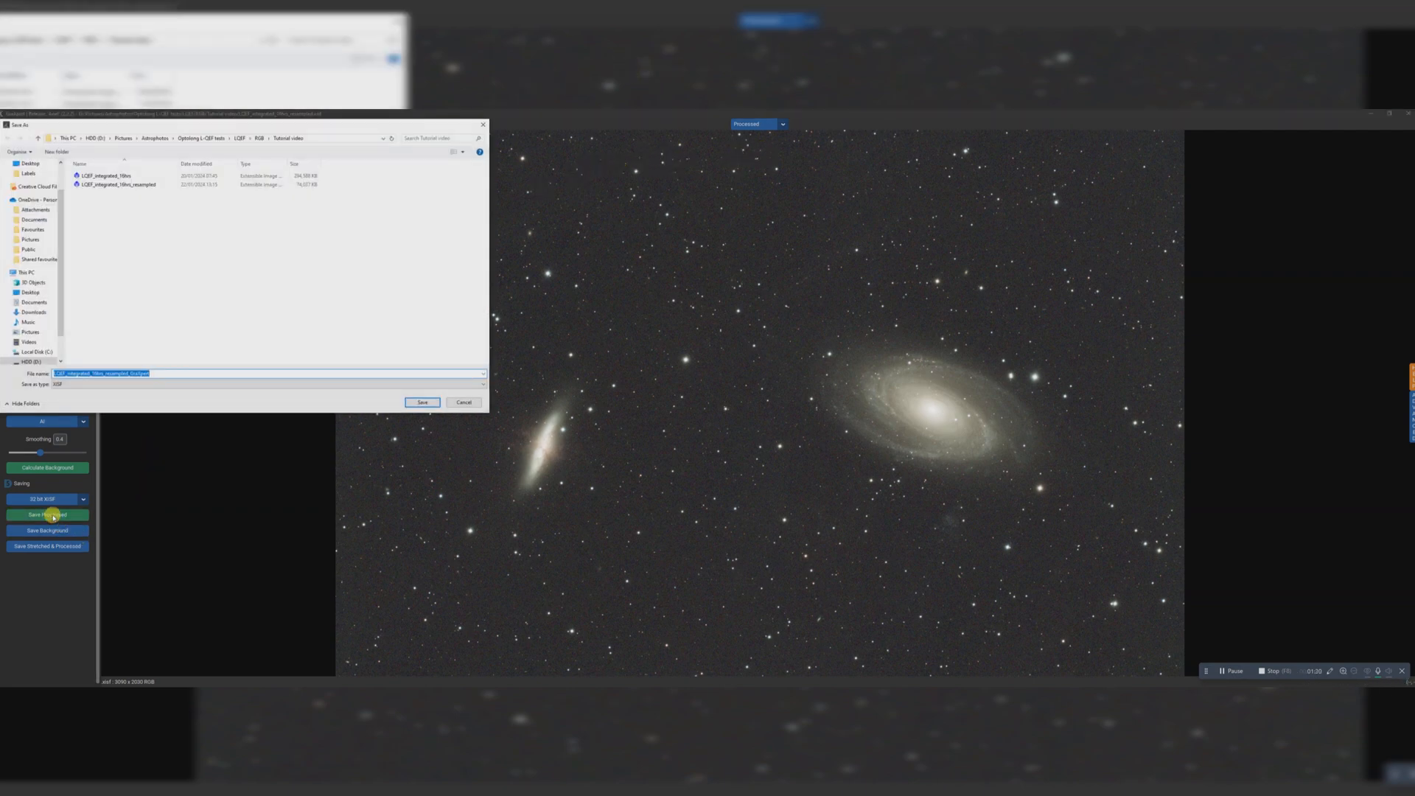
left_click(422, 402)
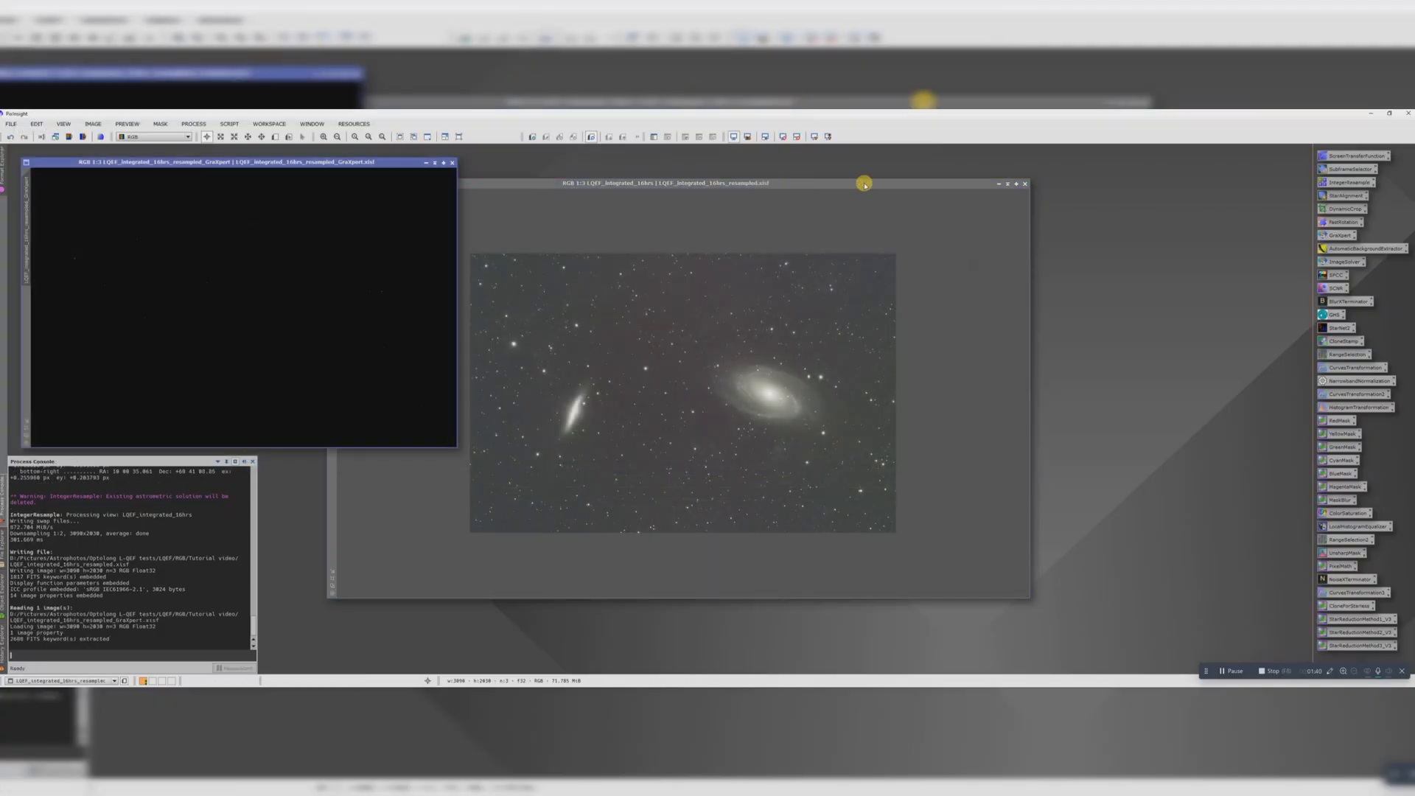
Auto-stretch the cloned GraXpert image and plate-solve it with ImageSolver.
left_click(1000, 183)
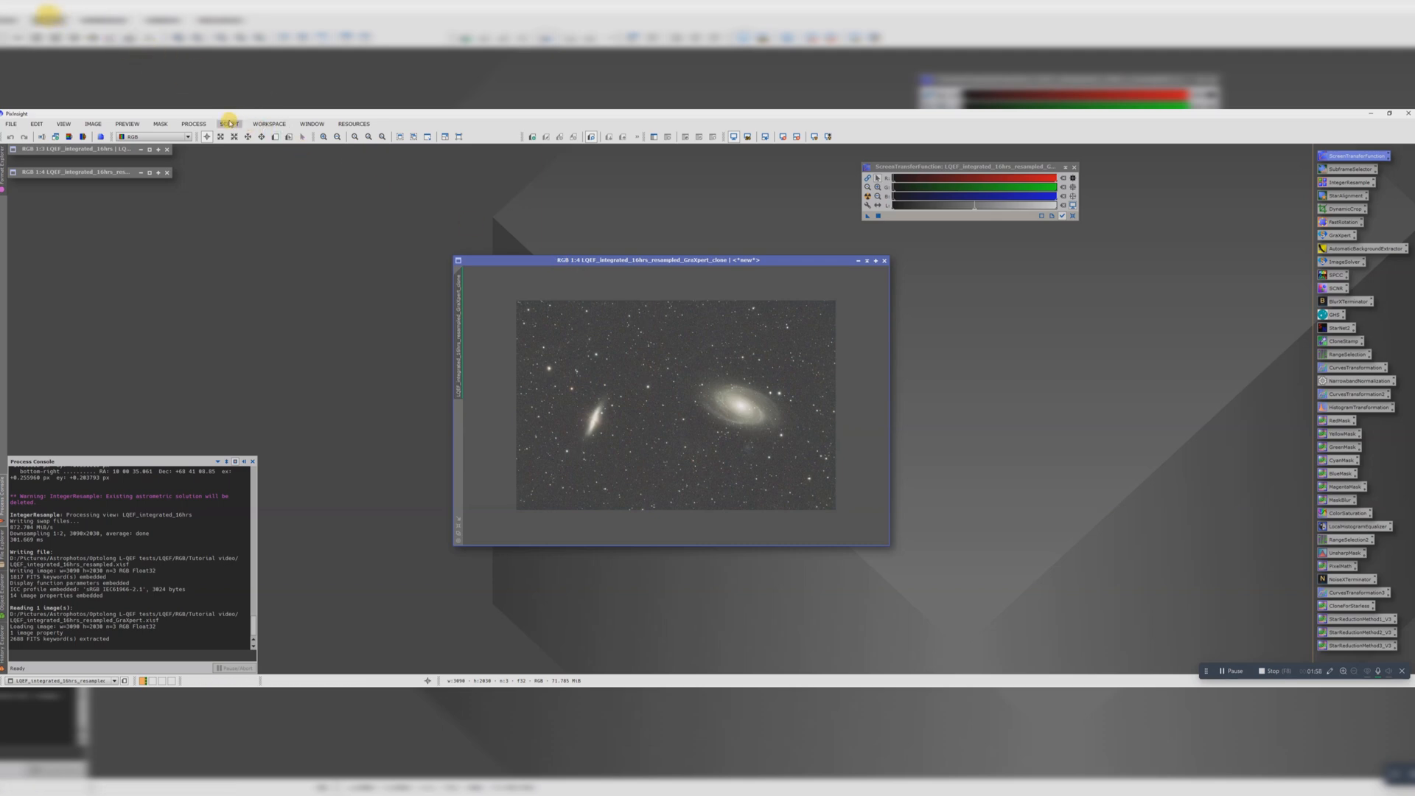
left_click(227, 124)
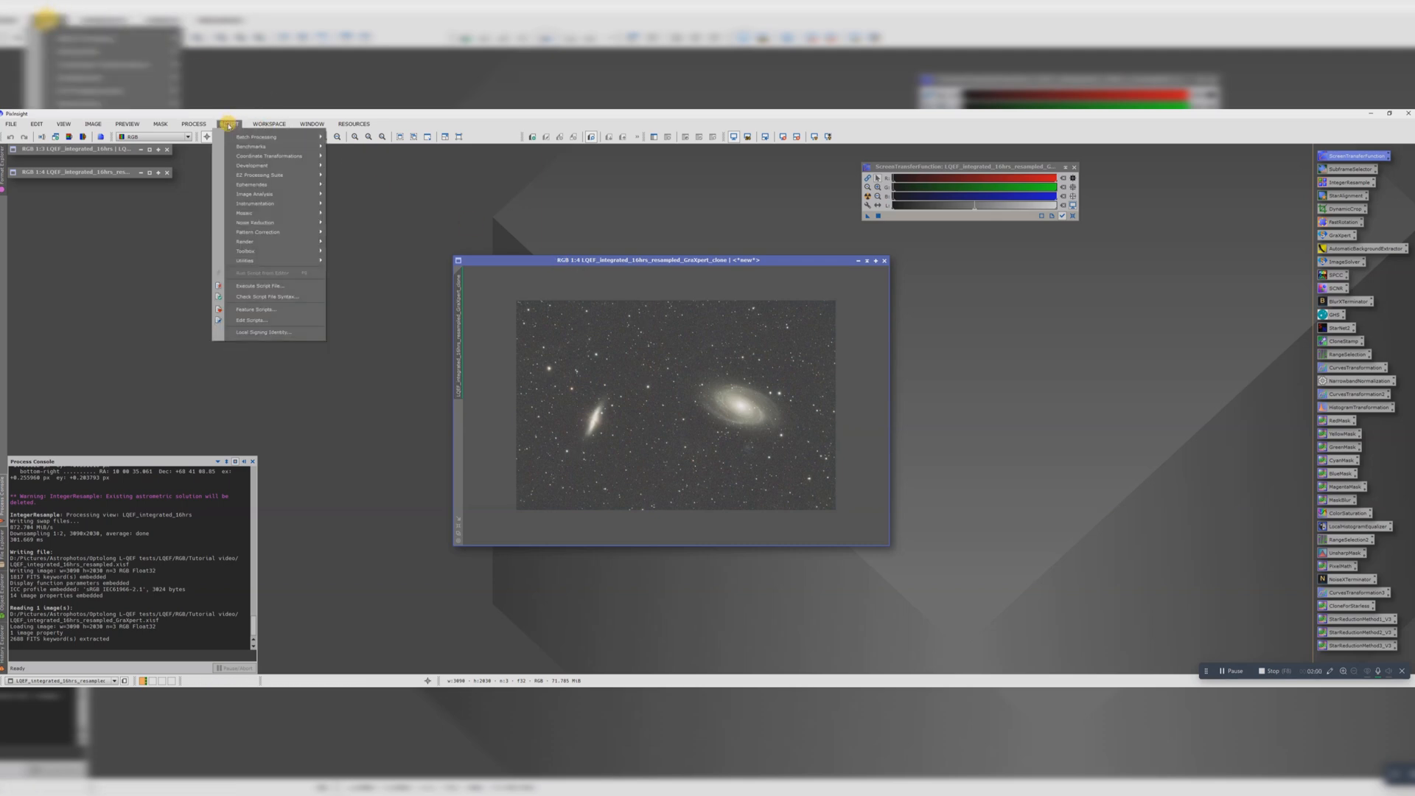
mouse_move(256, 194)
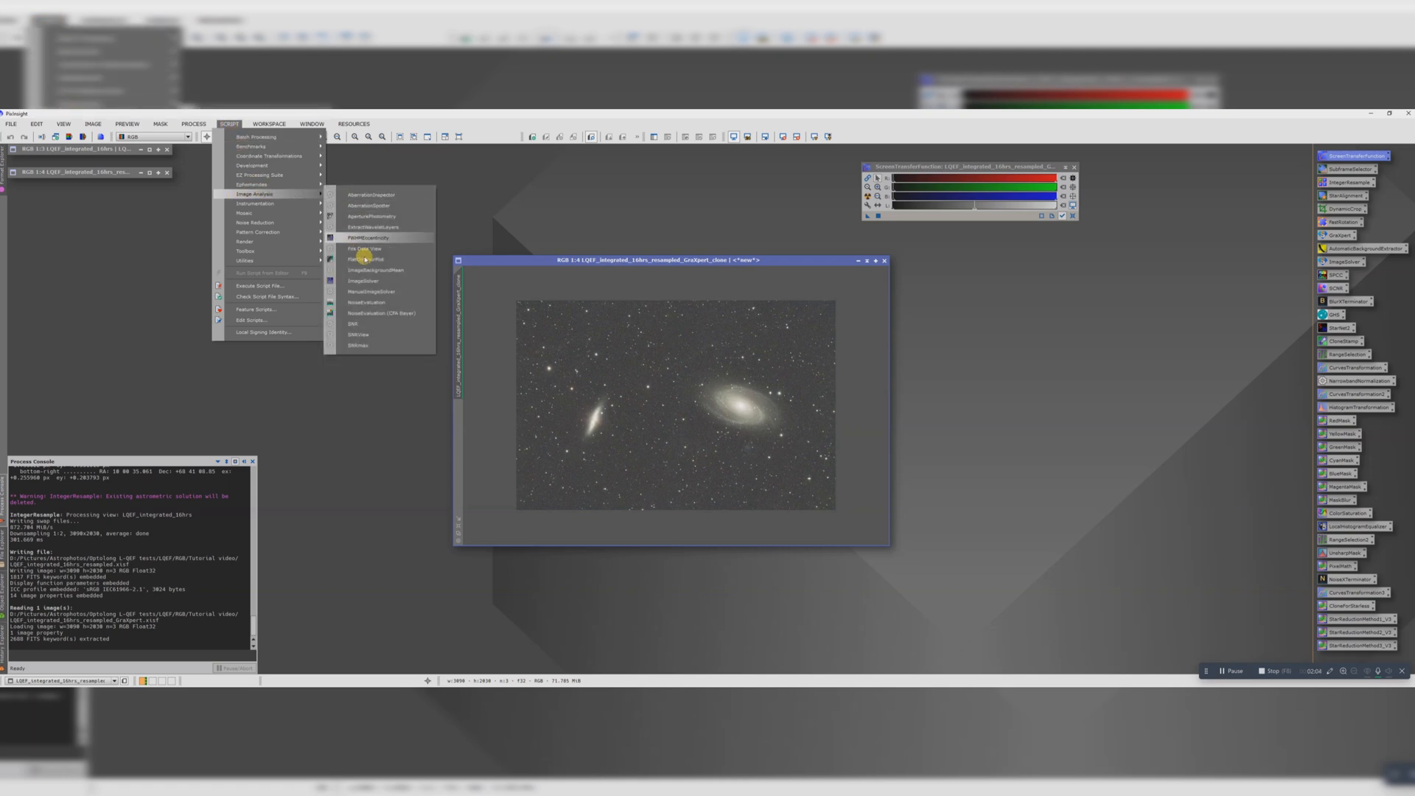
left_click(363, 280)
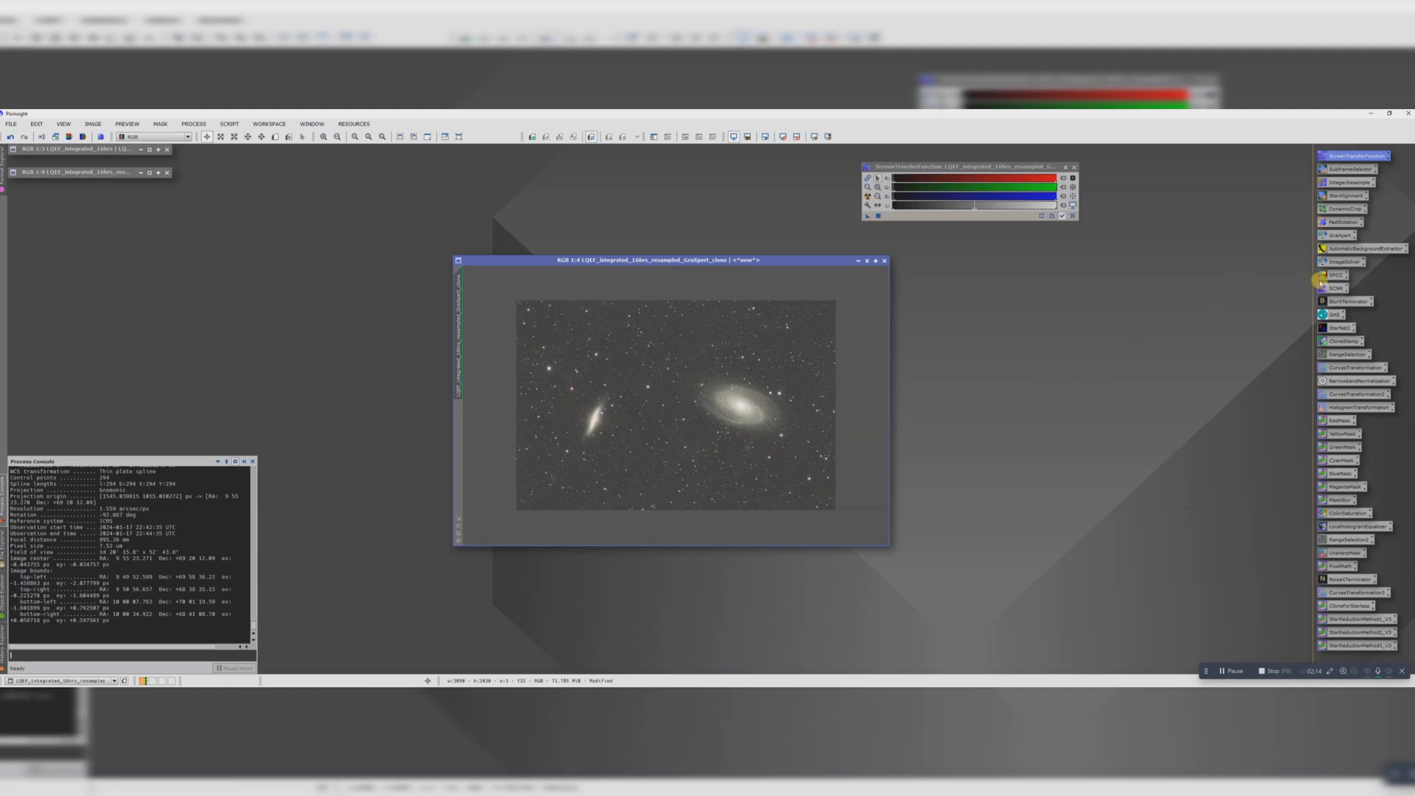
Apply SPCC using the preview as background reference and rename the view LQEF_SPCC_clone.
left_click(1332, 274)
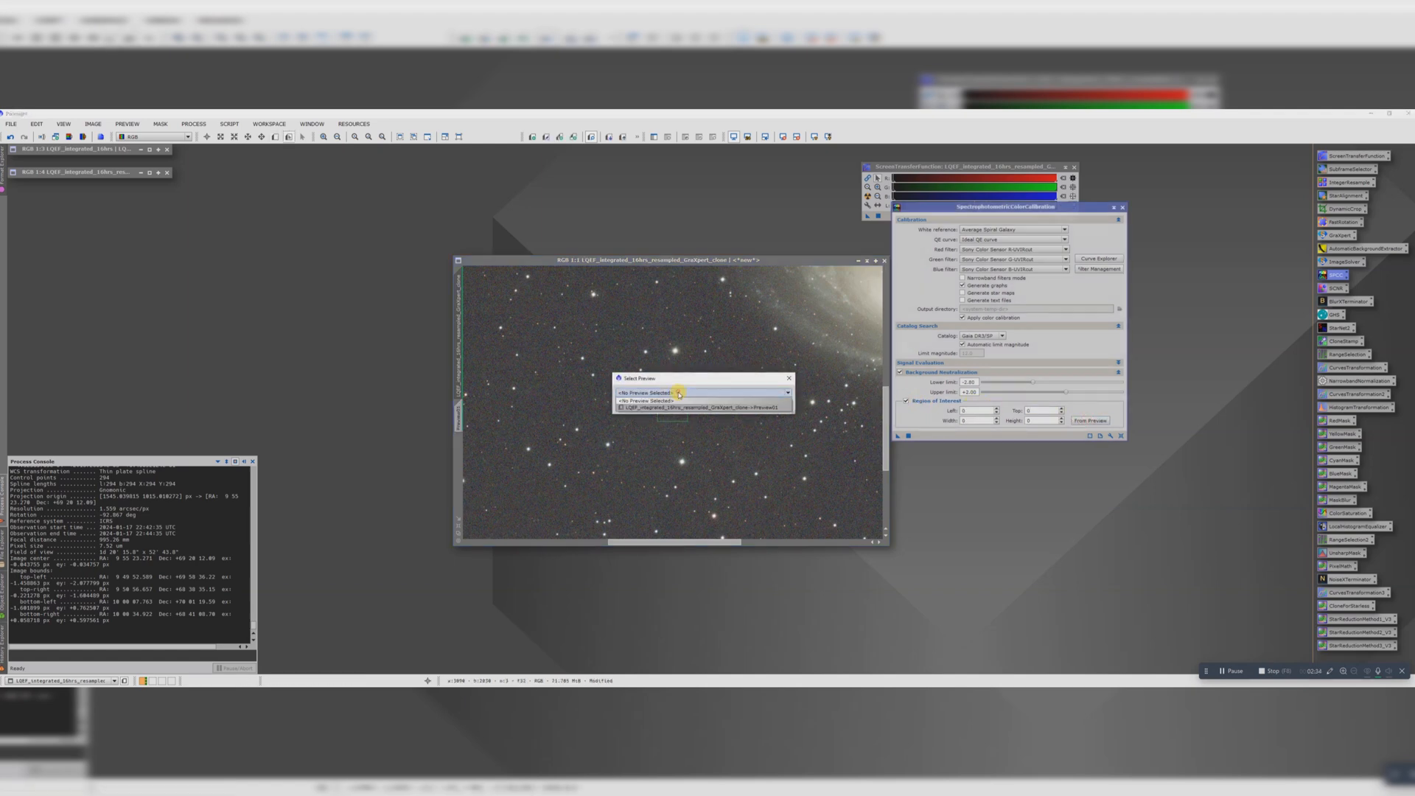
left_click(696, 407)
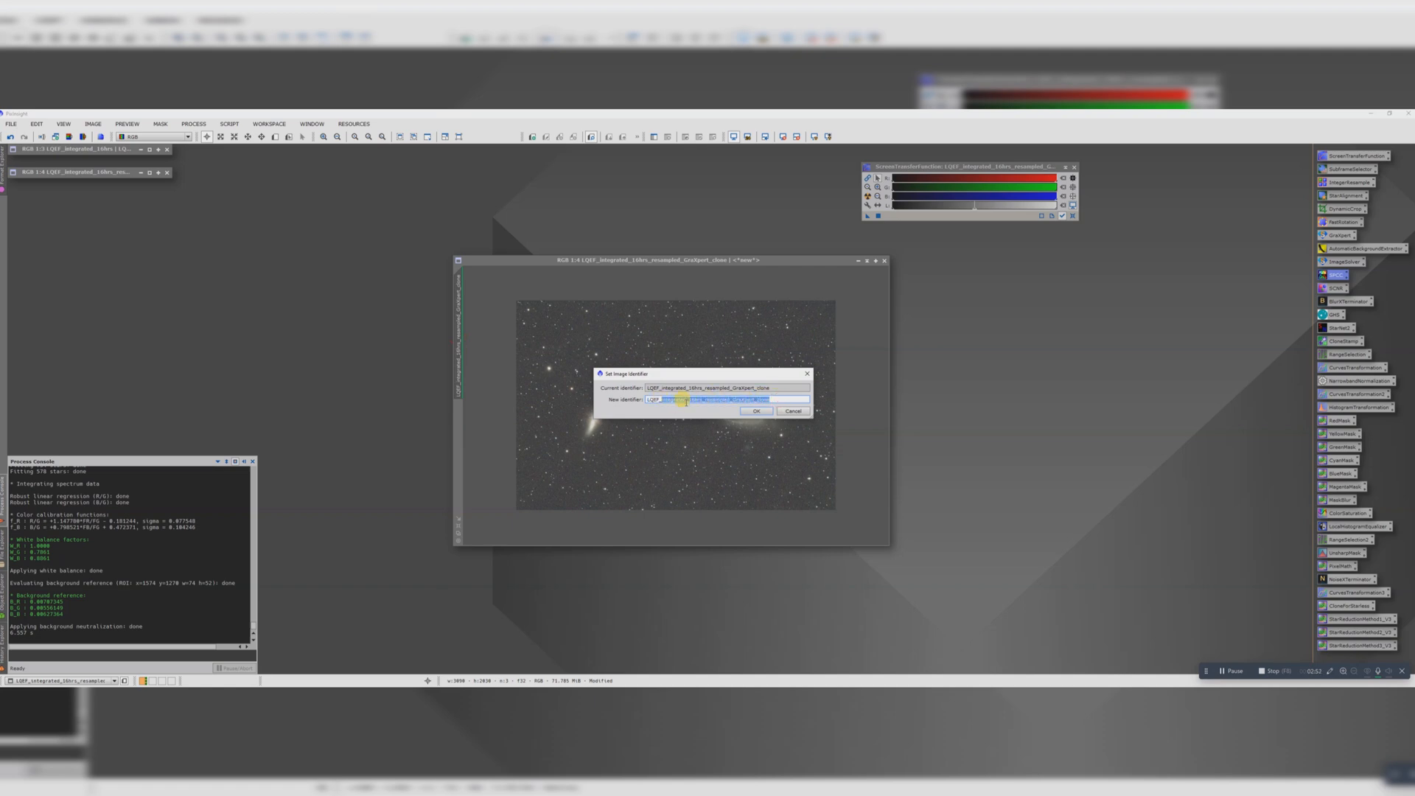
left_click(756, 409)
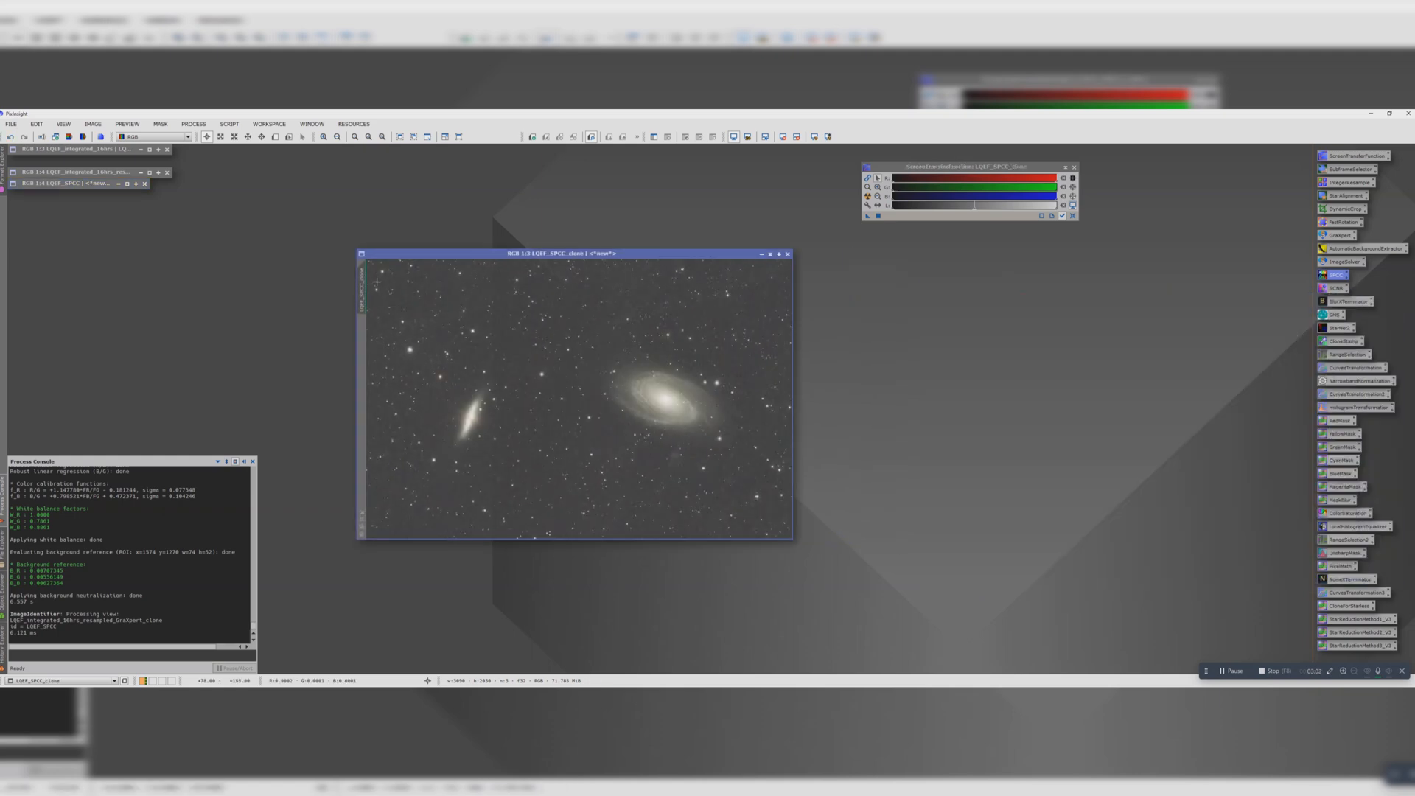
mouse_move(551, 401)
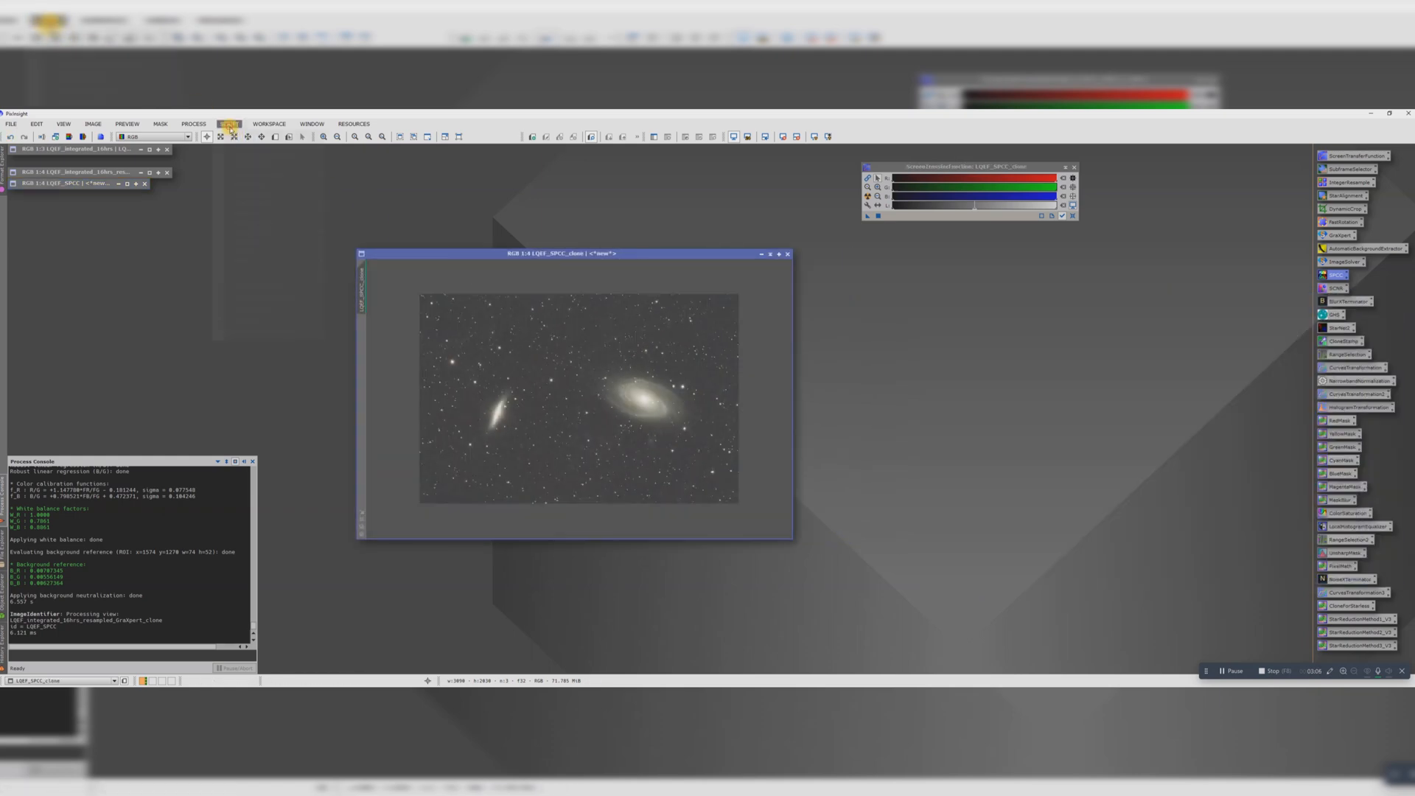
Measure star FWHM on LQEF_SPCC_clone with the PSFImage script, then quit it.
left_click(230, 124)
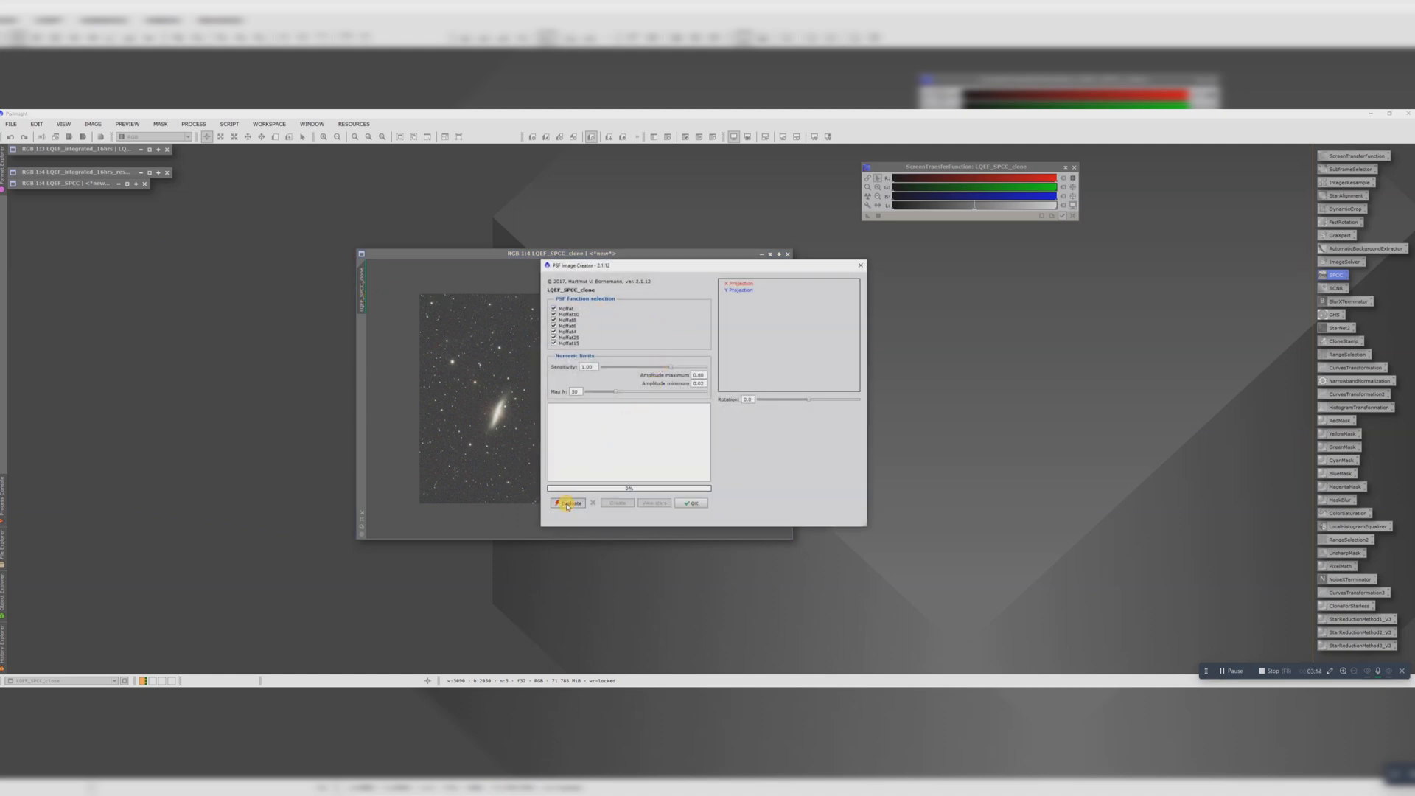
left_click(567, 503)
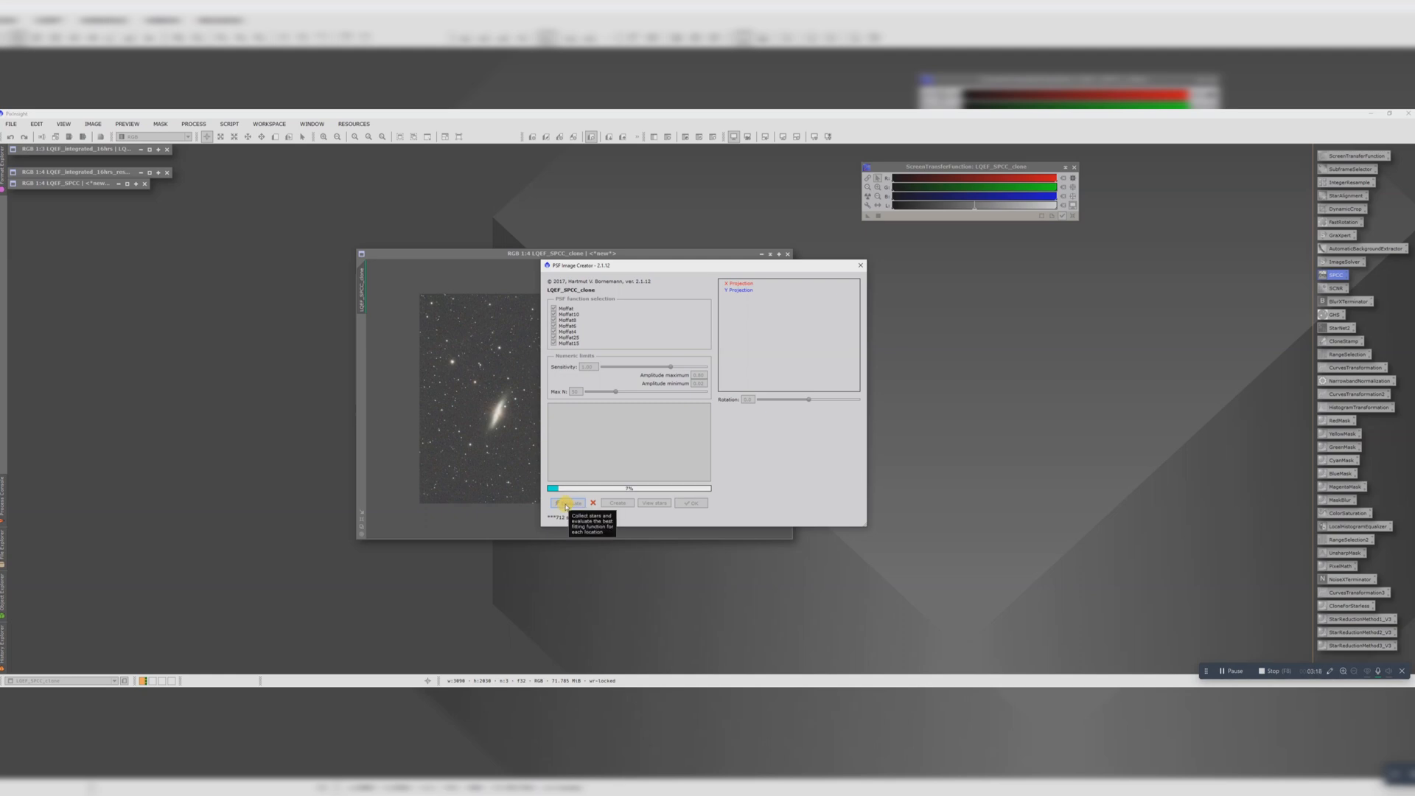
left_click(568, 502)
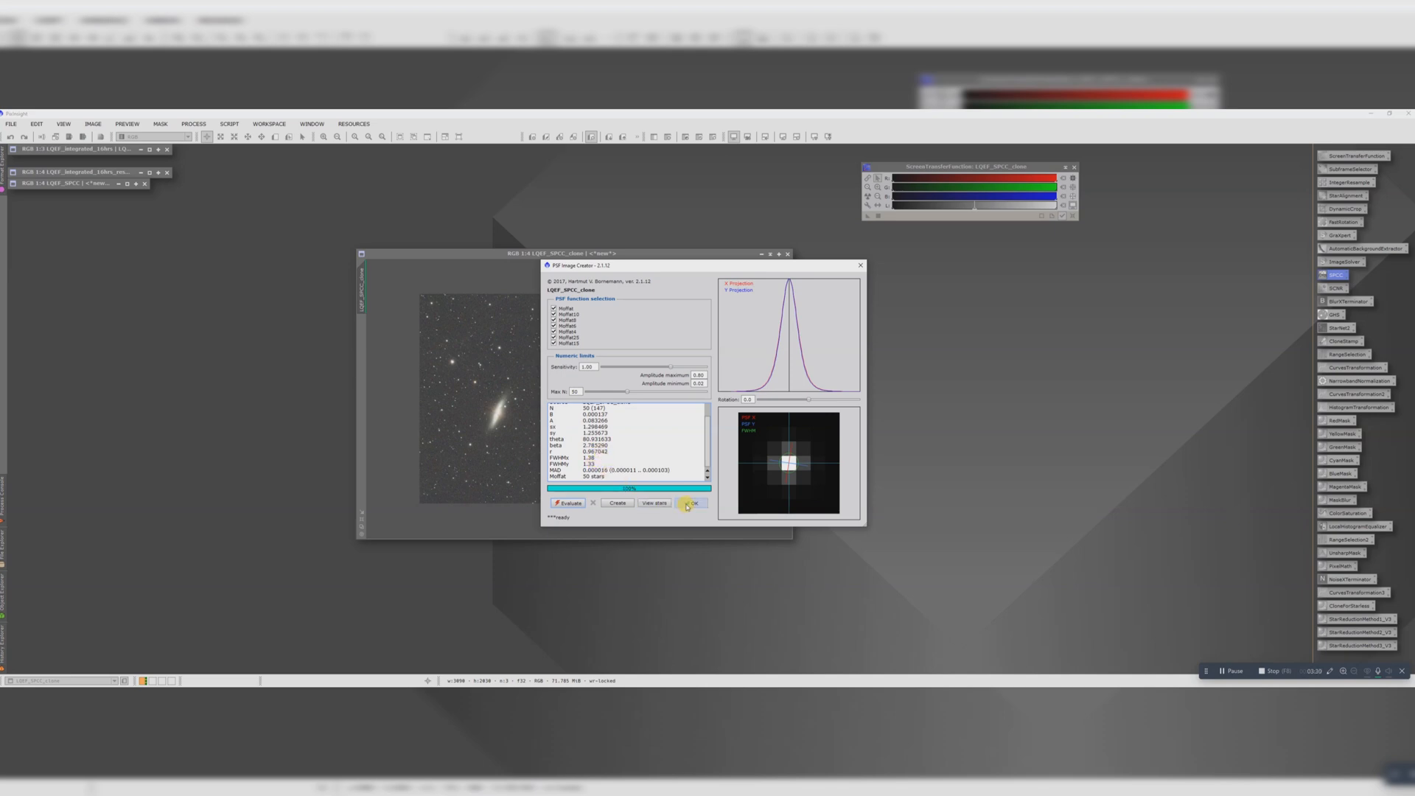
mouse_move(689, 502)
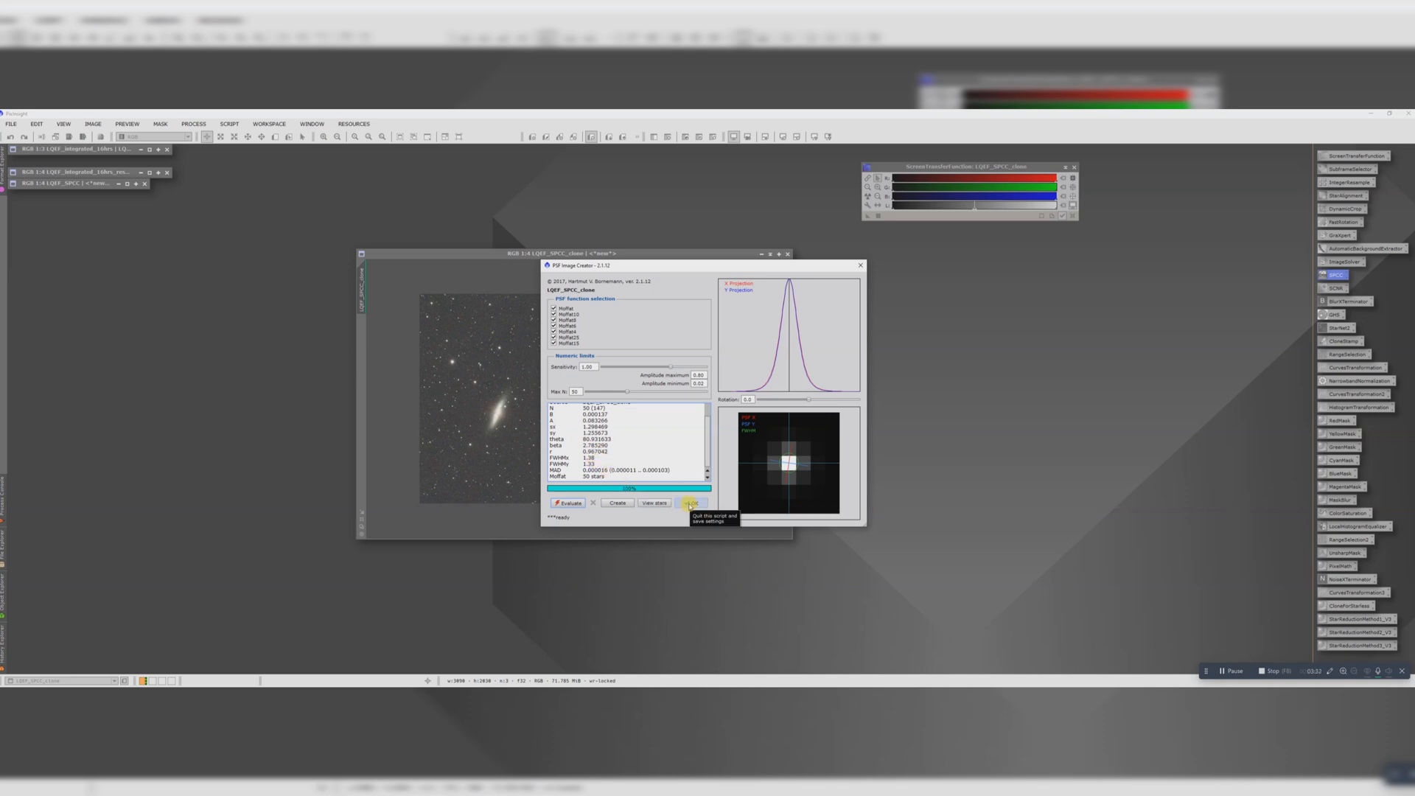
left_click(690, 503)
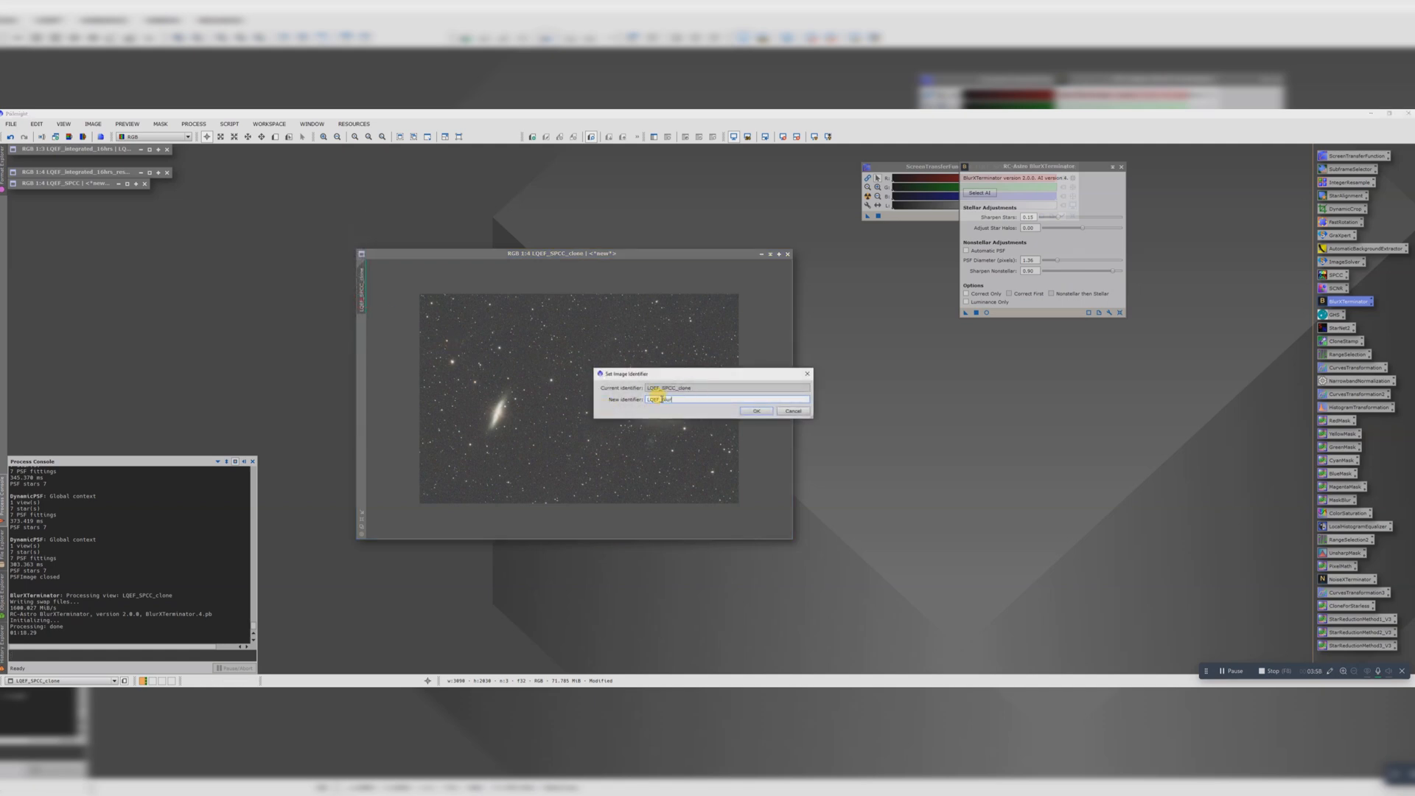
Confirm renaming the BlurXTerminator-sharpened image to LQEF_BlurX.
left_click(756, 410)
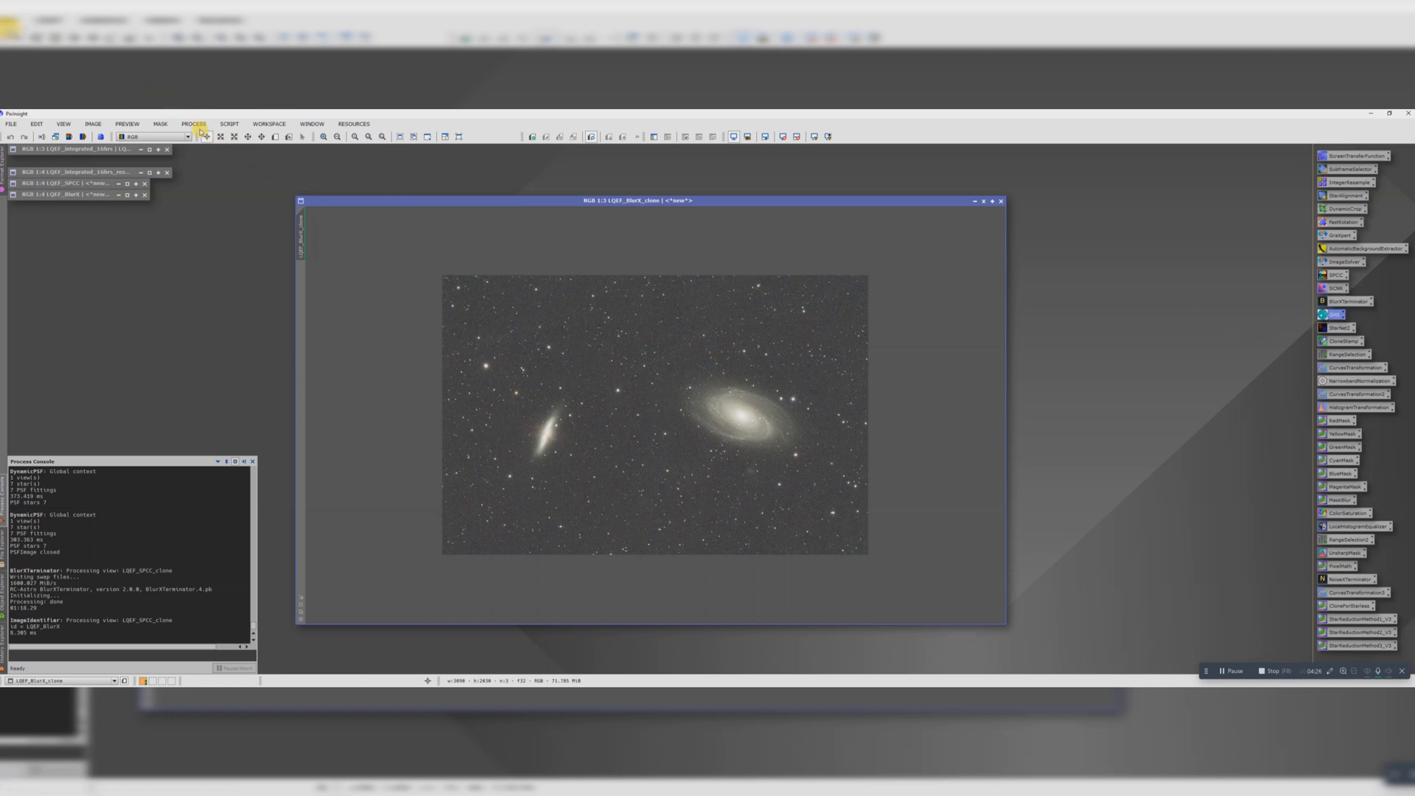
Stretch the sharpened image with EZ Soft Stretch and rename it LQEF_EZ.
left_click(195, 123)
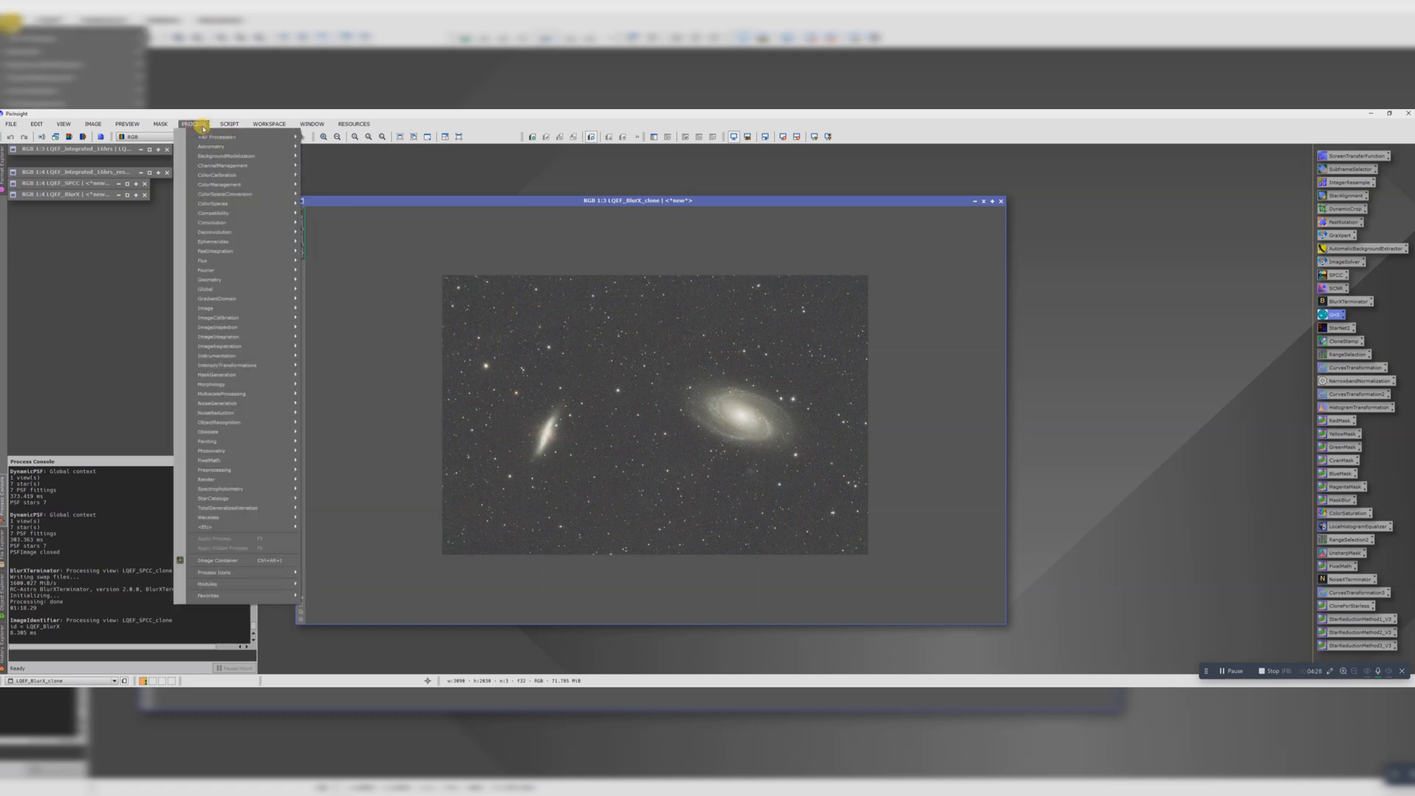
left_click(234, 123)
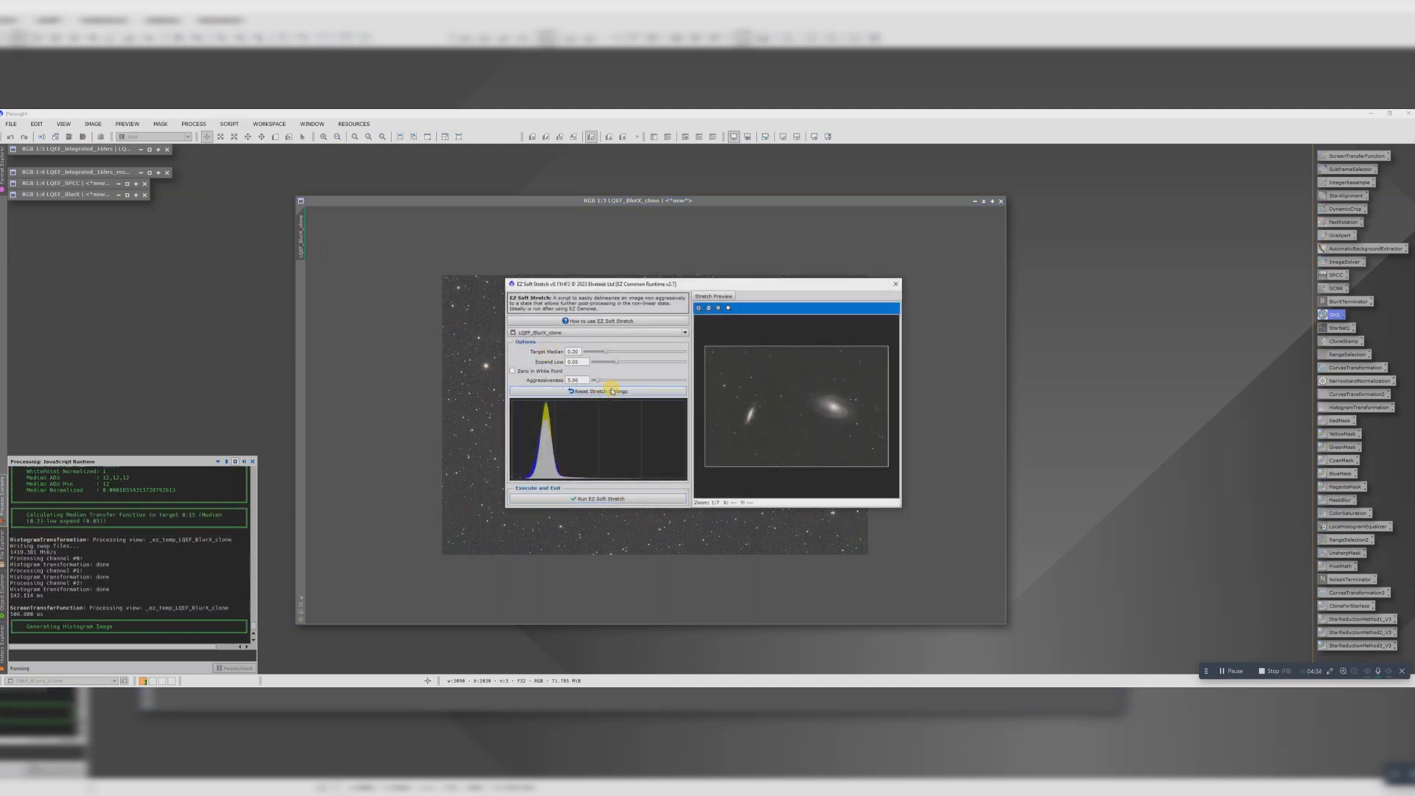
left_click(599, 498)
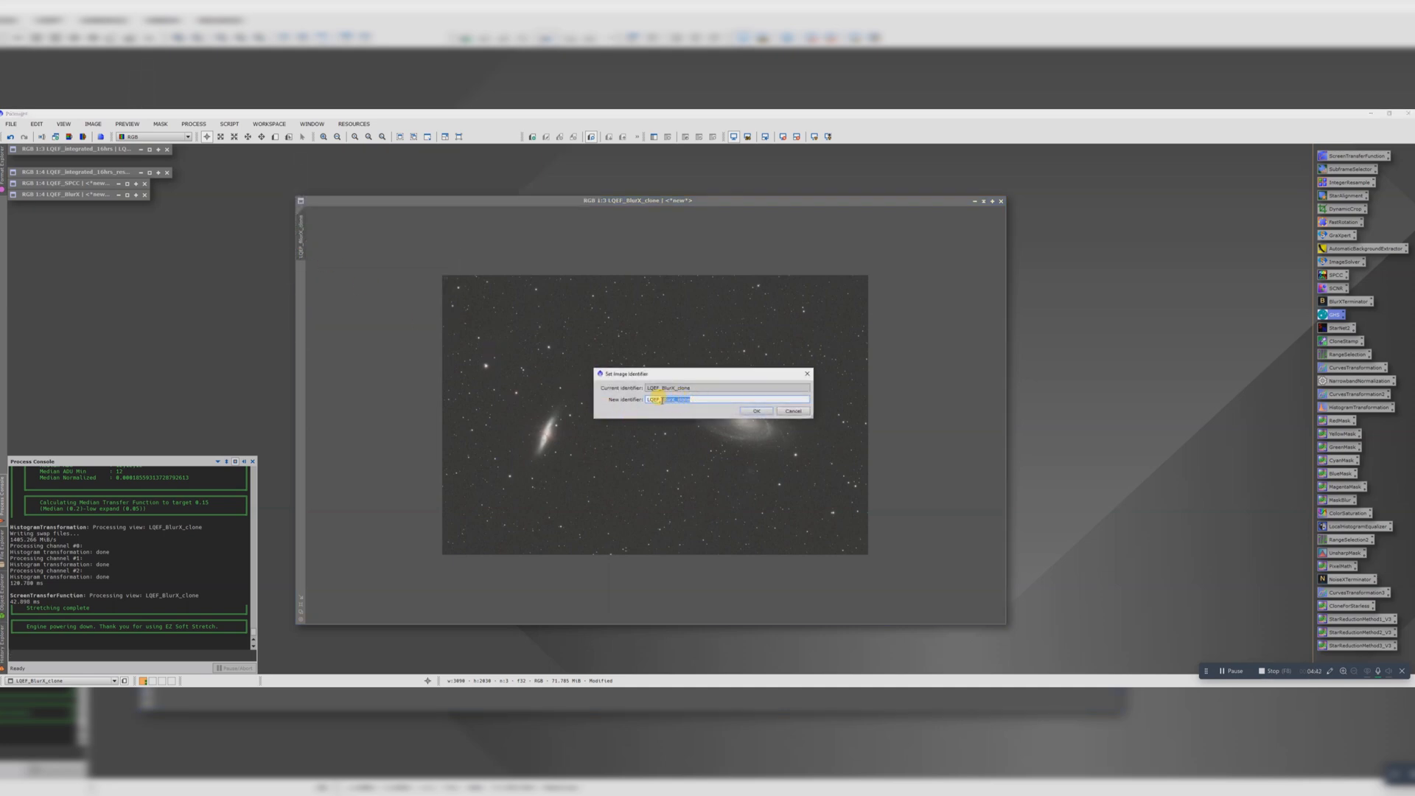
left_click(756, 410)
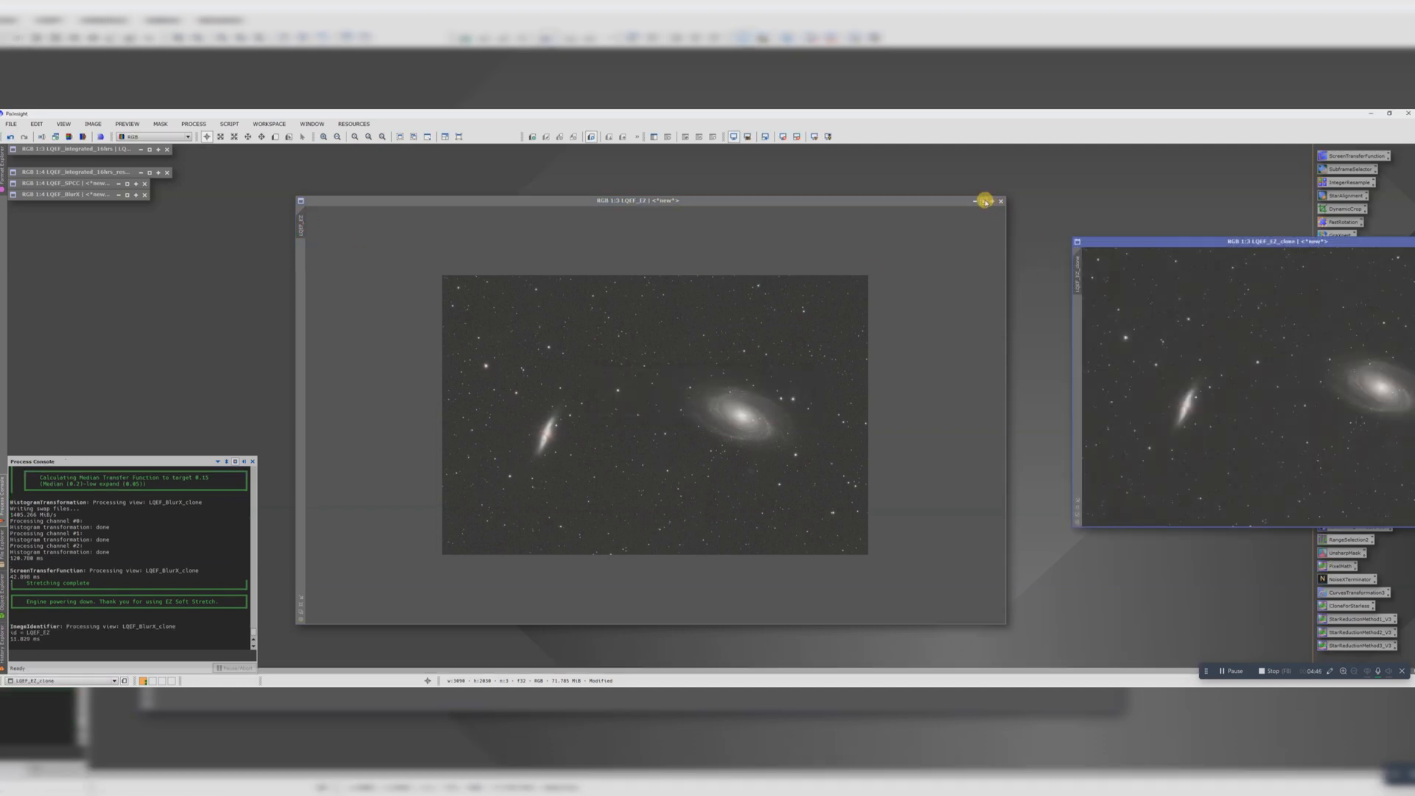
Minimize LQEF_EZ and set up StarNet2 star removal on LQEF_EZ_clone.
left_click(985, 200)
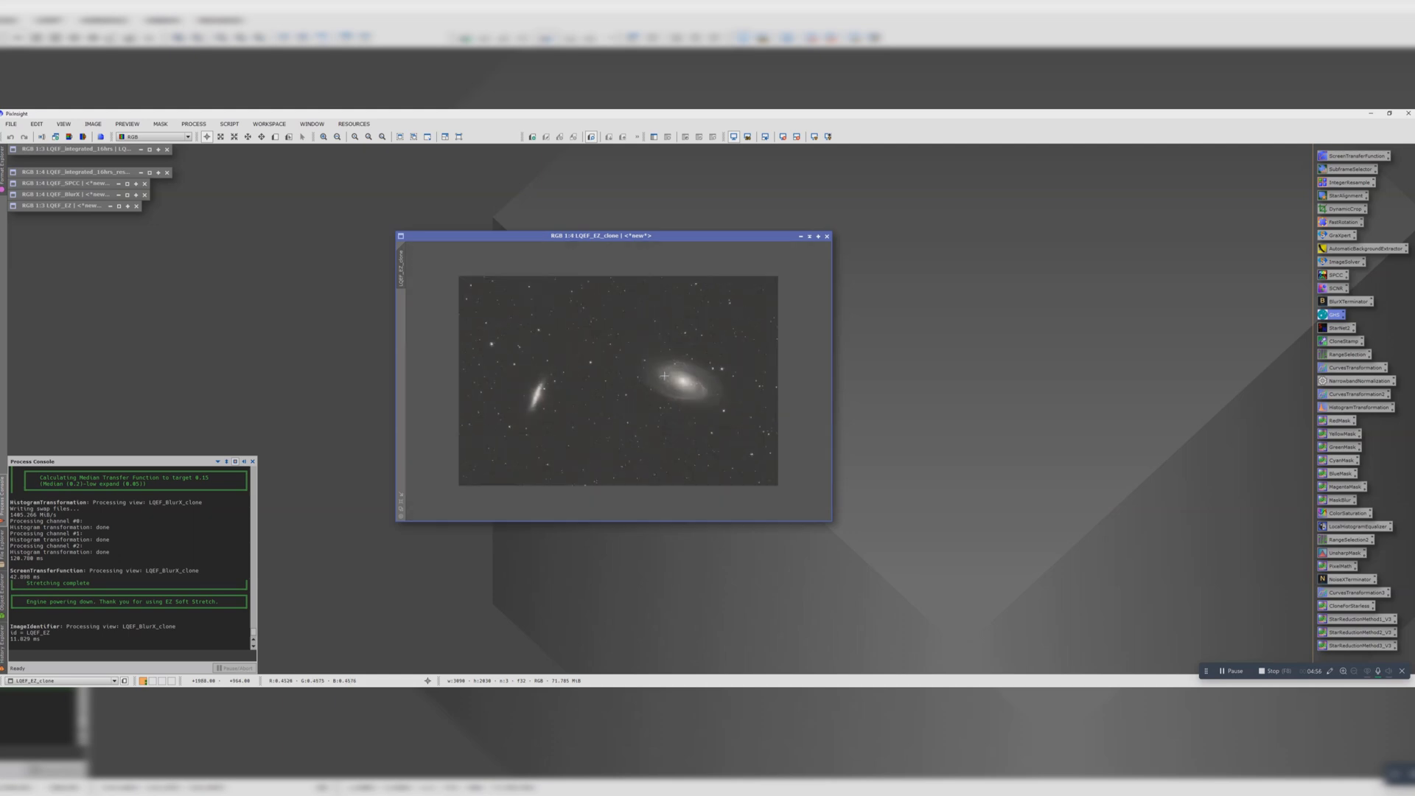
mouse_move(600, 463)
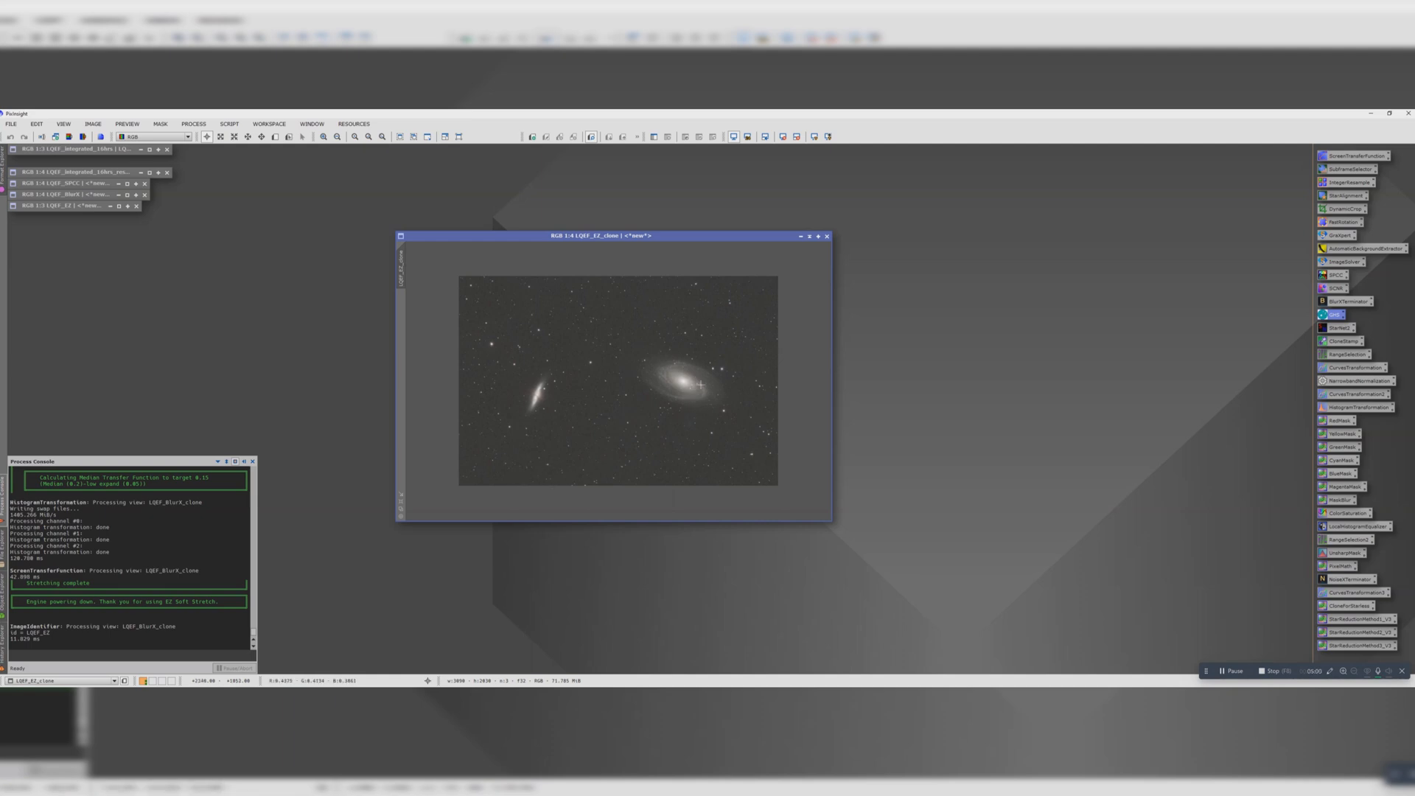
mouse_move(663, 400)
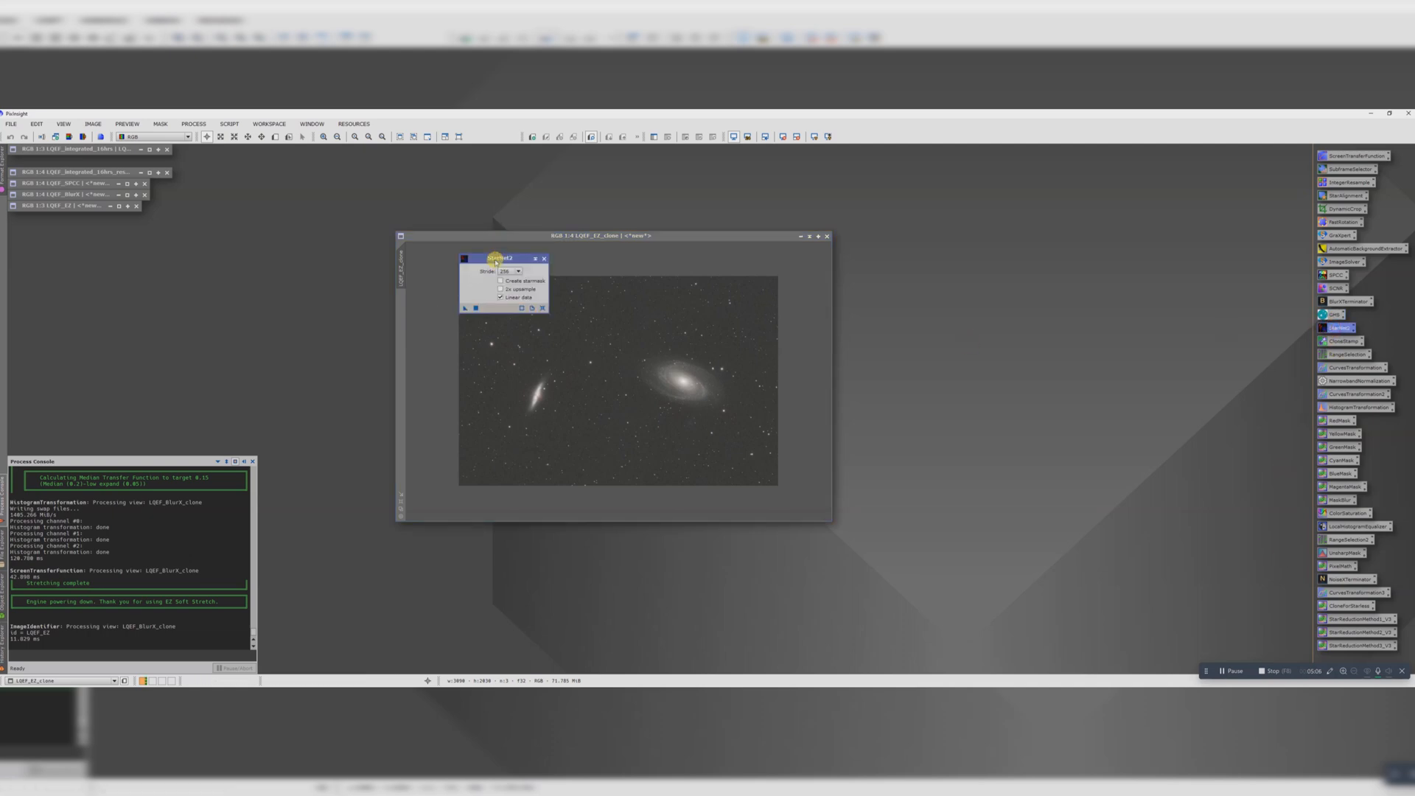
left_click_drag(505, 258, 1071, 231)
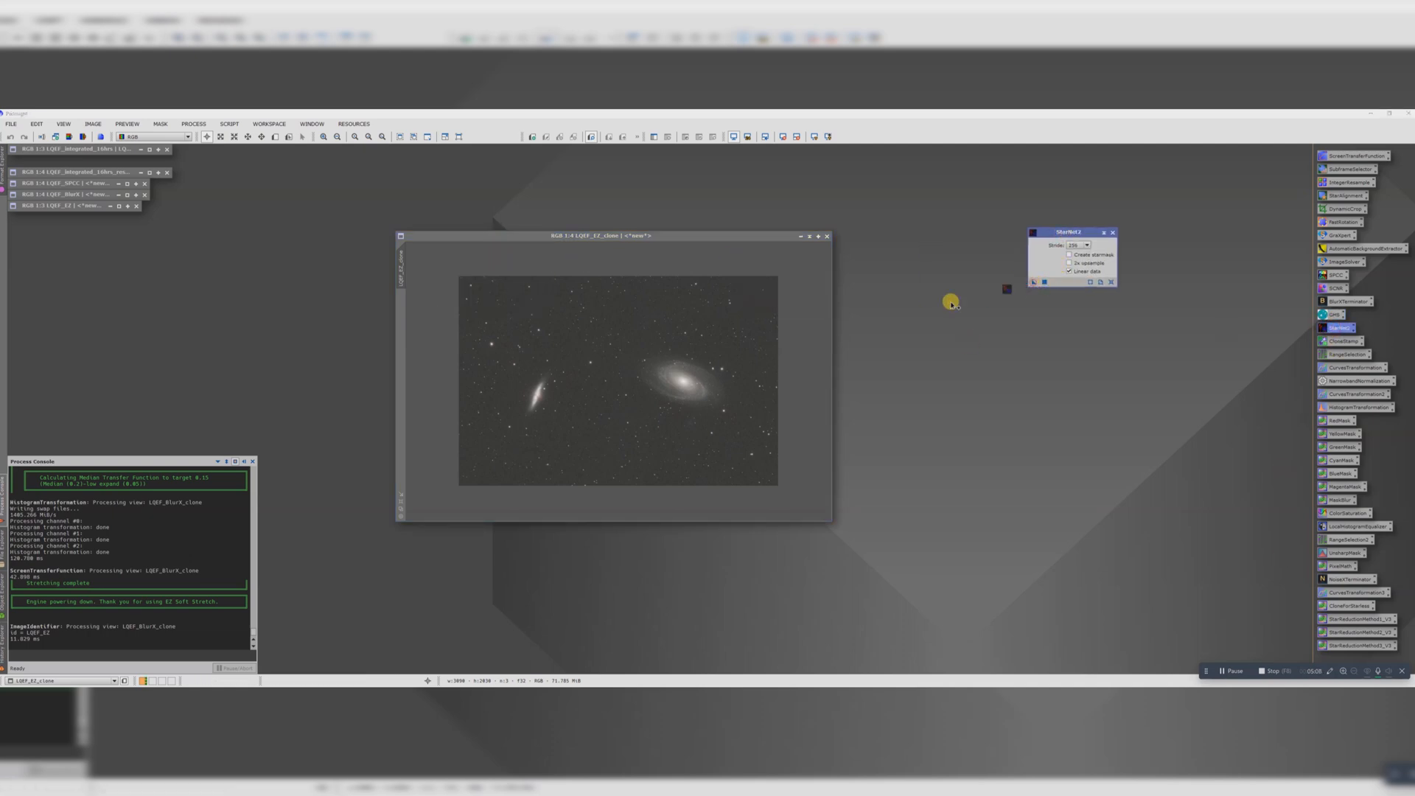
mouse_move(568, 354)
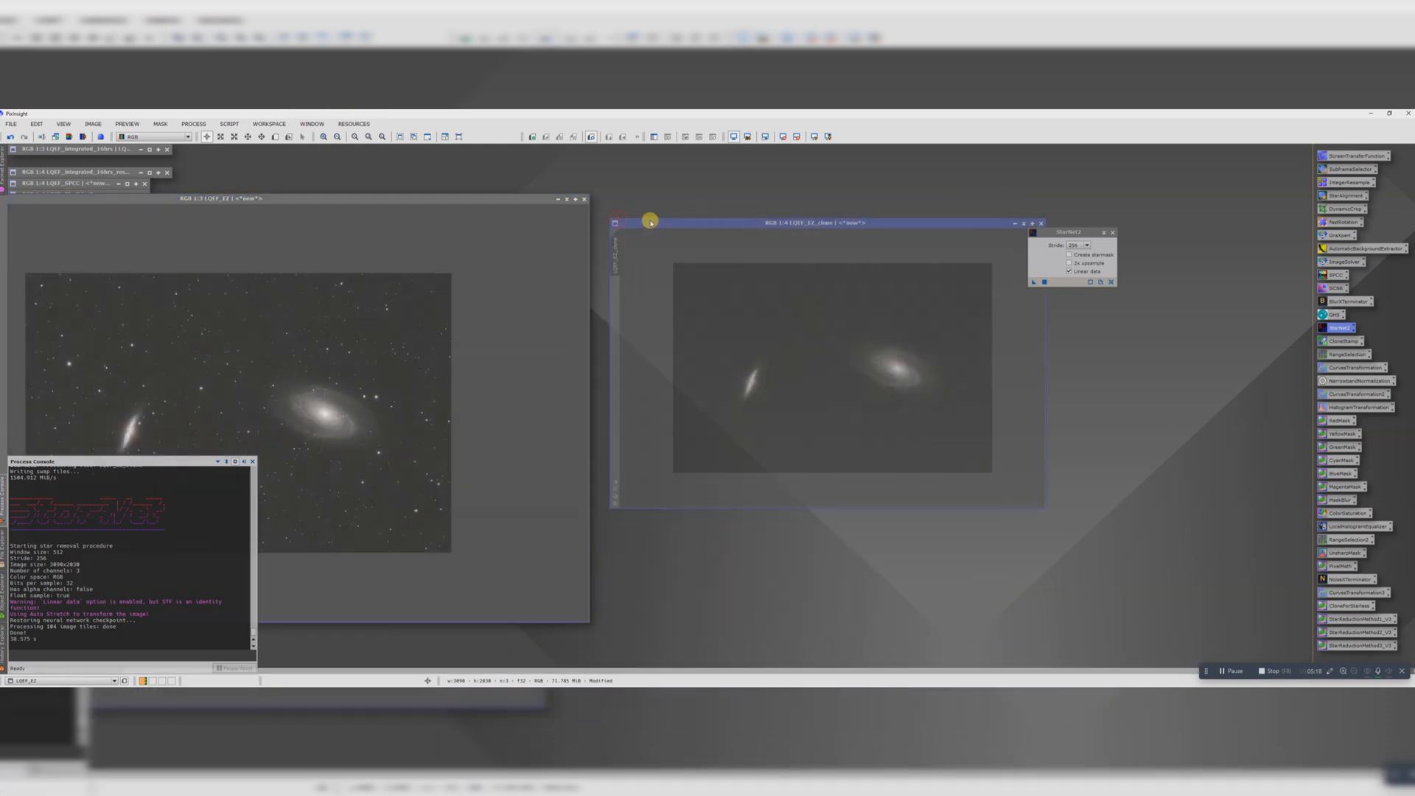
Run Screen Stars with starry view LQEF_EZ and starless view LQEF_EZ_clone to extract a stars-only image.
left_click(228, 124)
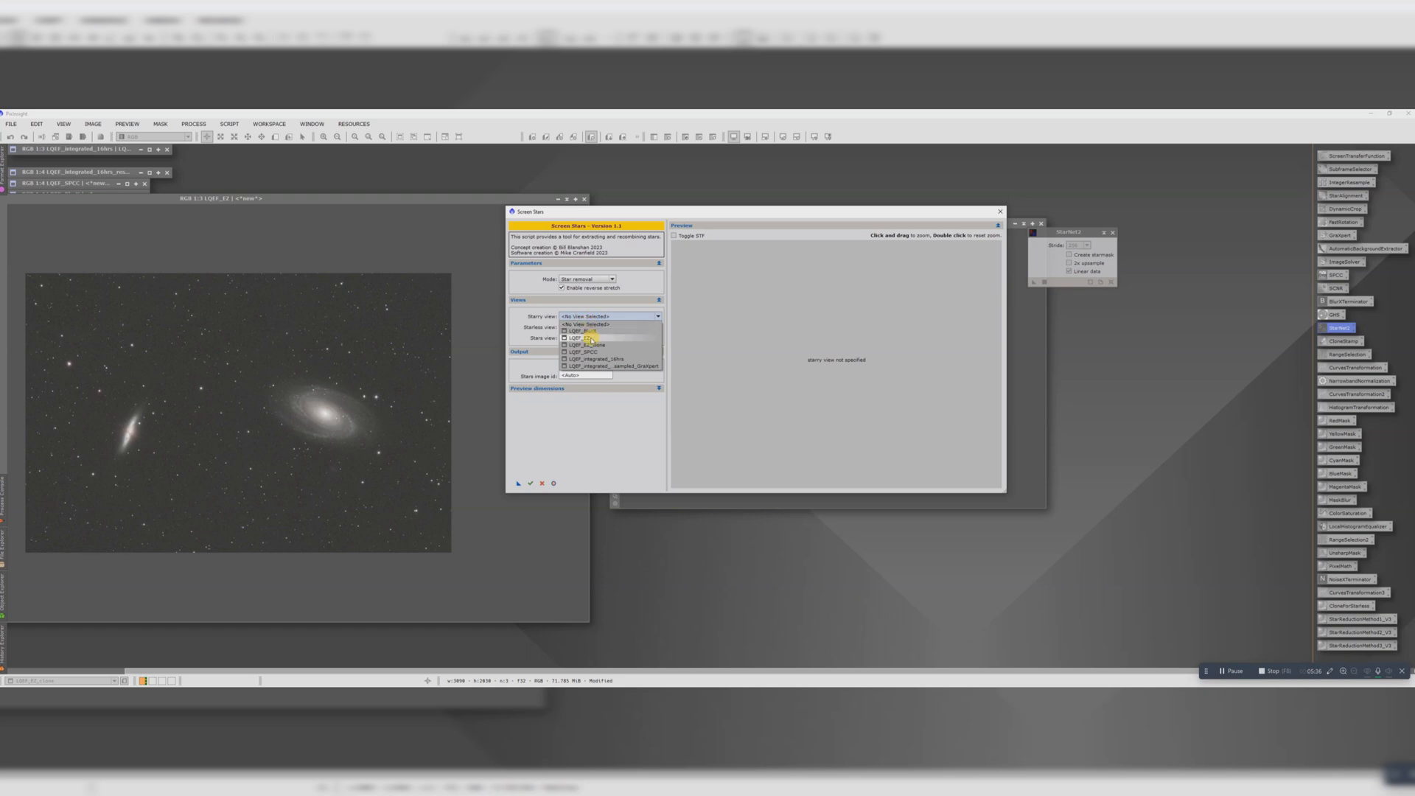
left_click(577, 338)
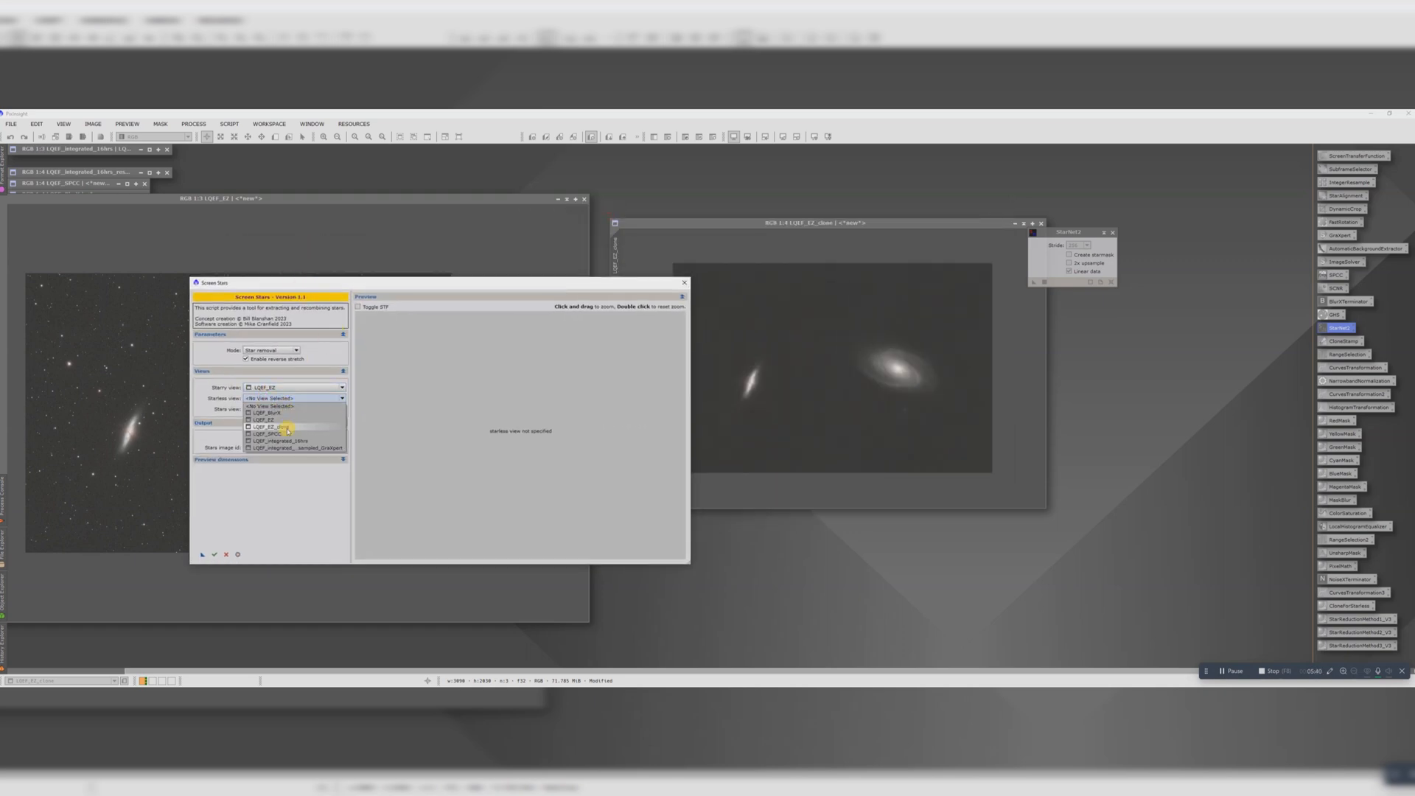
left_click(271, 428)
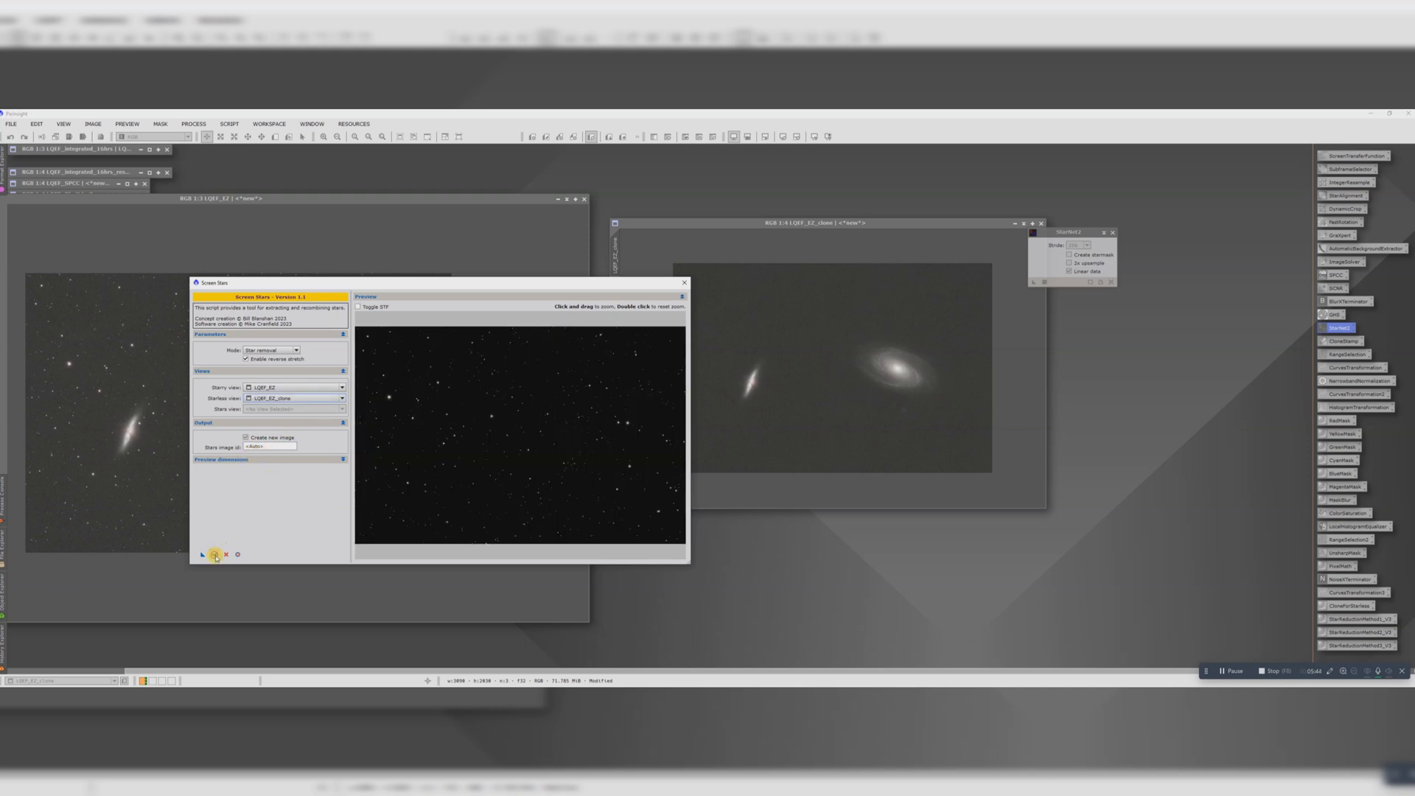
left_click(214, 554)
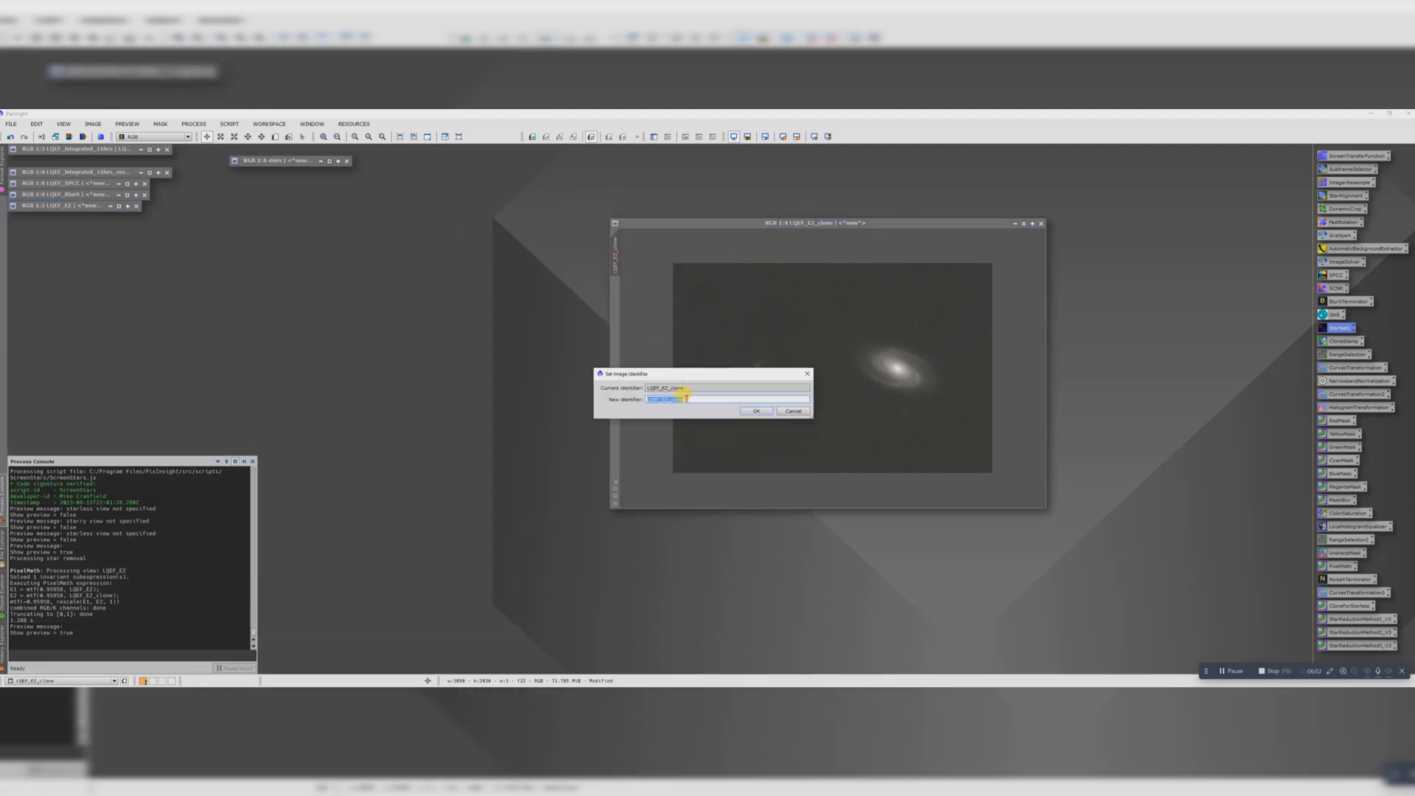
Rename the starless image LQEF_EZ_clone to LQEF_starless.
type("LQEF_star")
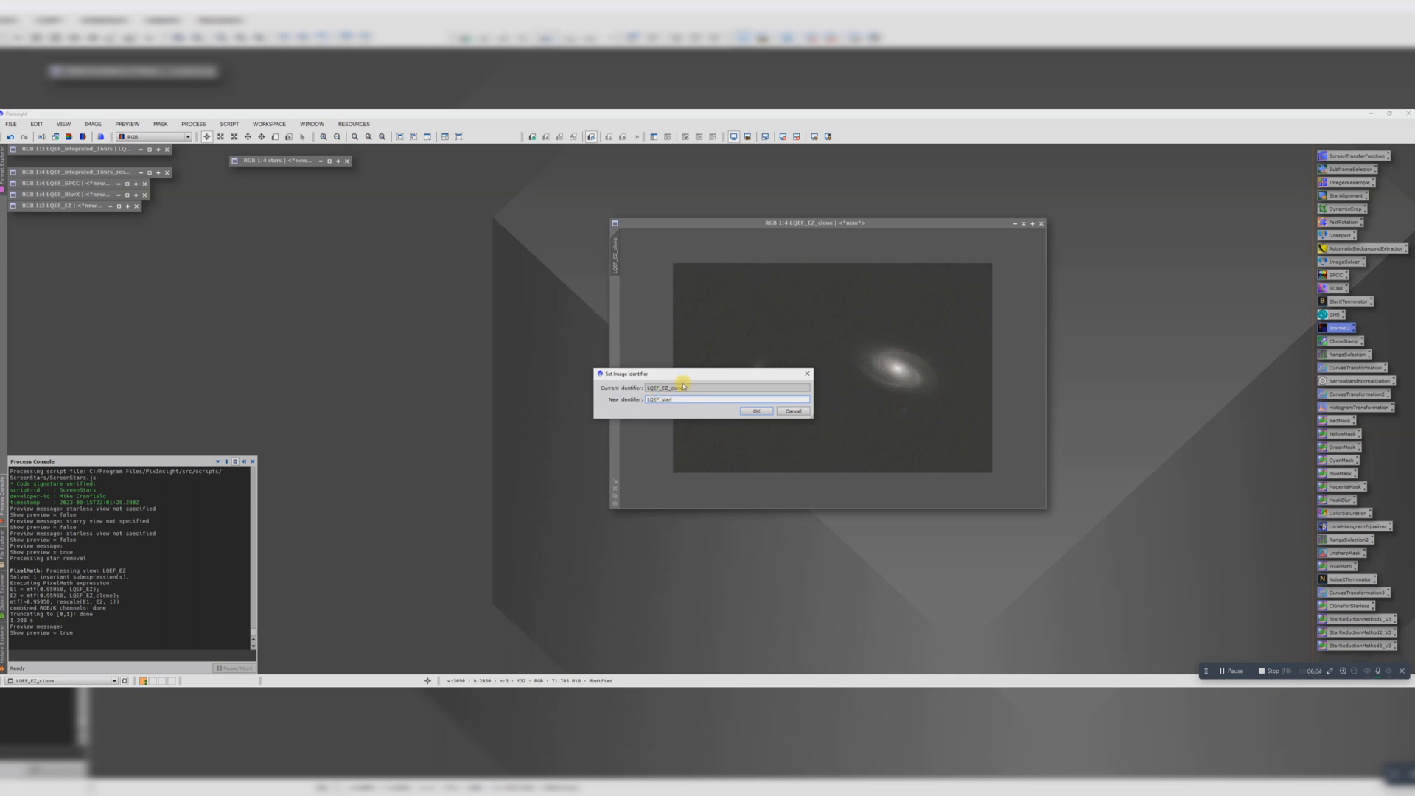
left_click(756, 409)
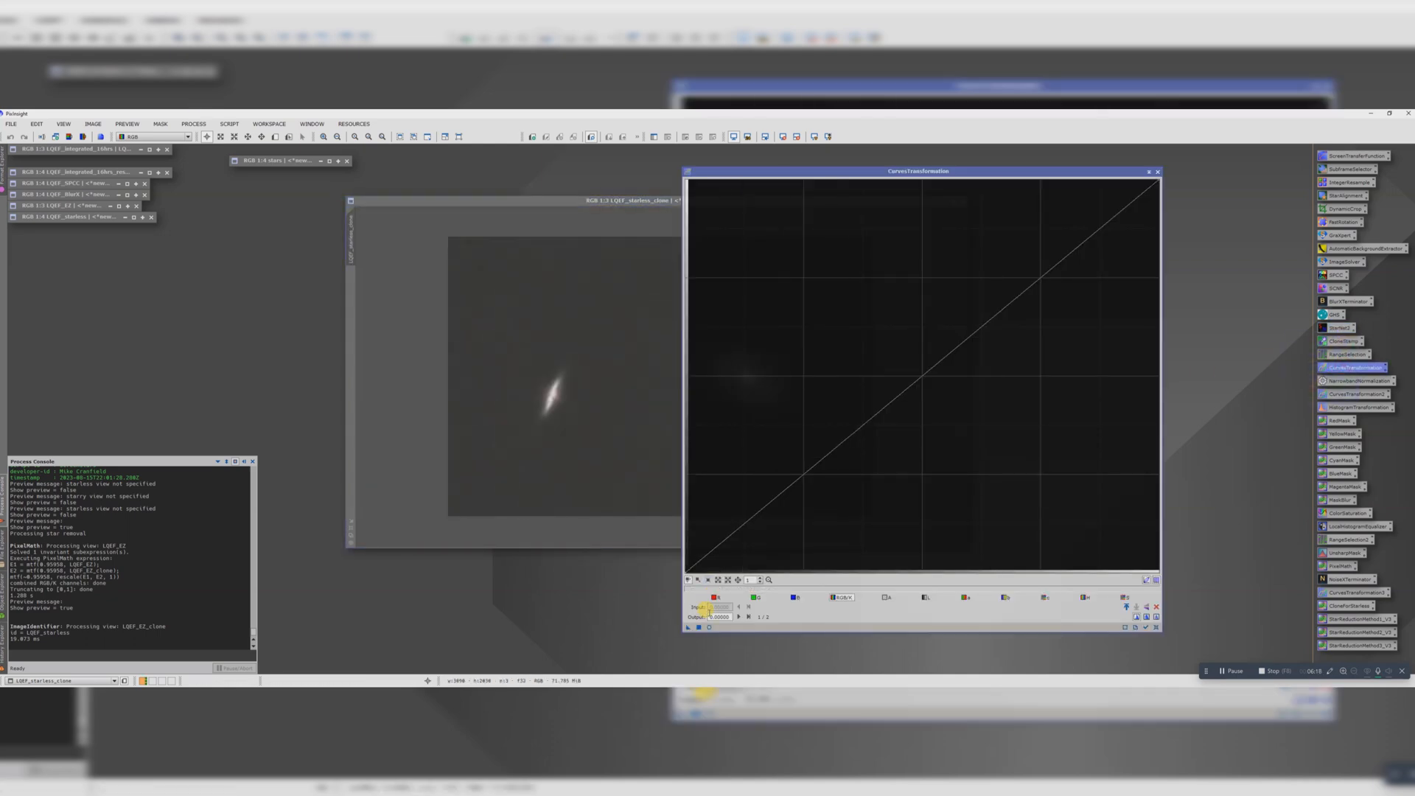
Apply an S-curve in CurvesTransformation to LQEF_starless, darkening the shadows.
left_click(691, 599)
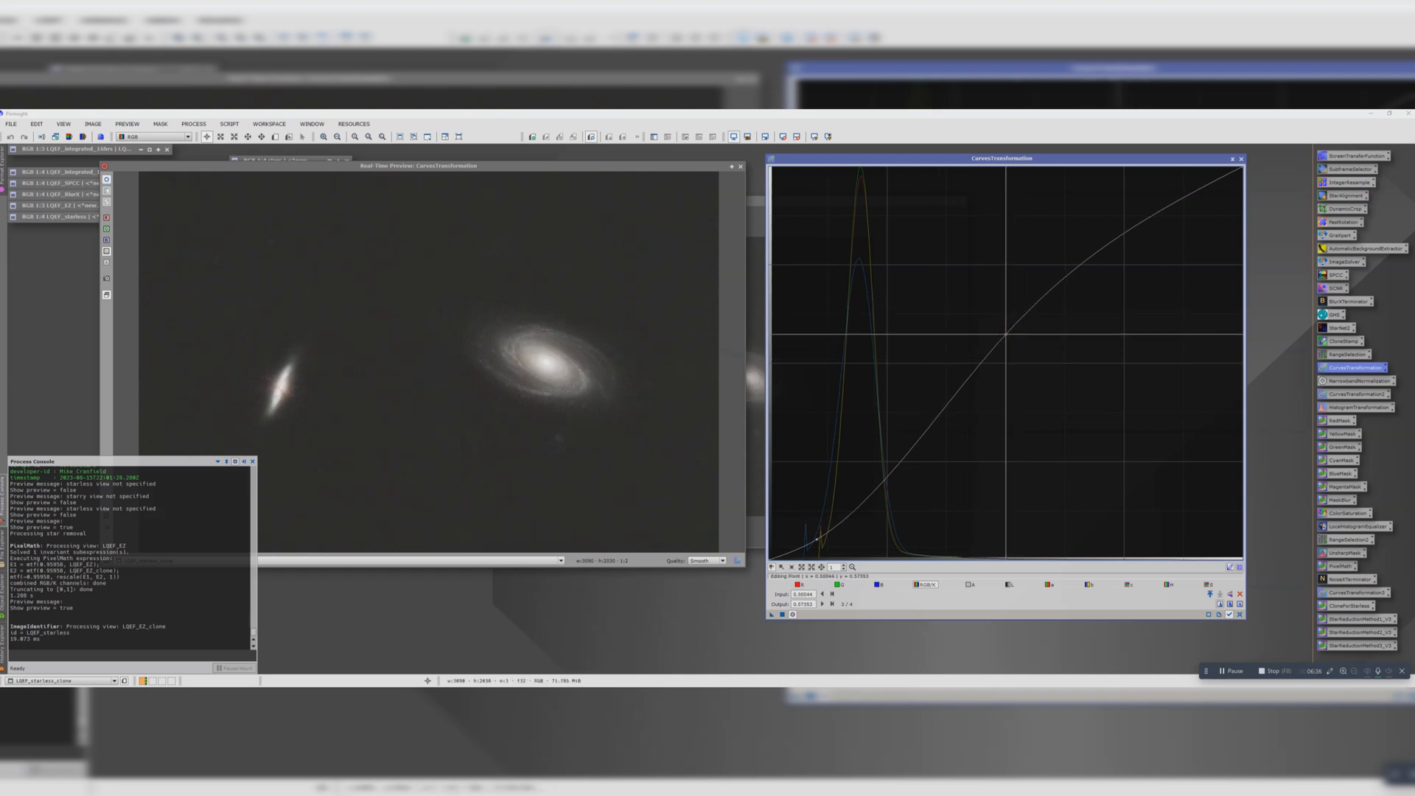
left_click_drag(997, 339, 1008, 329)
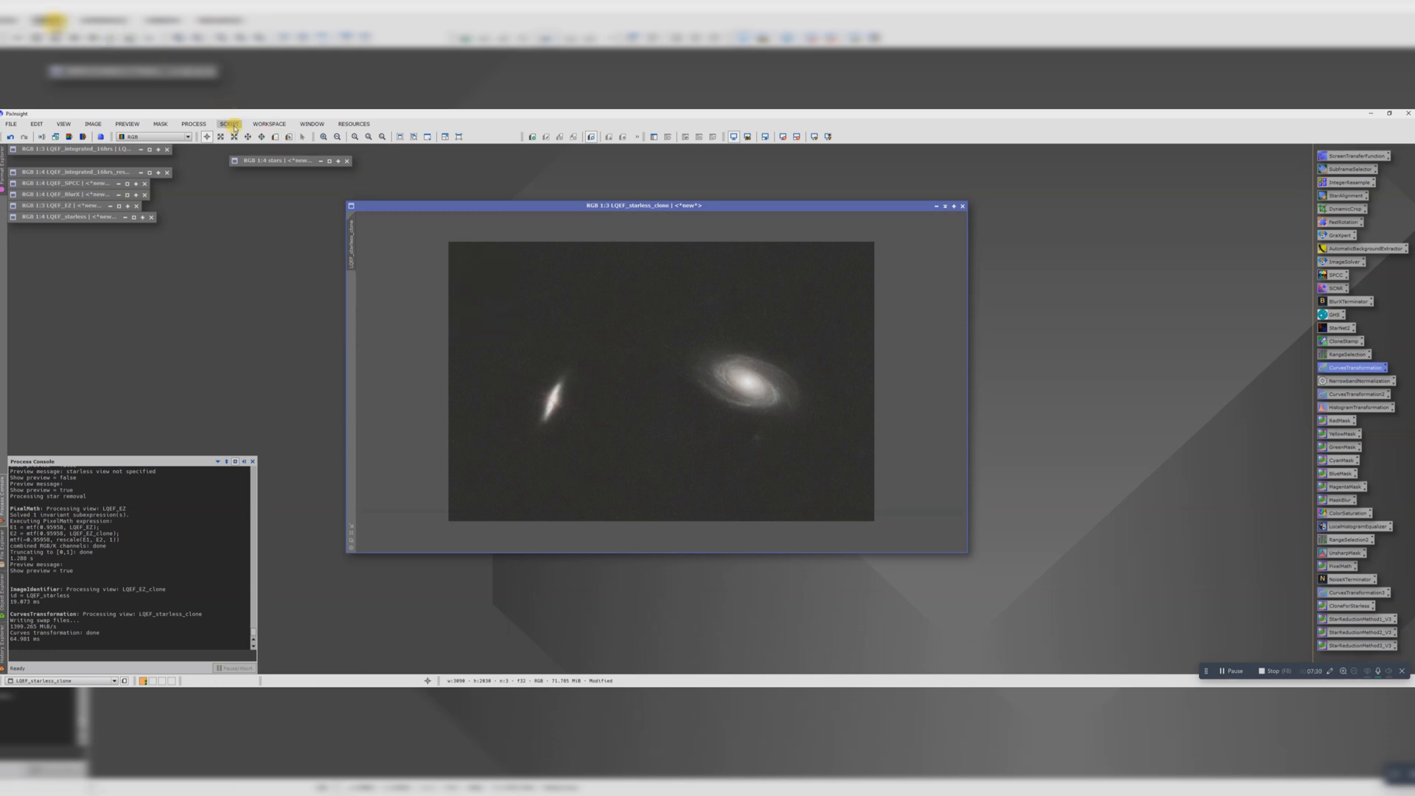
Start the GAME script and fit a rotated ellipse around the large galaxy M81.
left_click(232, 124)
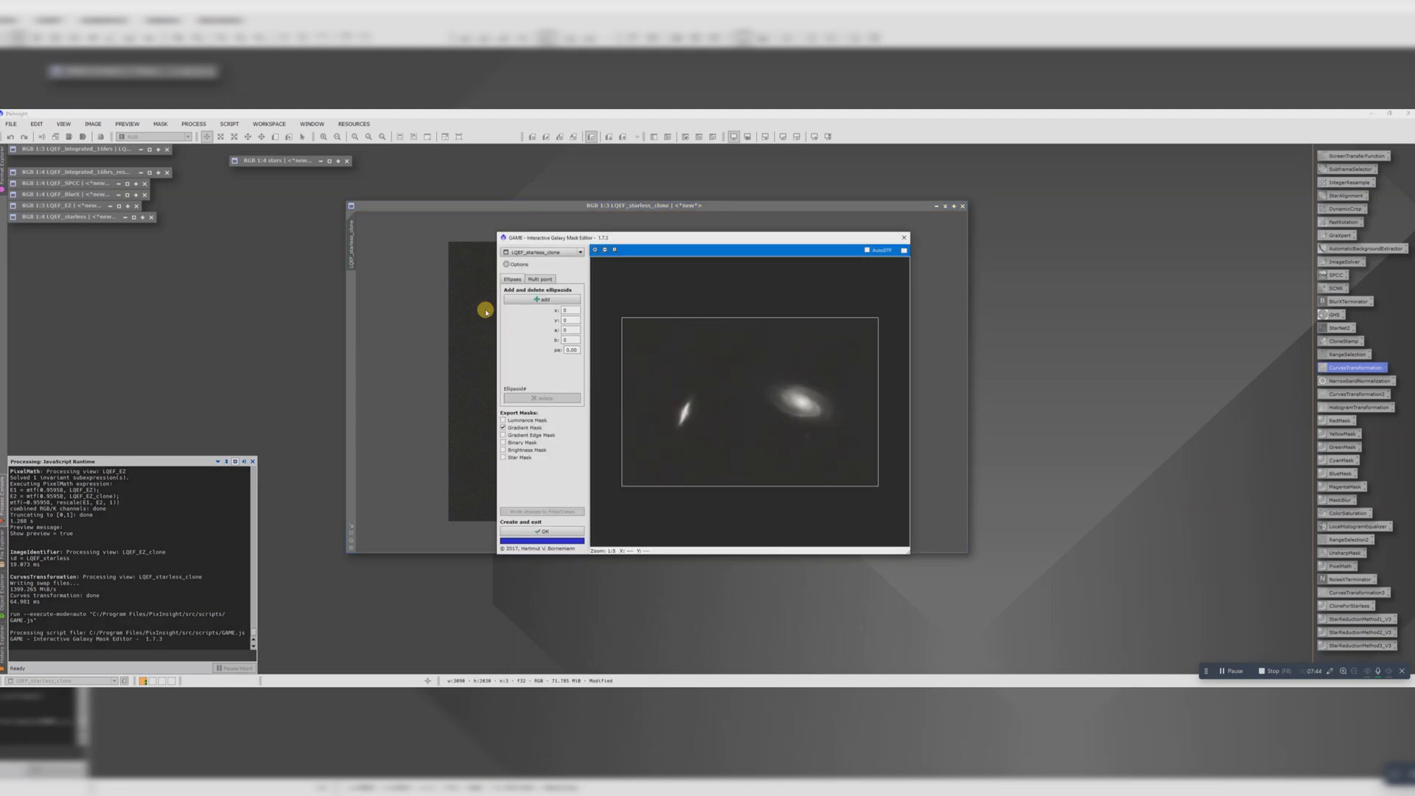
left_click_drag(704, 237, 922, 259)
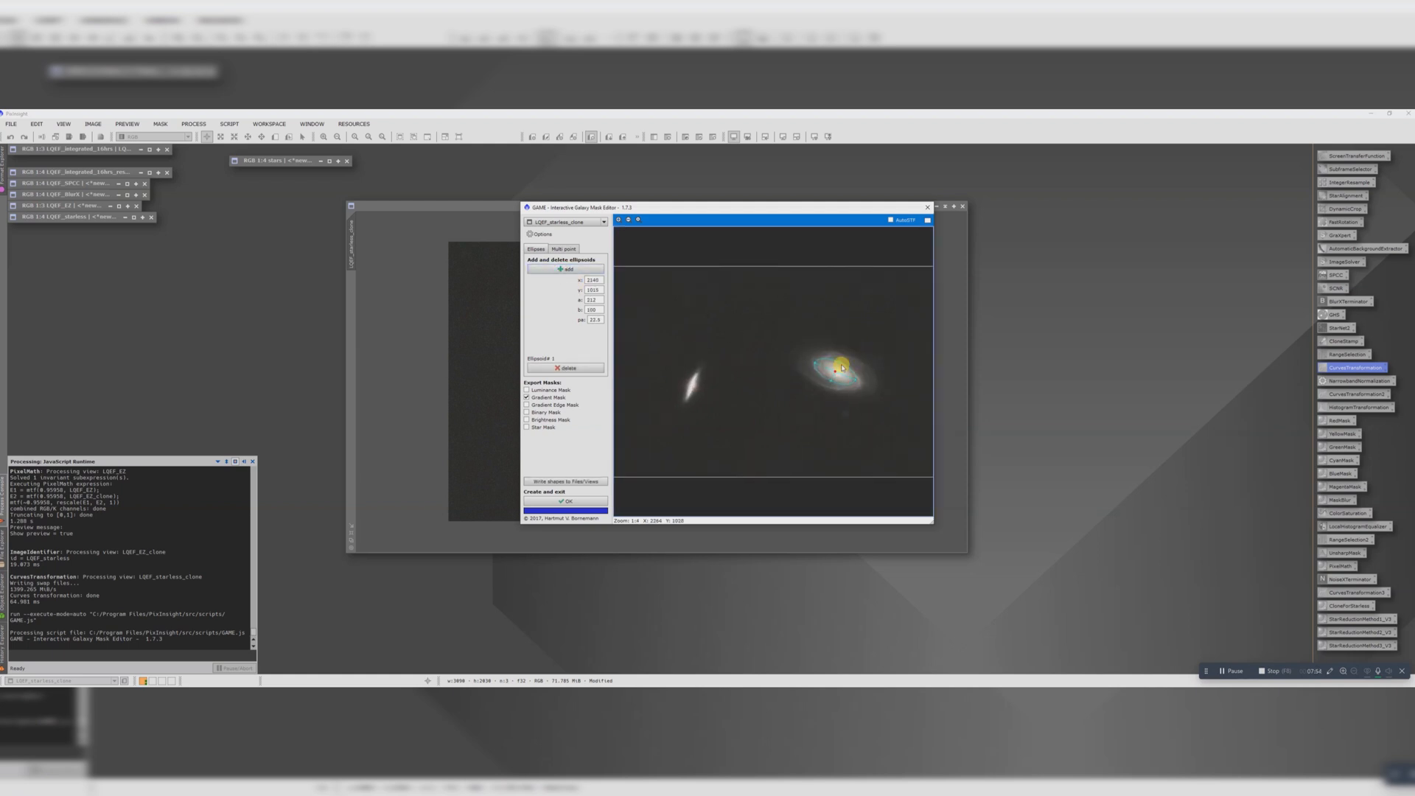
left_click_drag(853, 378, 803, 359)
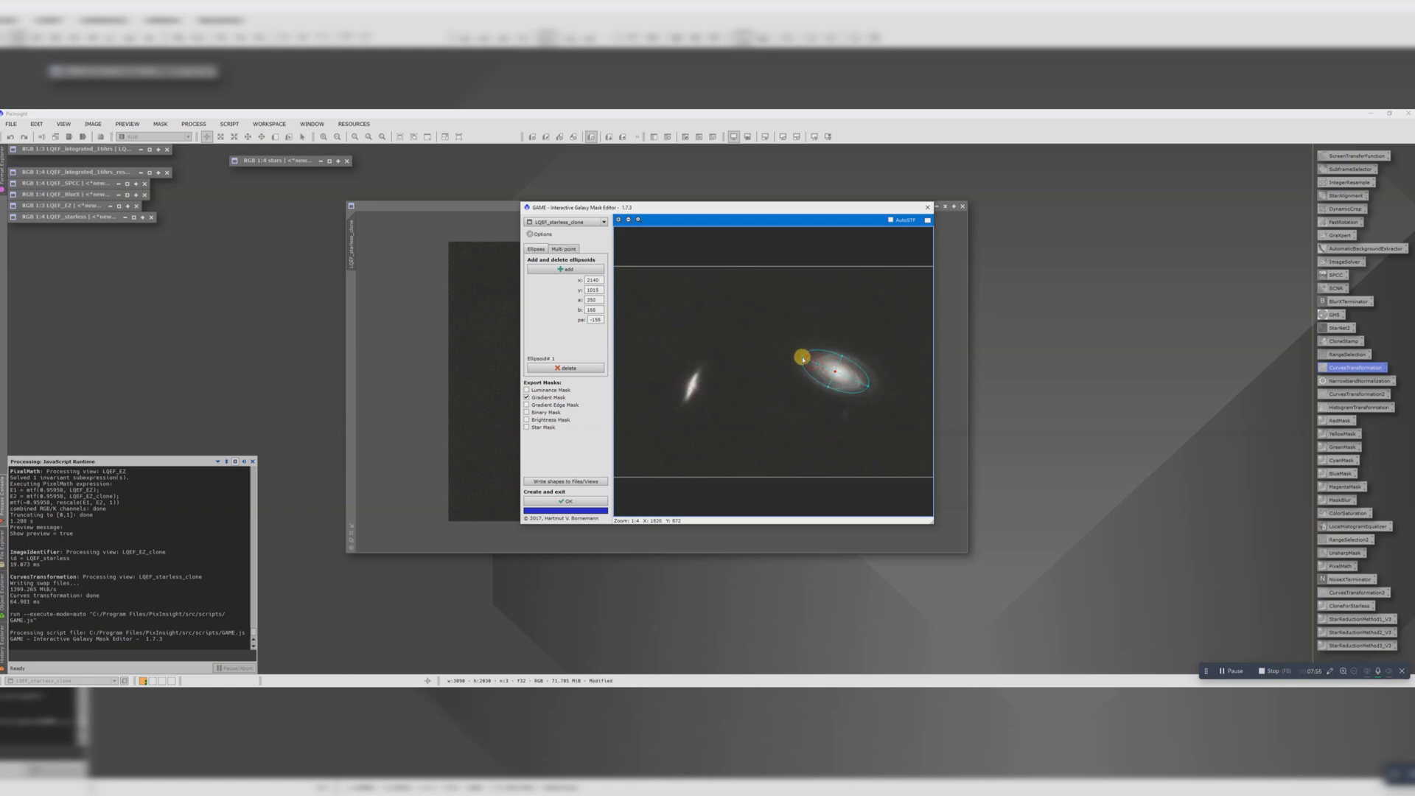
left_click_drag(805, 359, 834, 373)
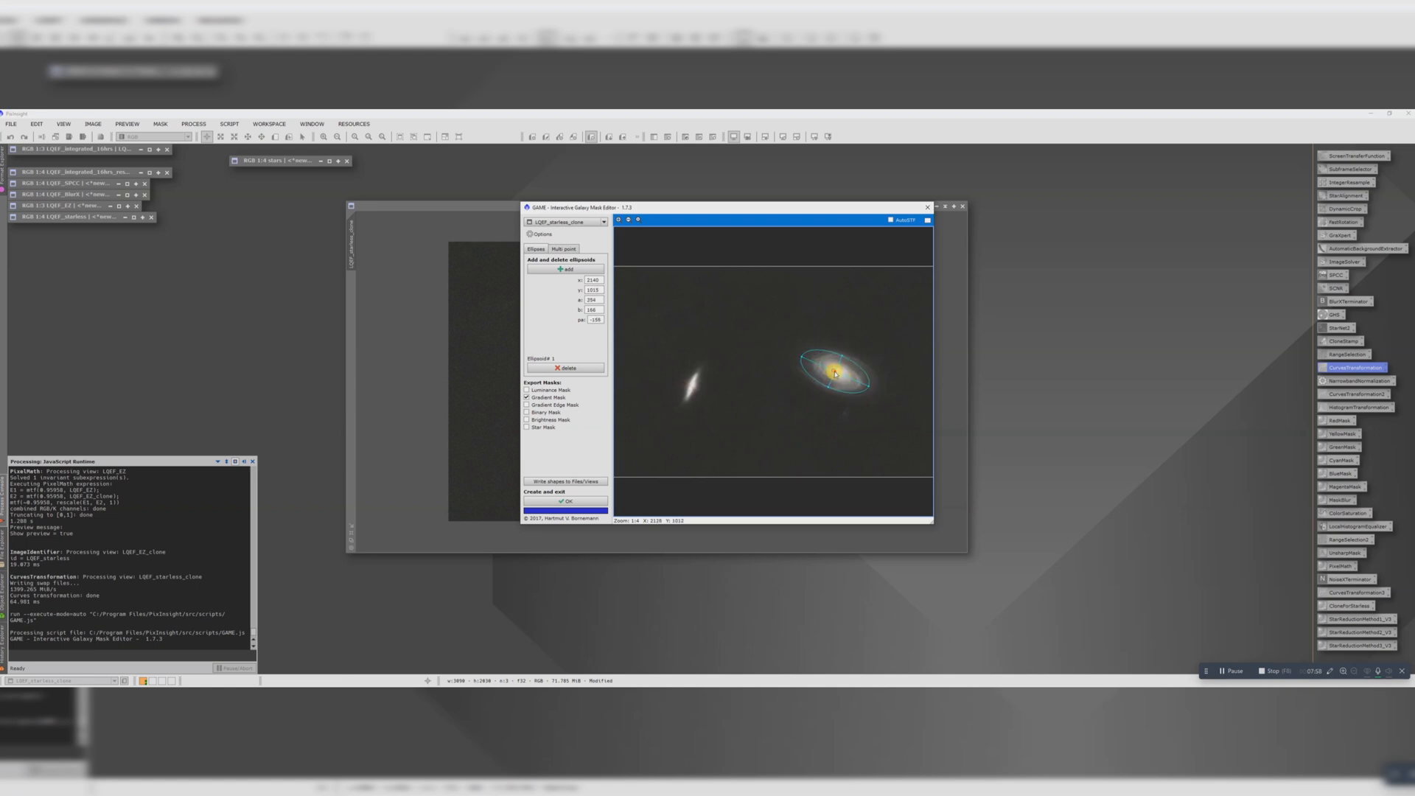
left_click_drag(834, 373, 846, 352)
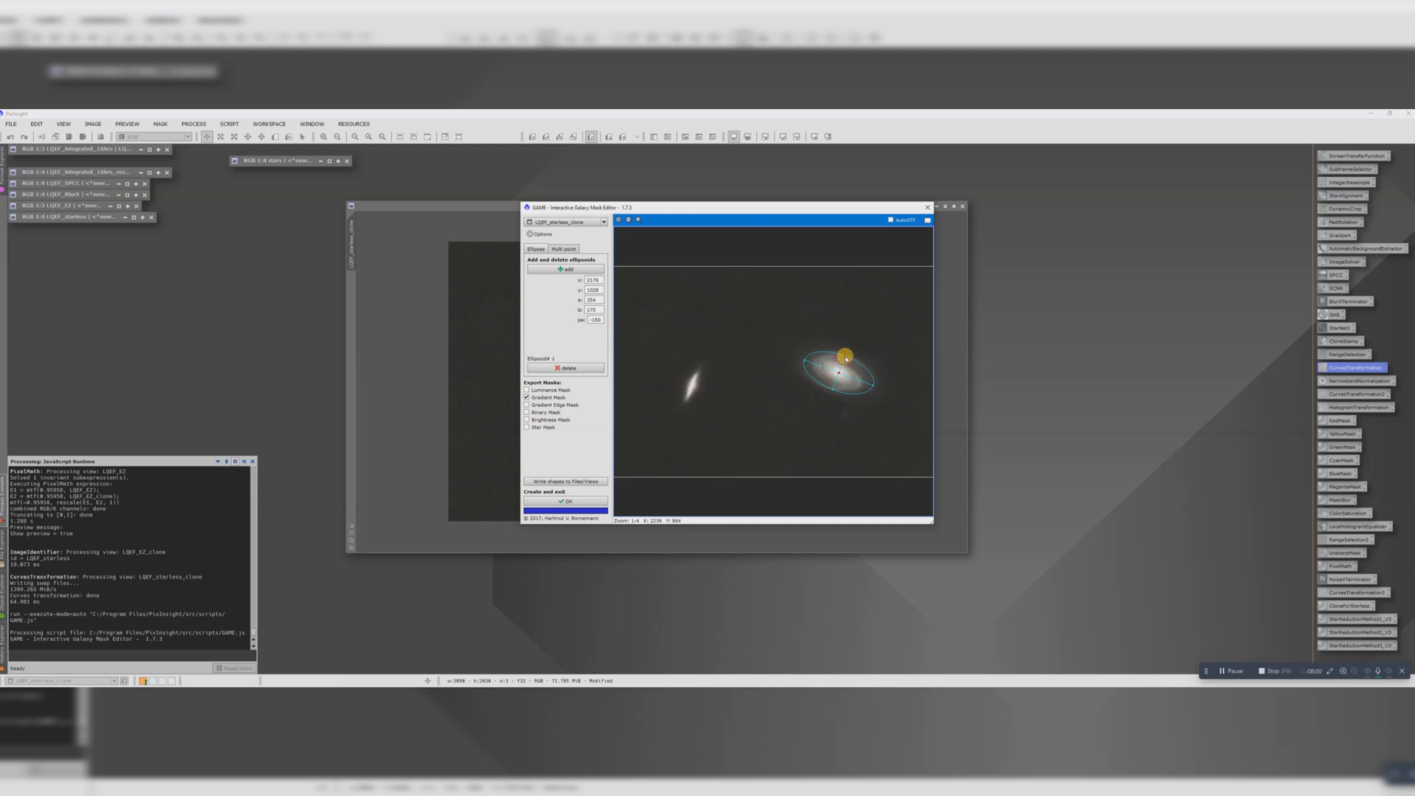
left_click_drag(846, 356, 875, 385)
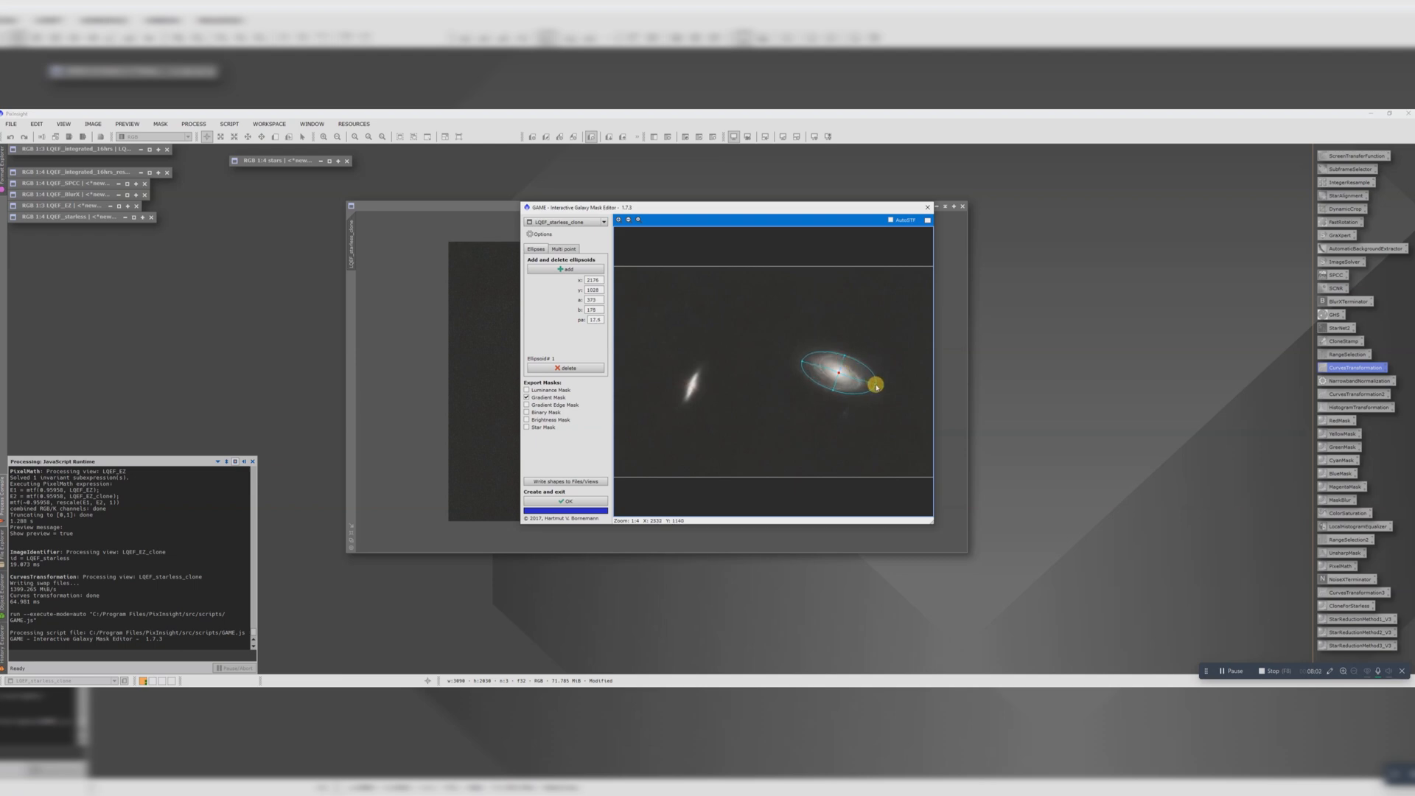
left_click_drag(873, 384, 834, 379)
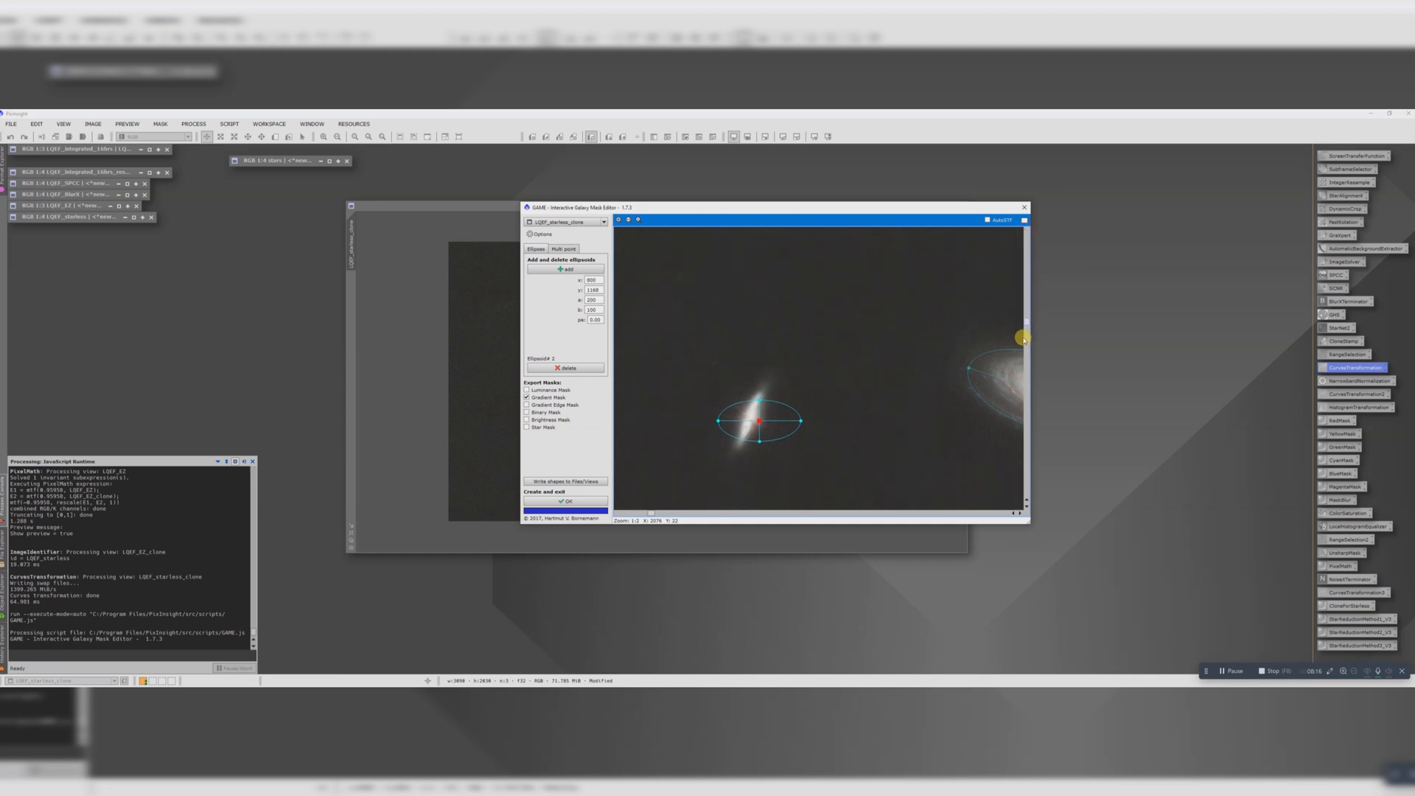
Fit a second ellipse around M82, choose Gradient Mask and generate the LQEF_starless_clone_ge mask.
left_click_drag(1024, 339, 739, 415)
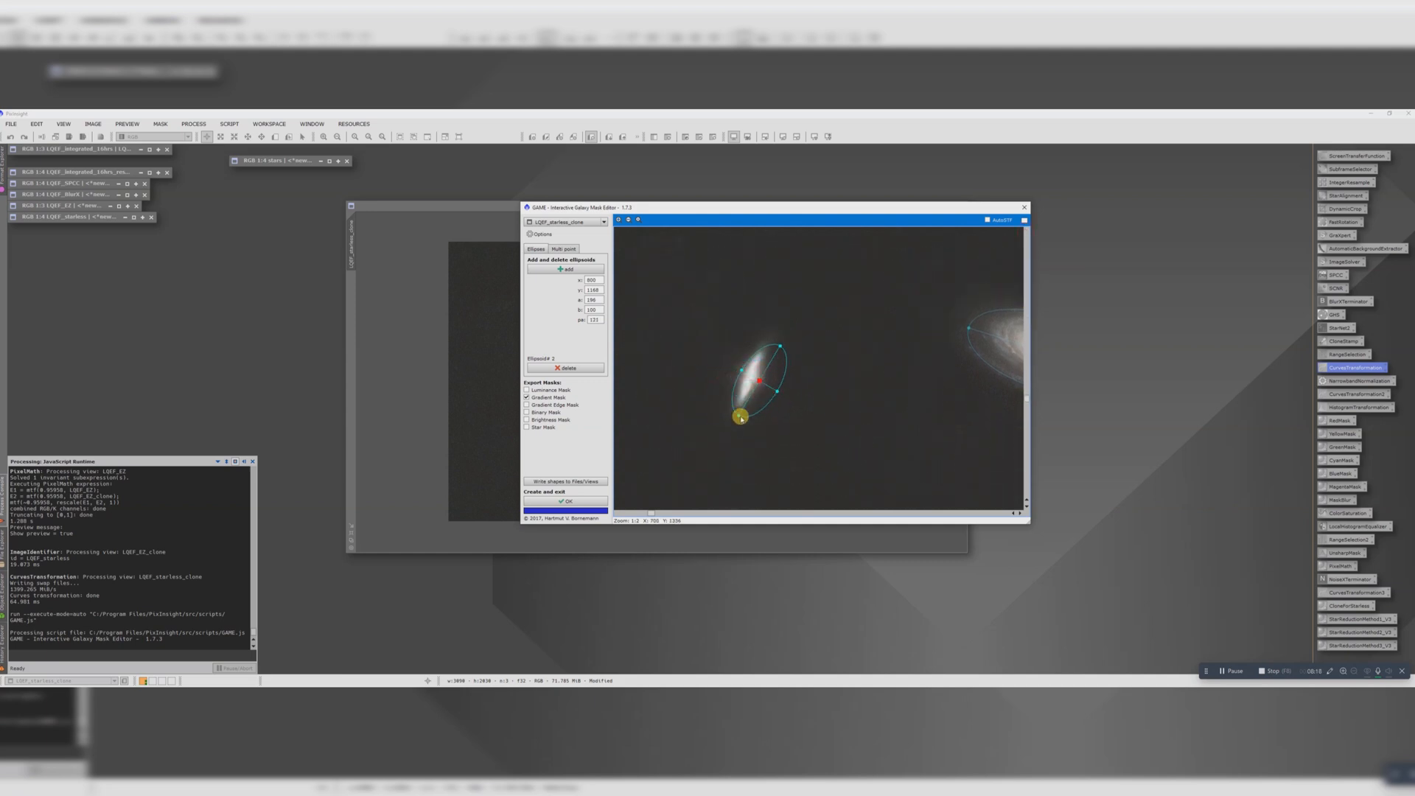
left_click_drag(739, 417, 750, 378)
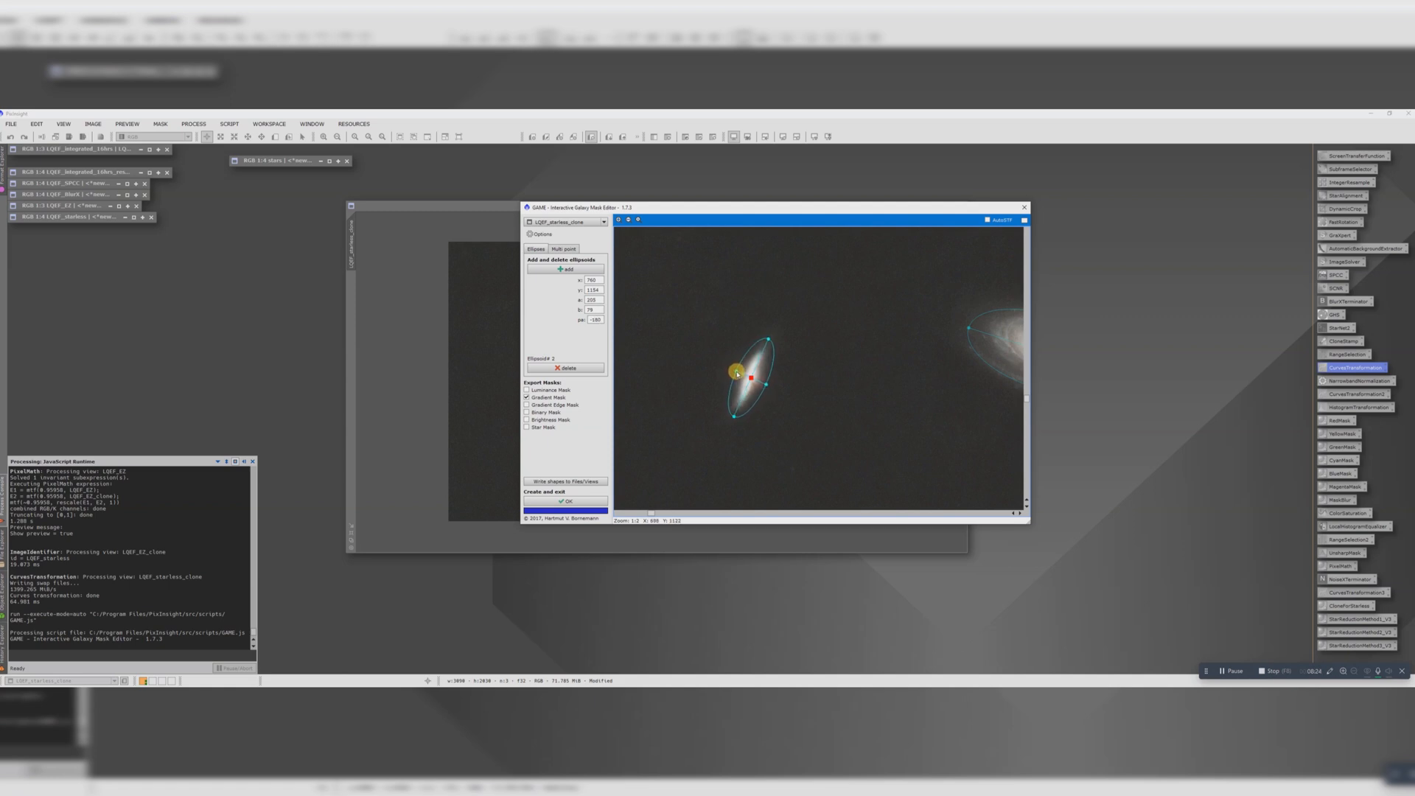
left_click_drag(737, 371, 768, 342)
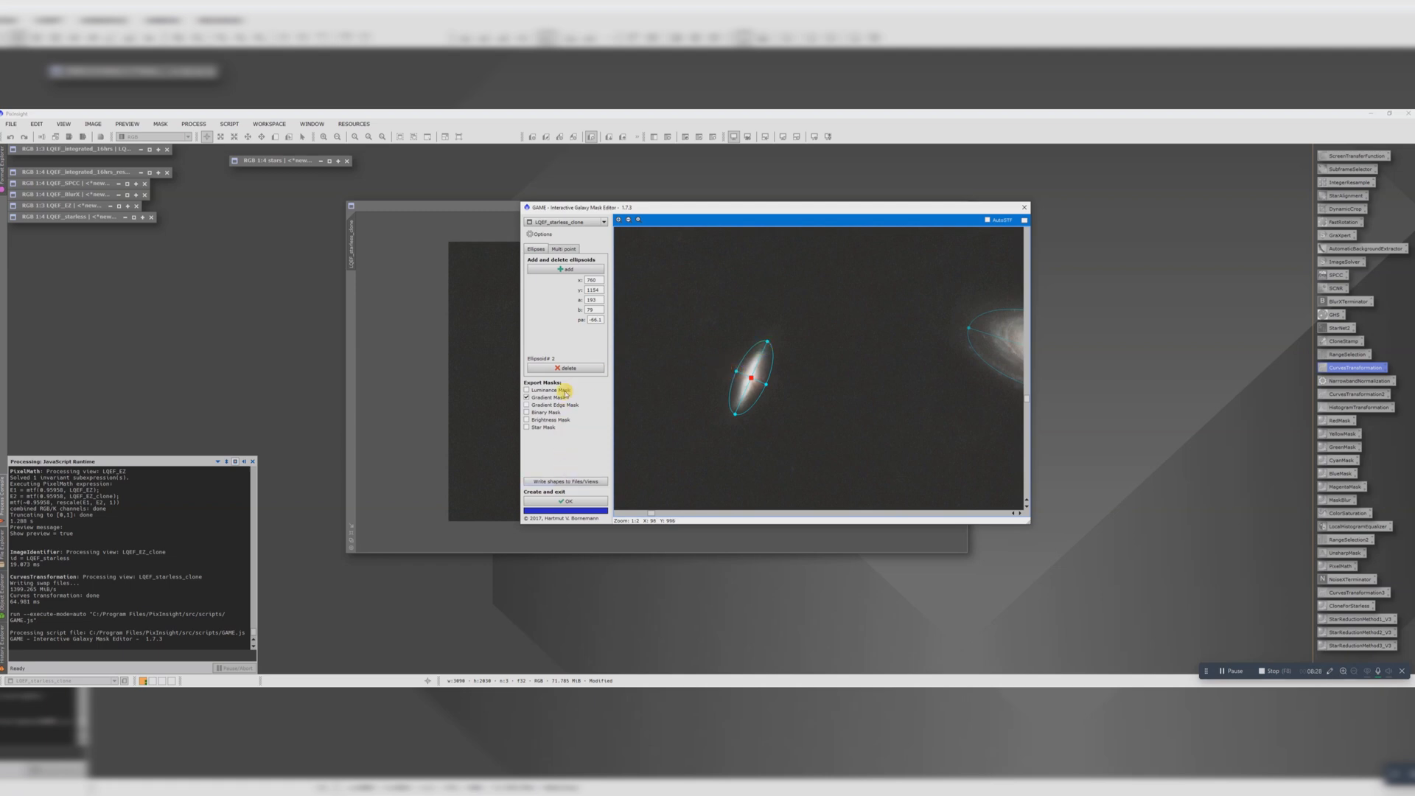
left_click(564, 268)
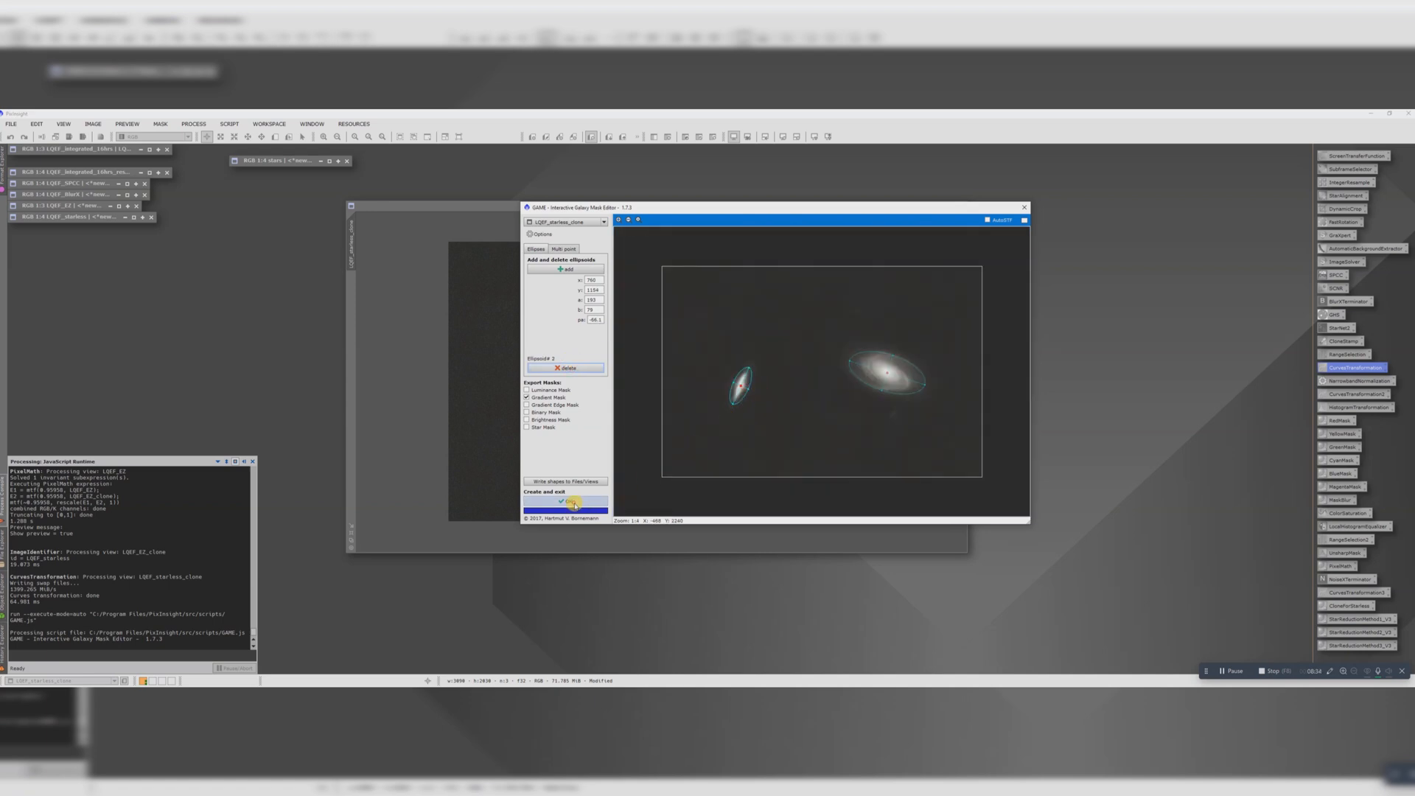
left_click(566, 501)
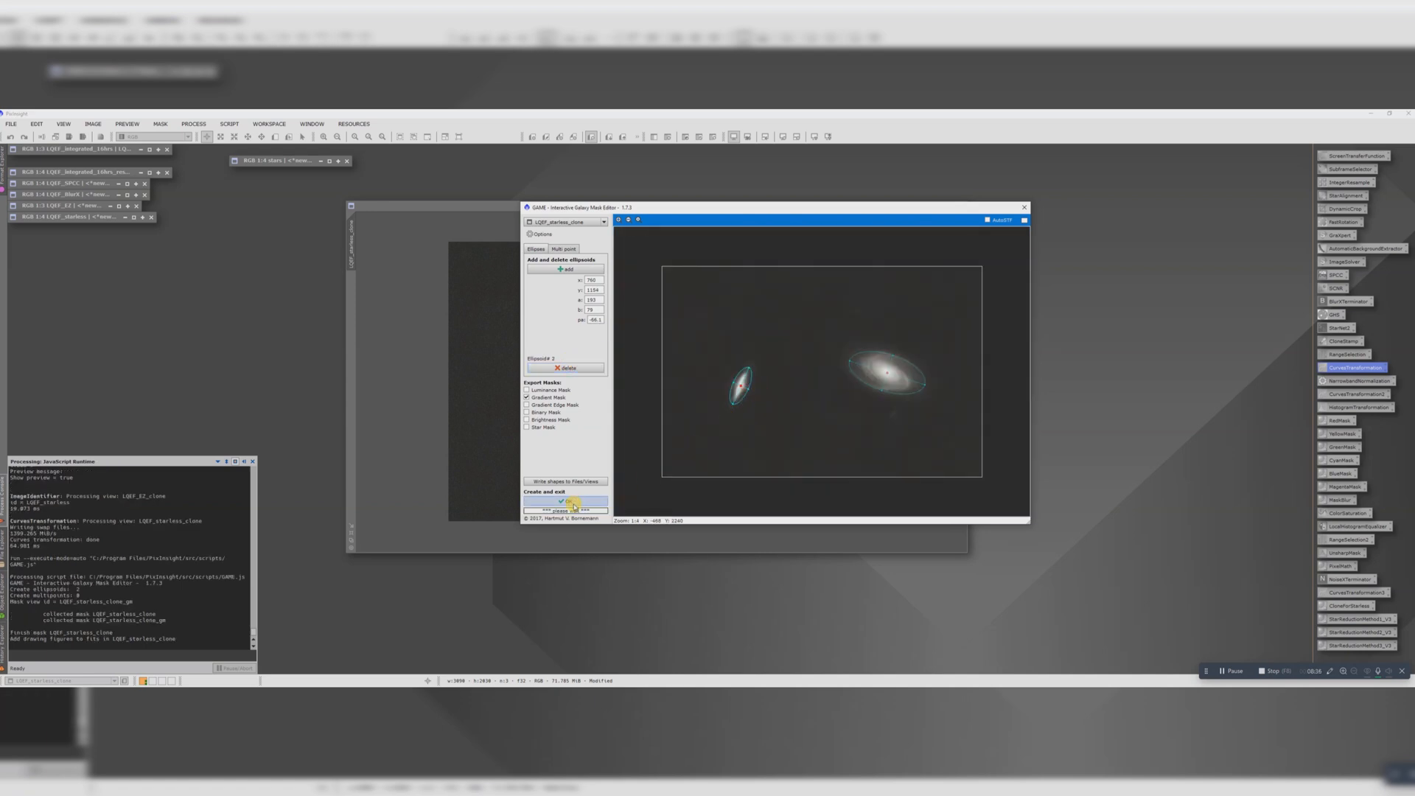
Finish the GAME _gm mask output and move it aside so the starless clone stays visible.
left_click(566, 501)
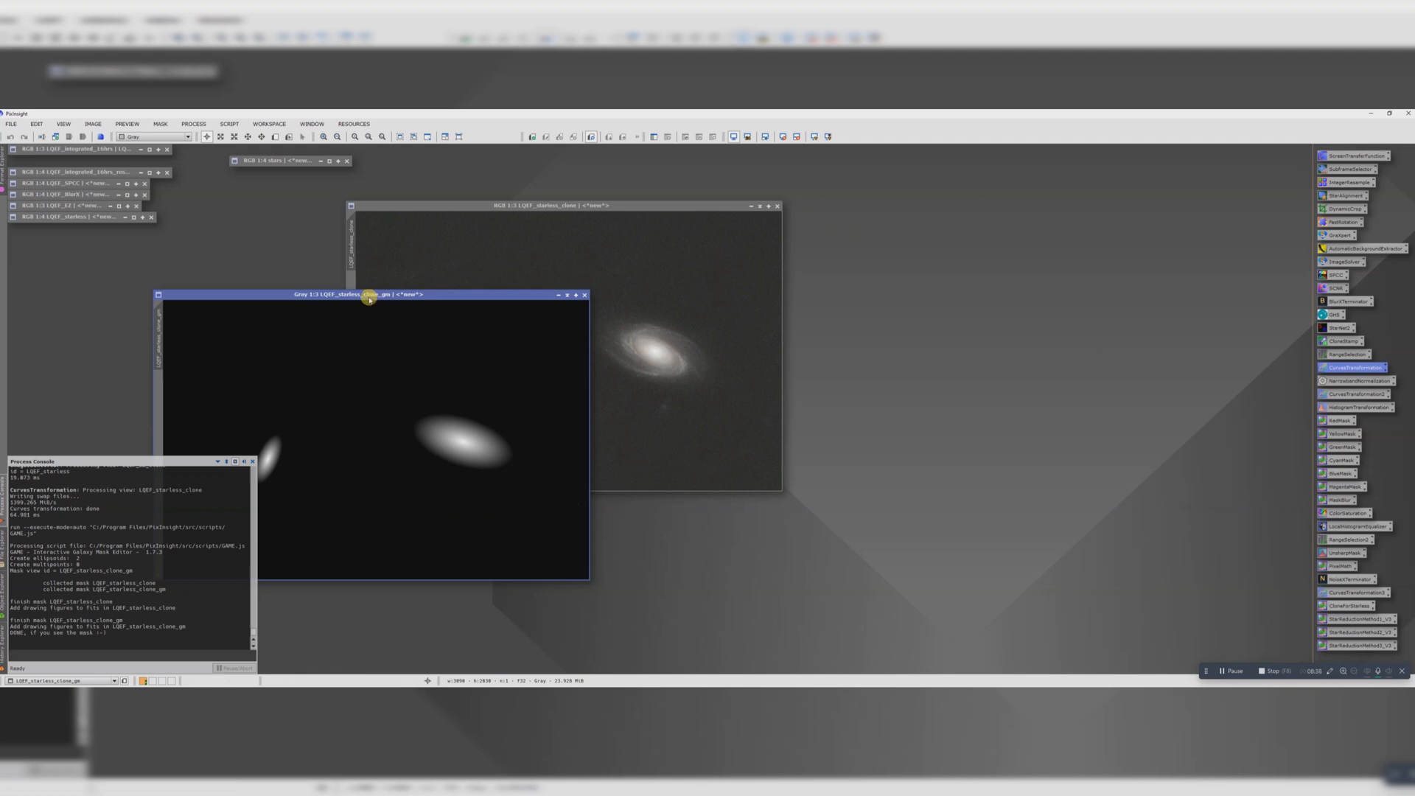
left_click_drag(370, 295, 1071, 182)
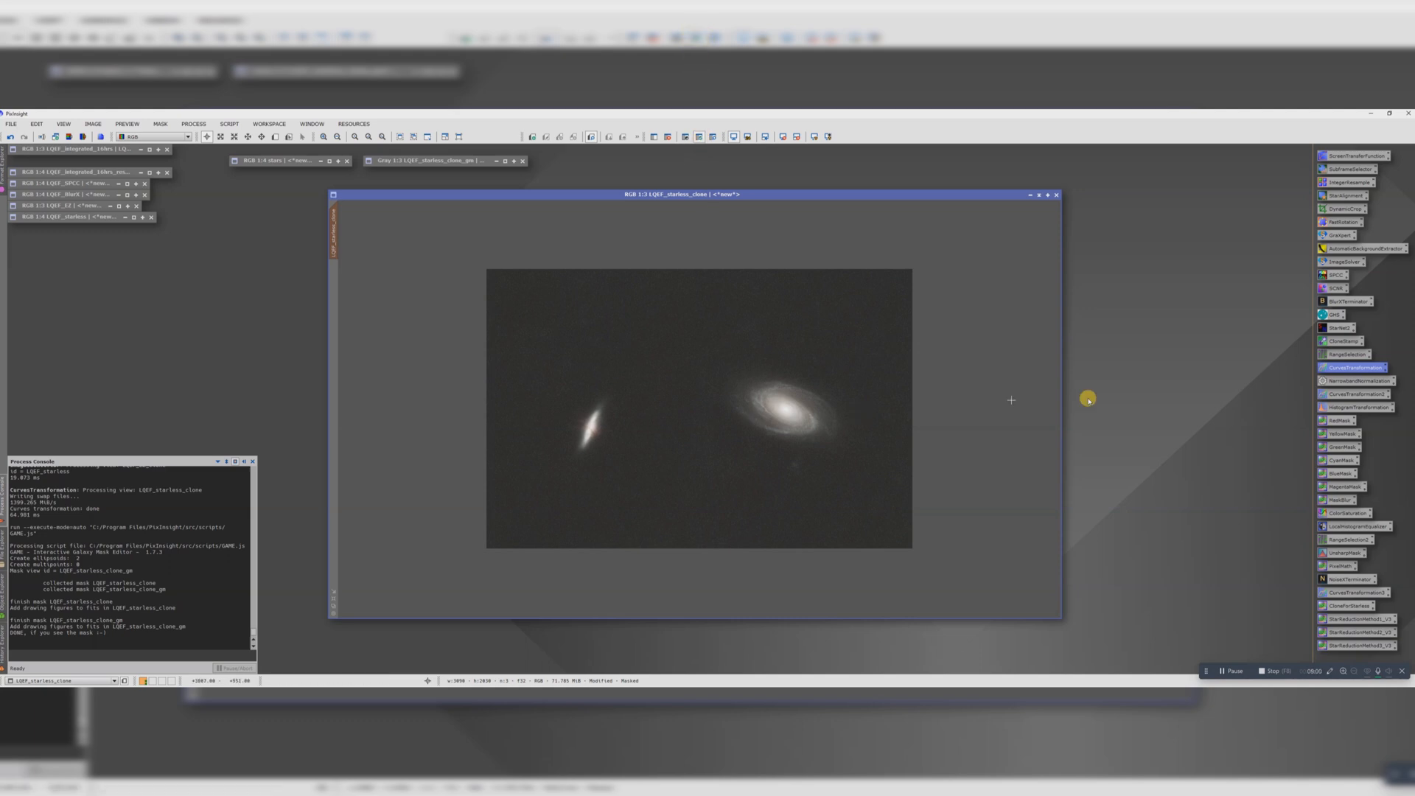
mouse_move(1341, 513)
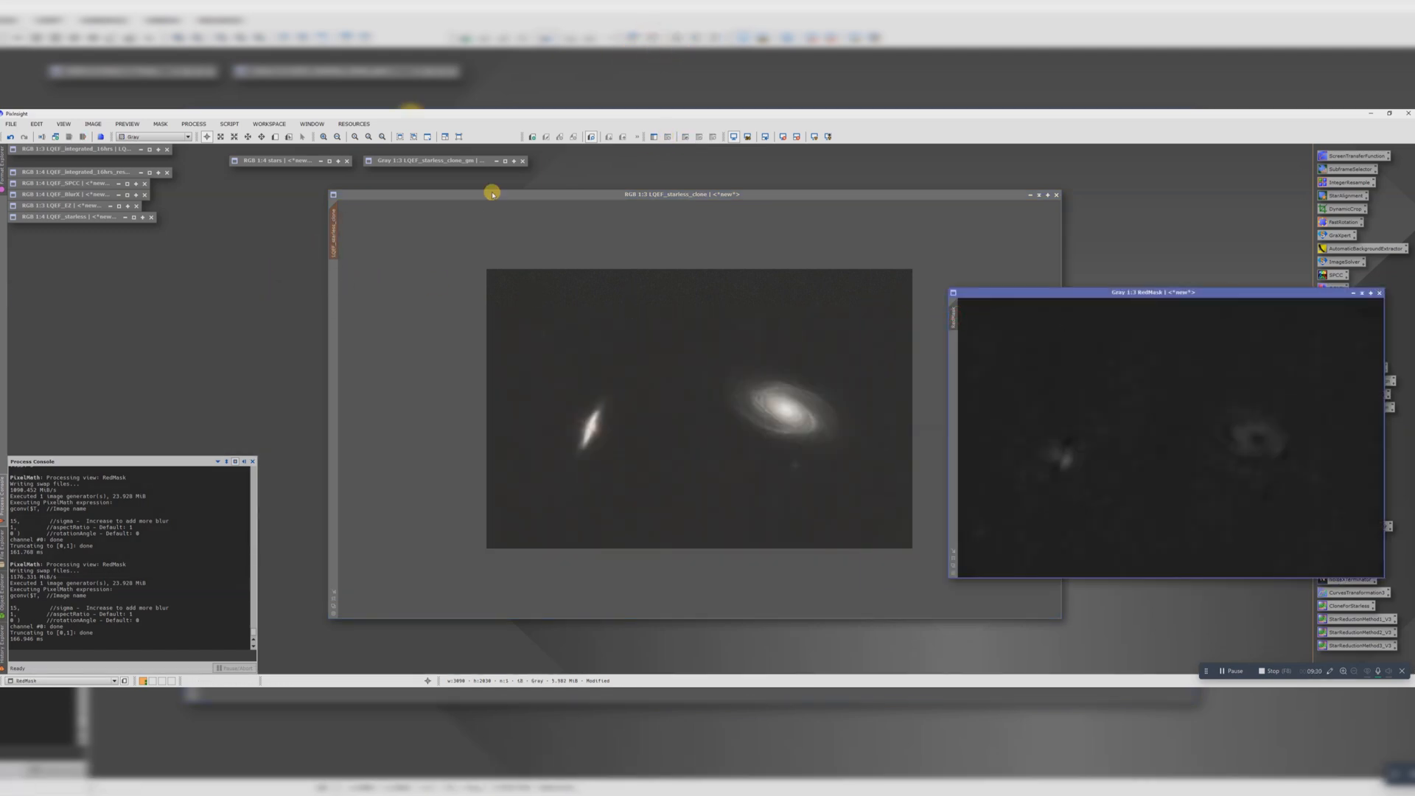
Minimise the new RedMask image and bring up ColorSaturation for the starless clone.
left_click(679, 195)
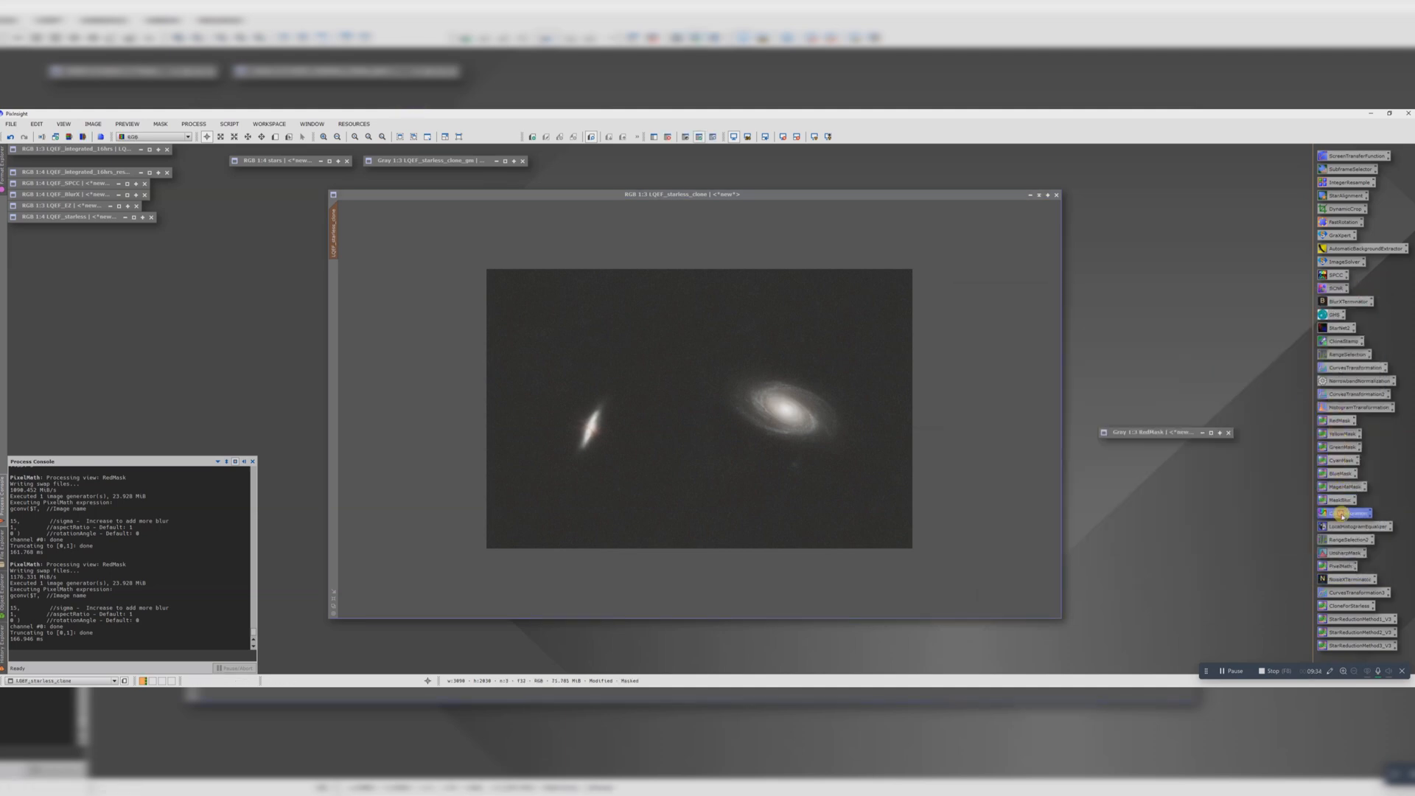
left_click(1342, 513)
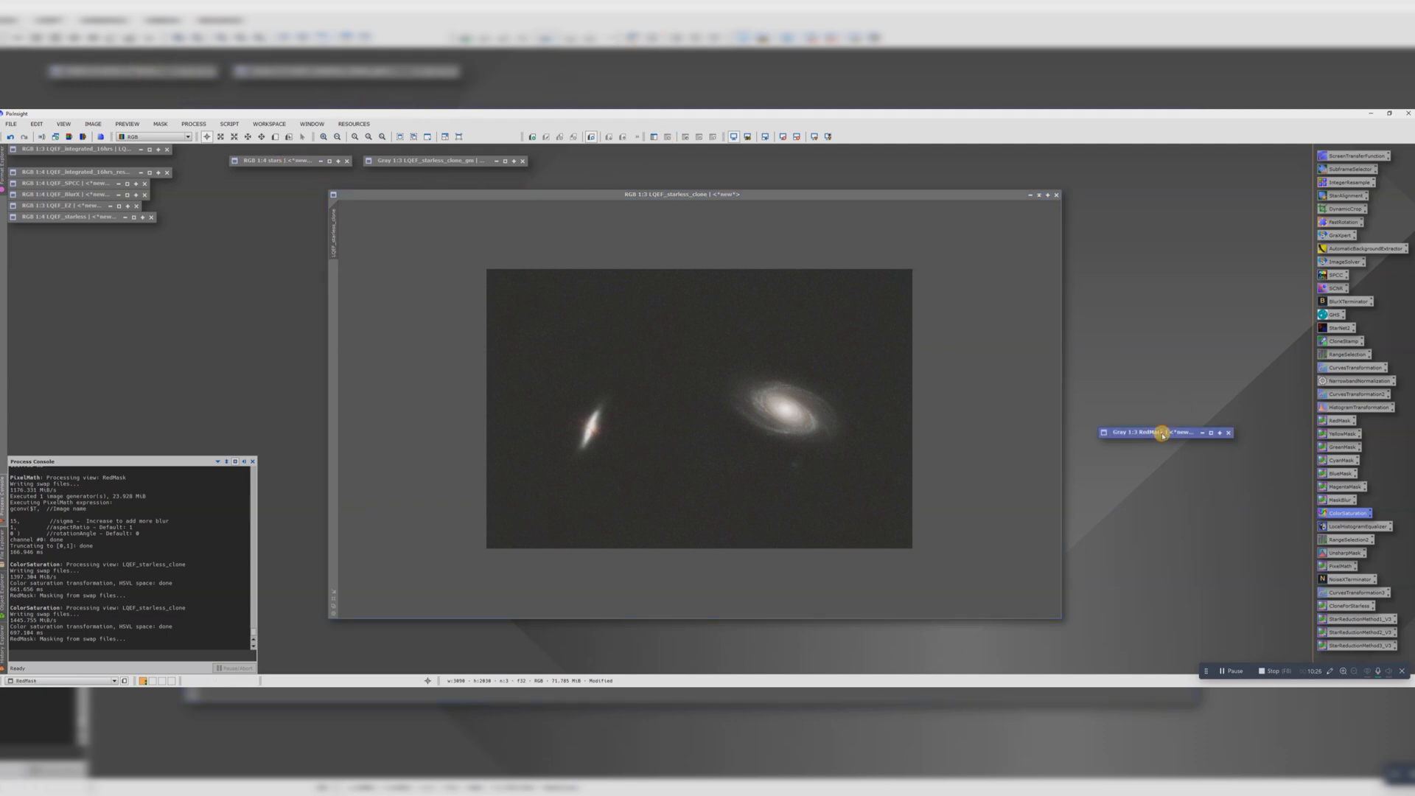
Close RedMask without saving and start a fresh ColorSaturation adjustment.
left_click(1227, 433)
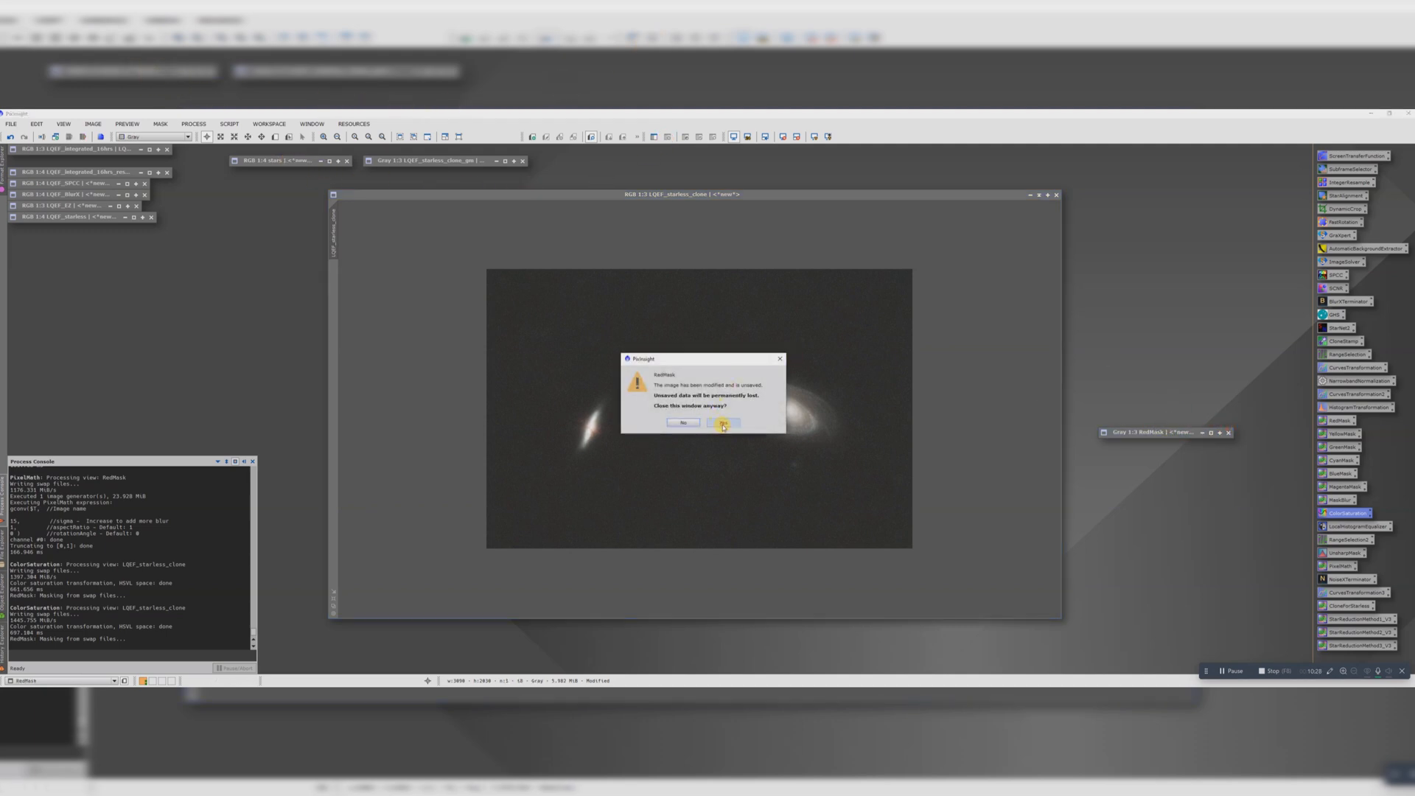
left_click(722, 422)
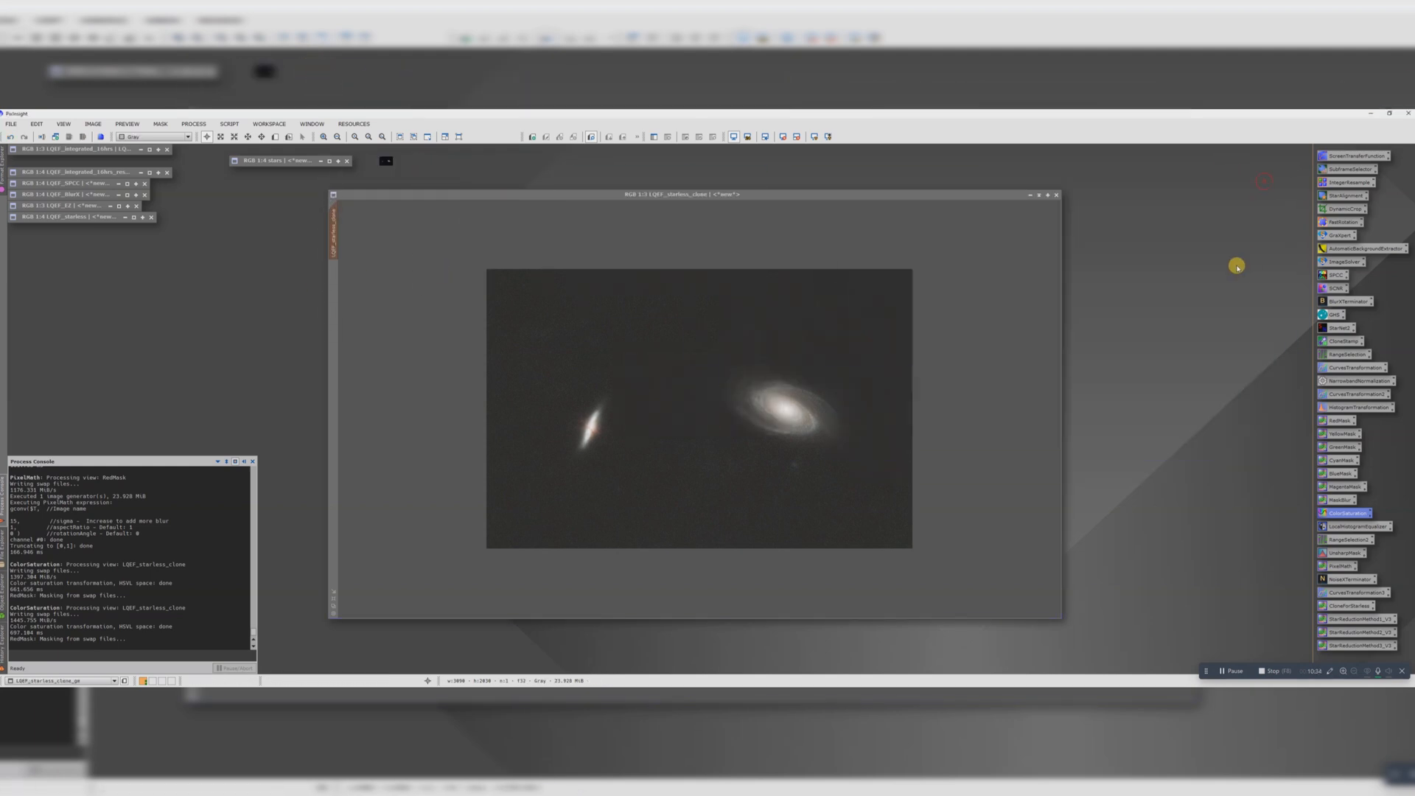
left_click(1345, 512)
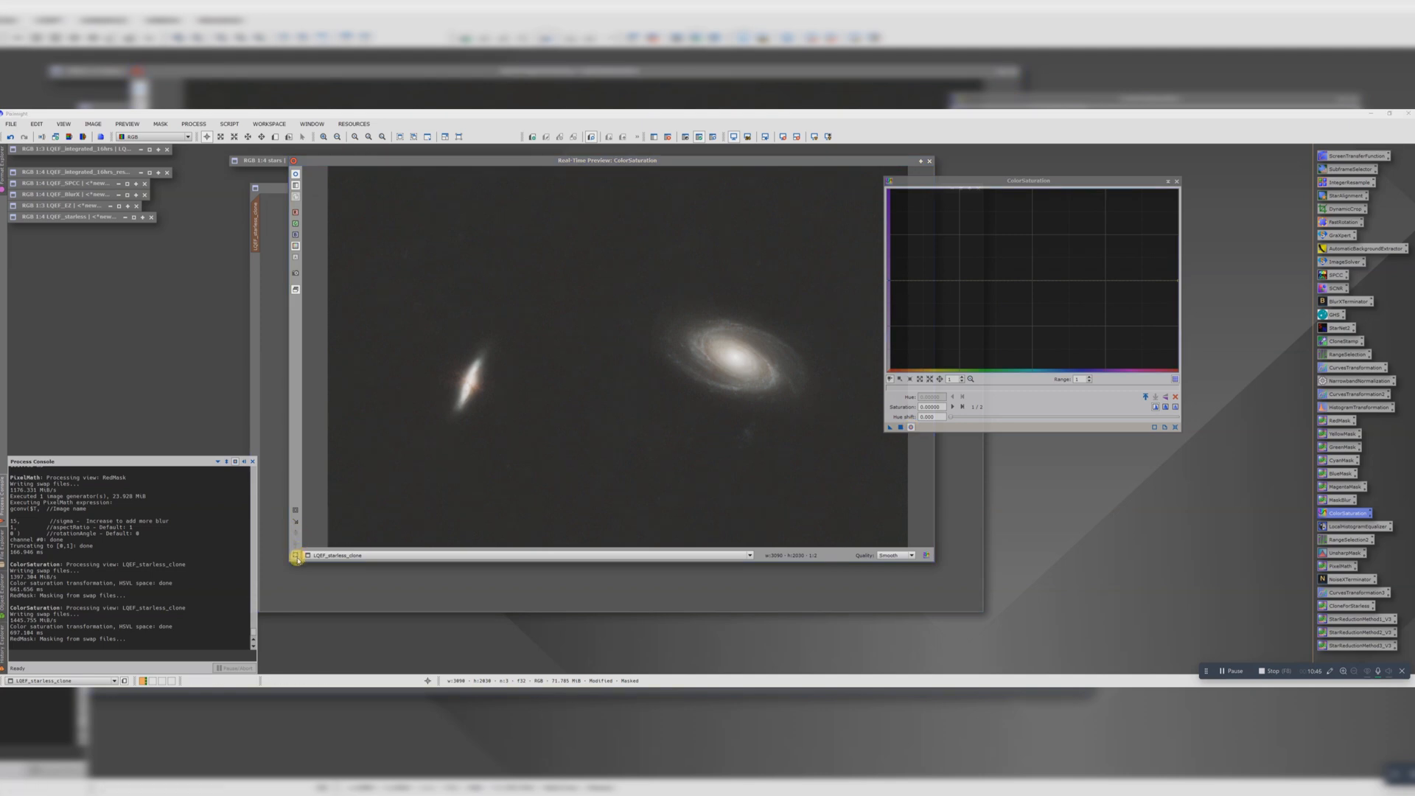
Apply the ColorSaturation instance to the starless clone through the _gm galaxy mask.
left_click_drag(658, 302, 795, 412)
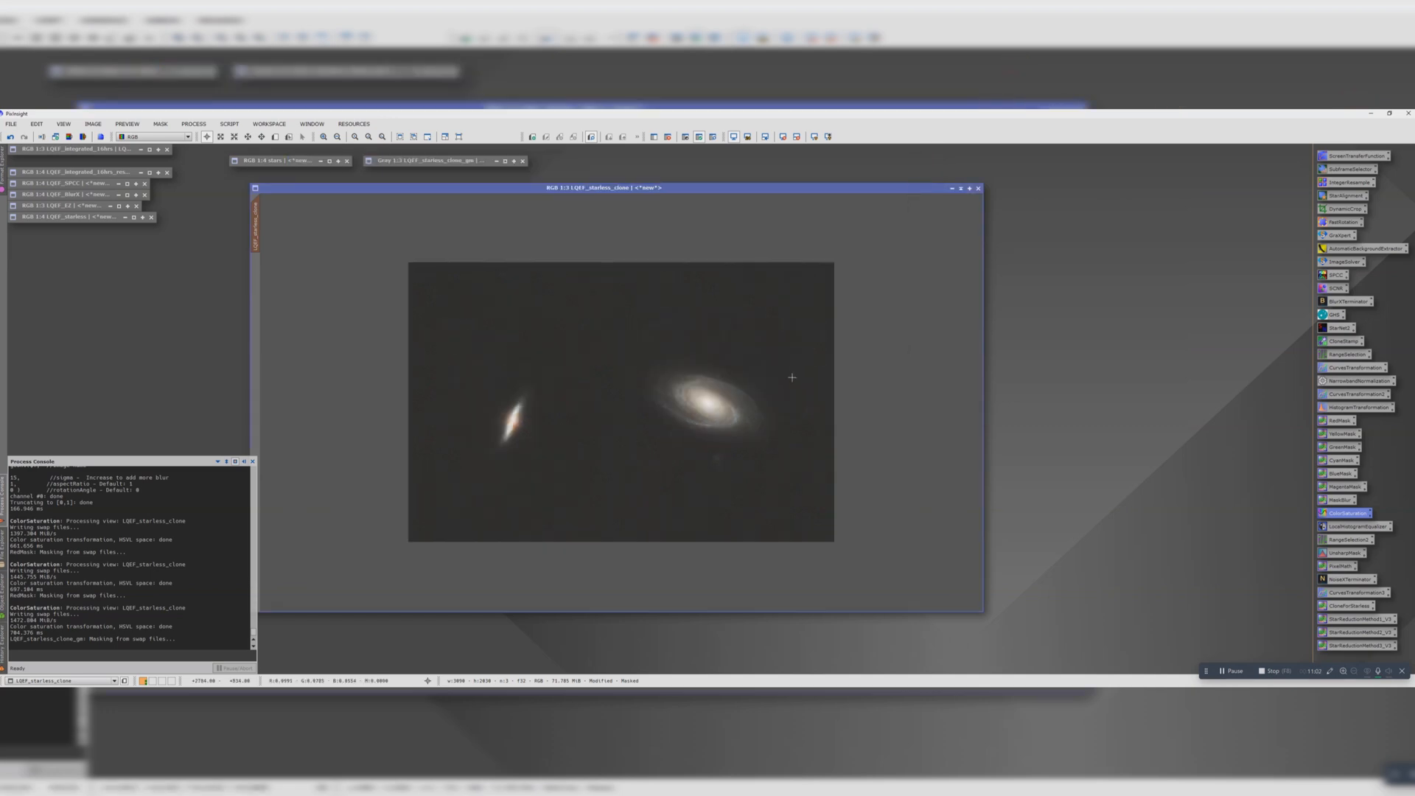
mouse_move(1237, 536)
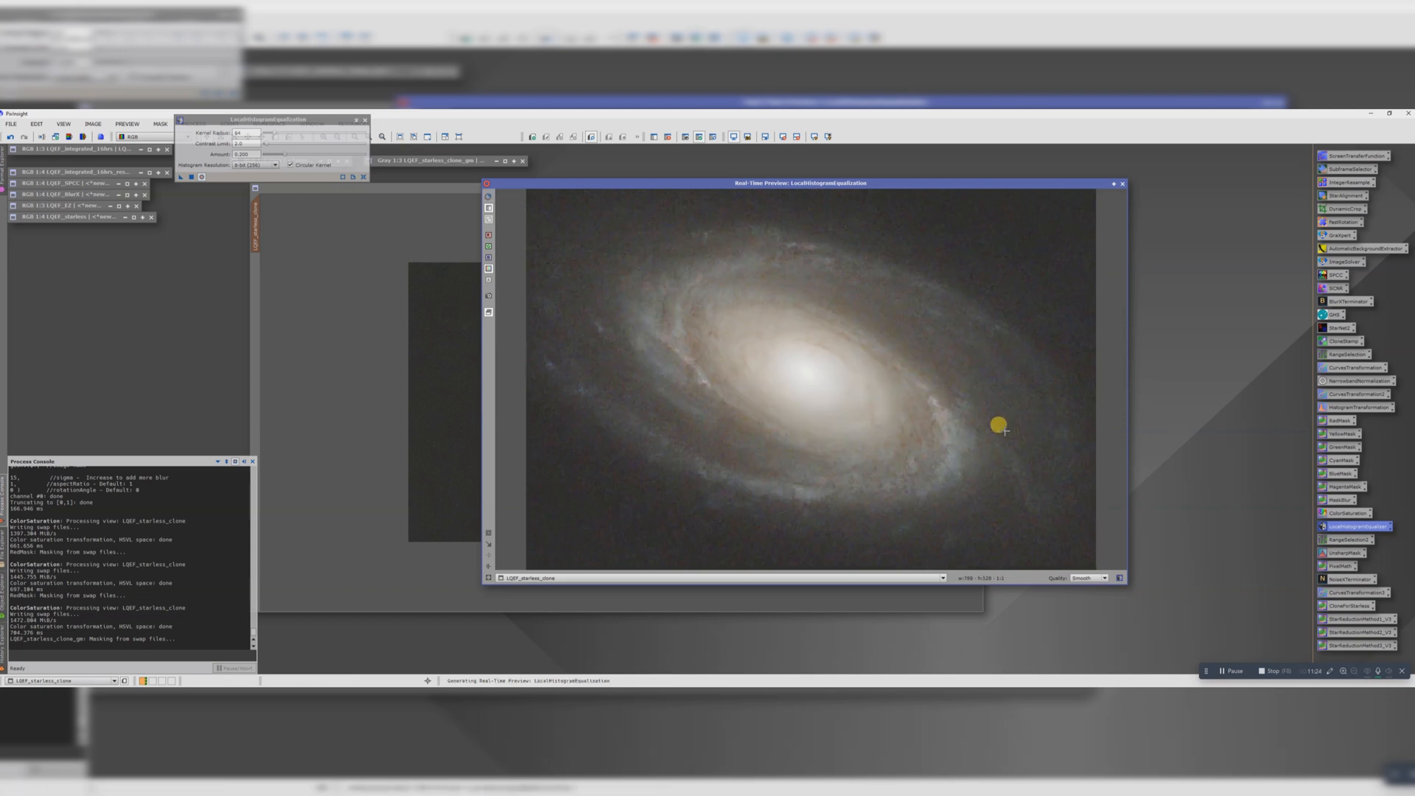
mouse_move(488, 197)
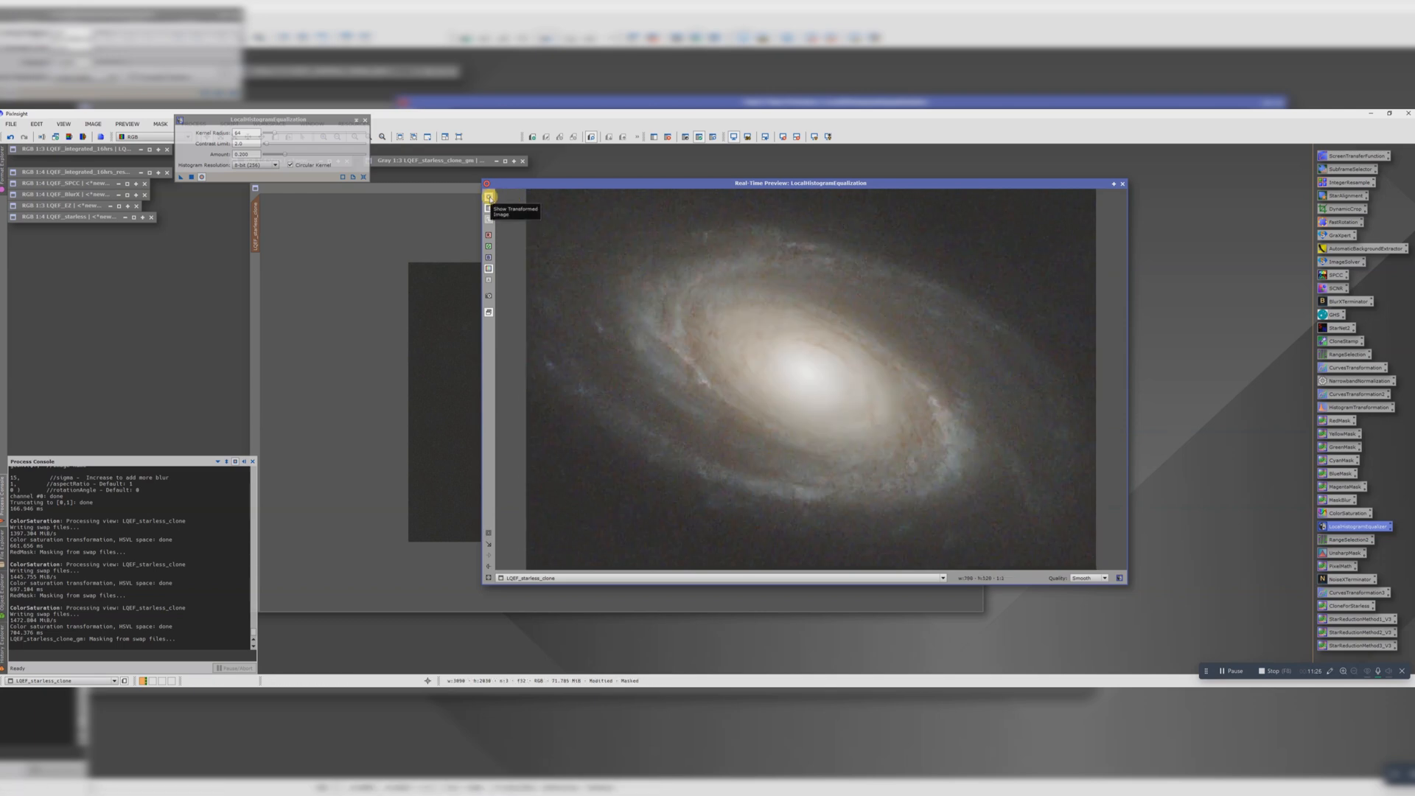
Toggle Show Transformed Image to compare the equalized M81 preview with the original.
left_click(486, 200)
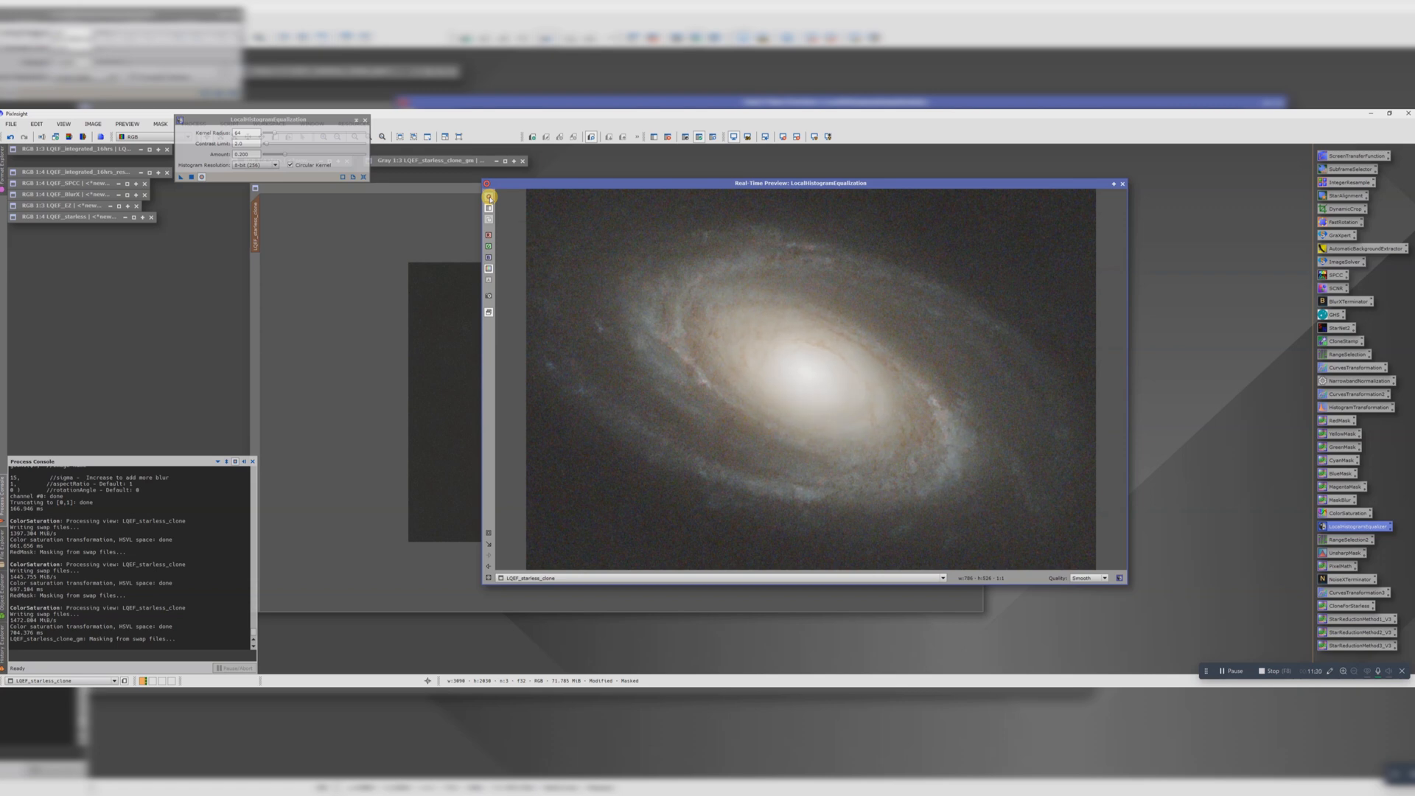
mouse_move(501, 230)
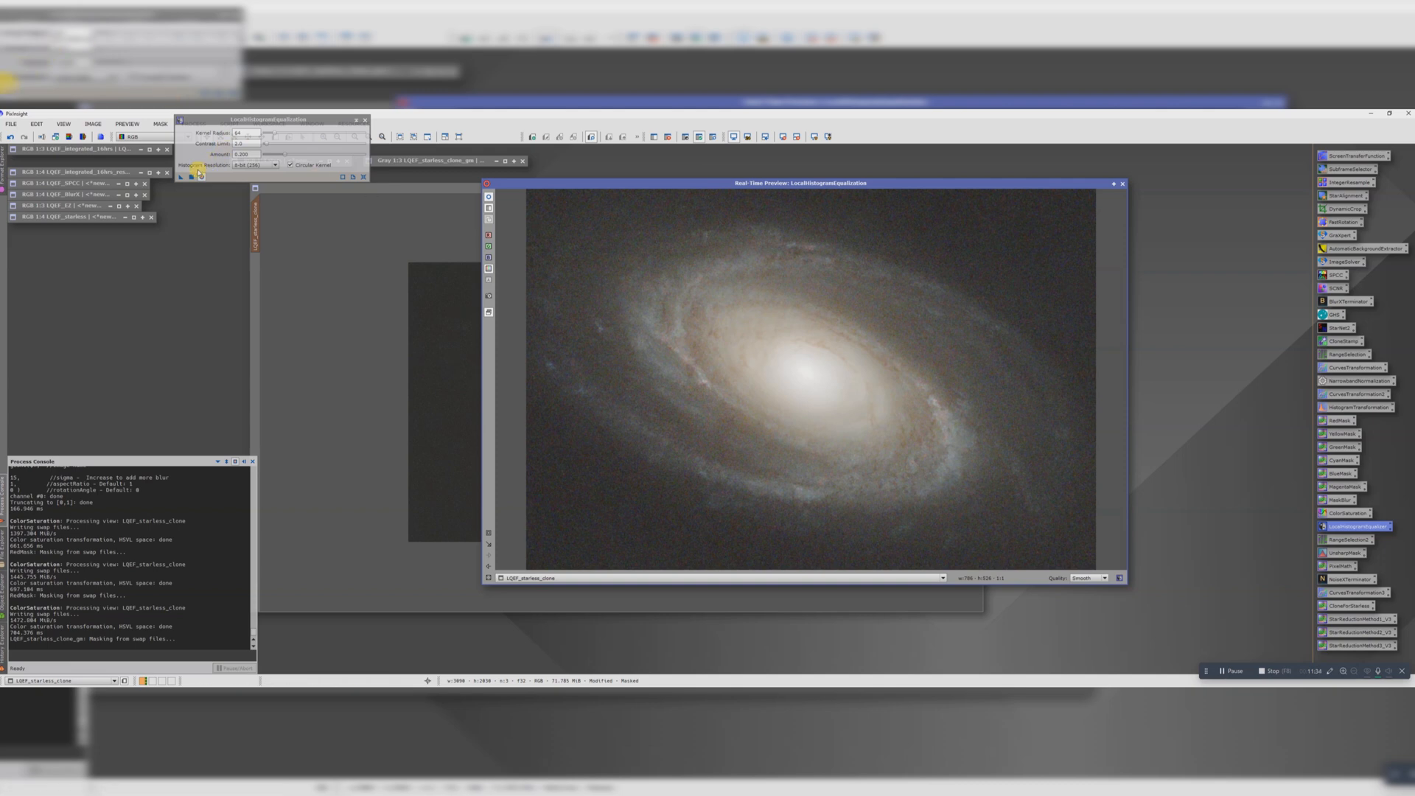
Apply LocalHistogramEqualization to the starless clone and close the Real-Time Preview.
left_click(185, 180)
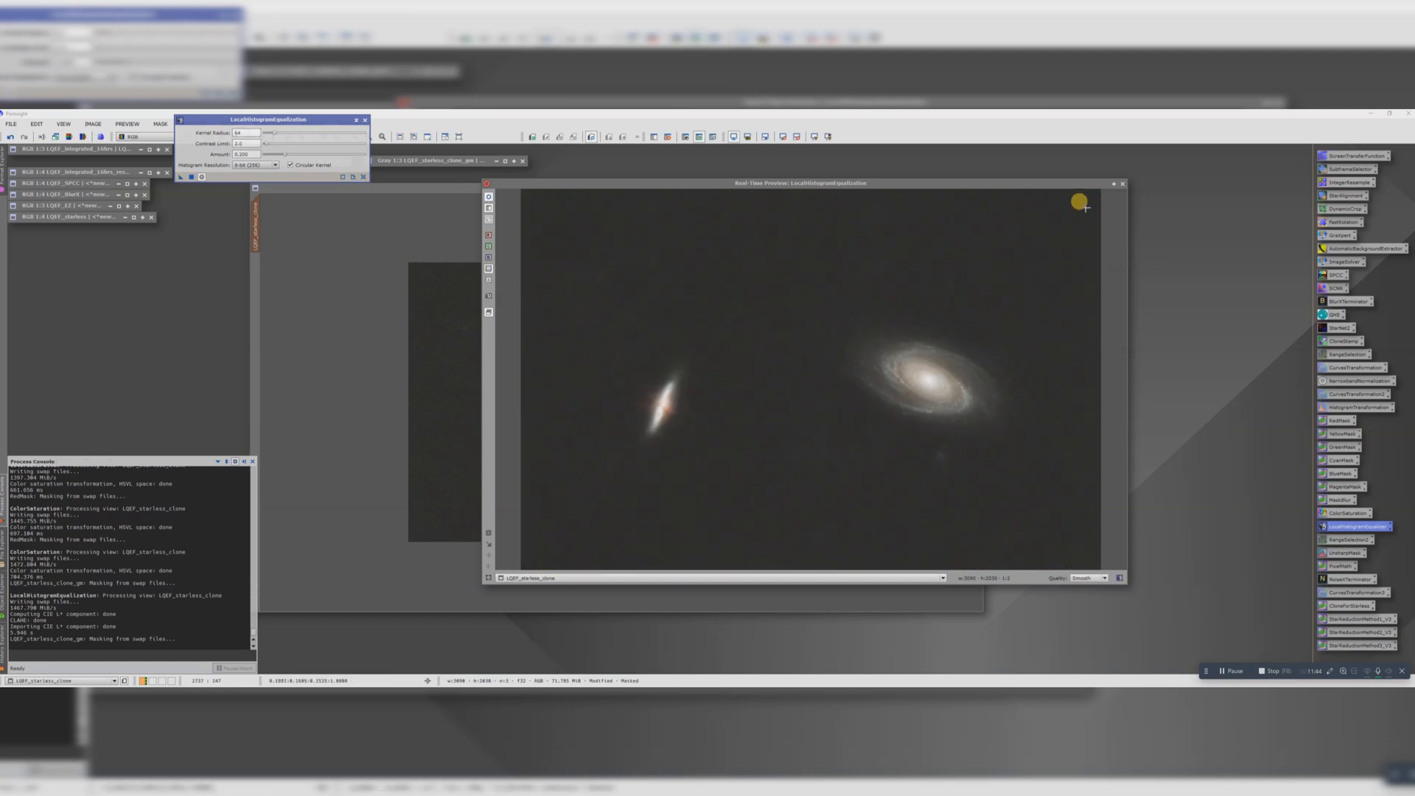
left_click(1123, 182)
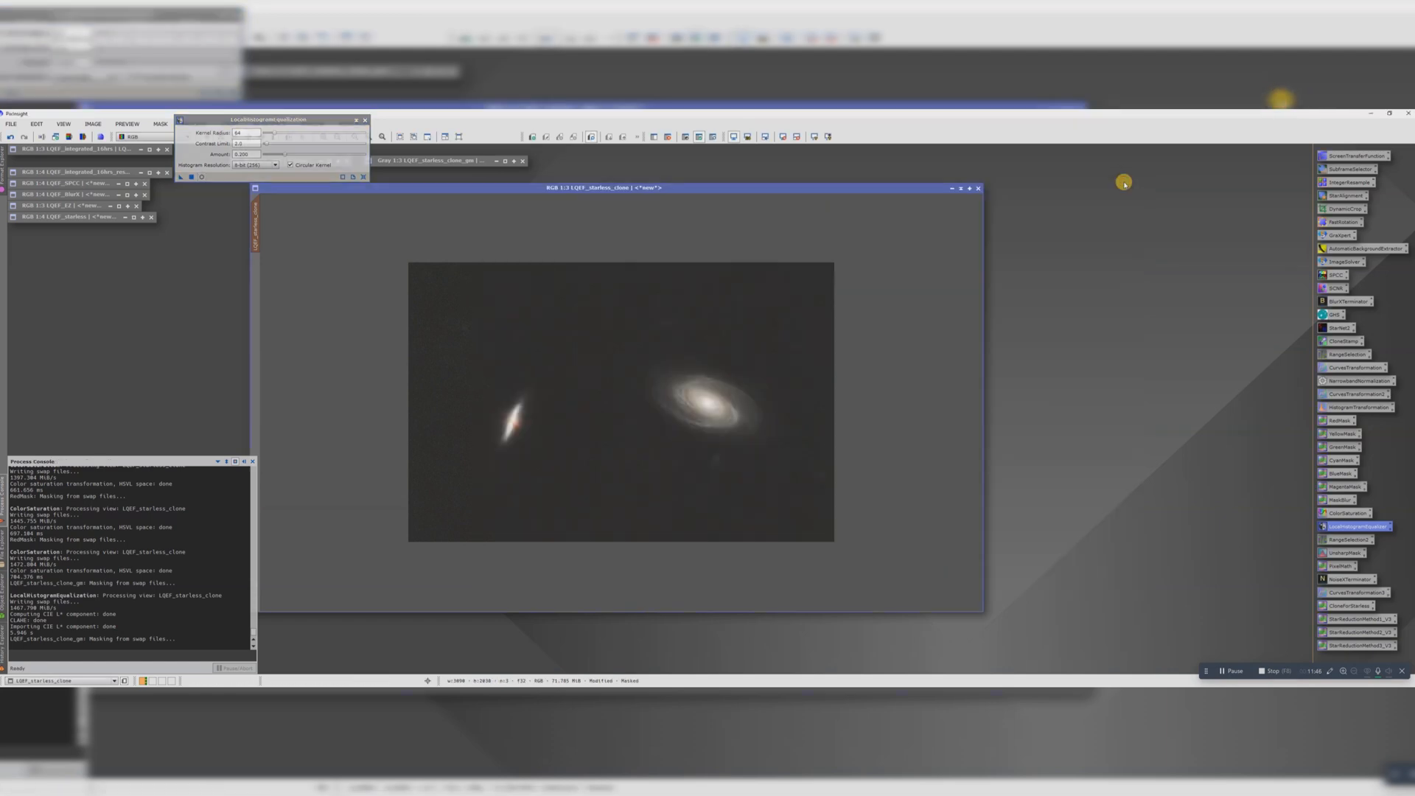
mouse_move(1270, 473)
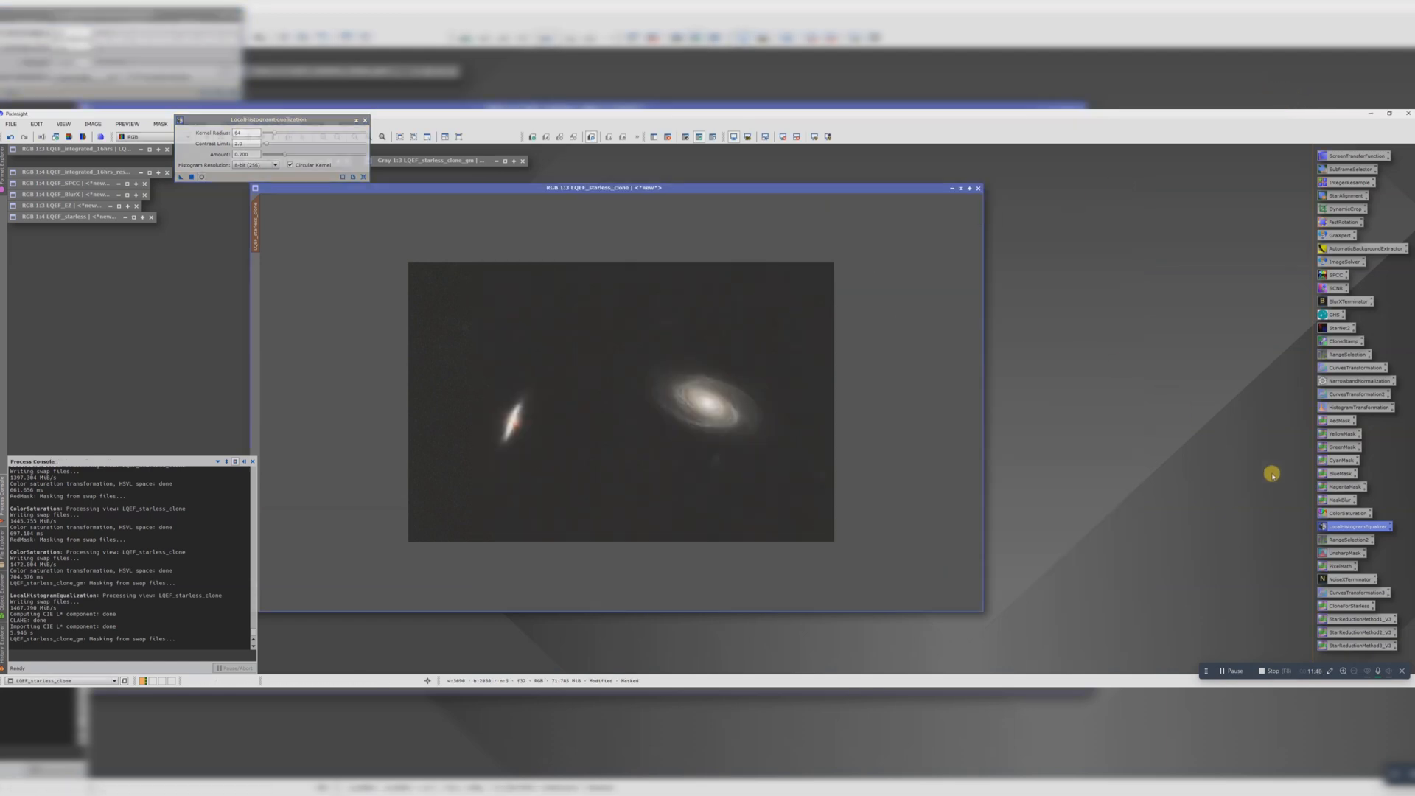
Preview UnsharpMask on M81 and tune its Amount slider for sharpening strength.
left_click(1341, 553)
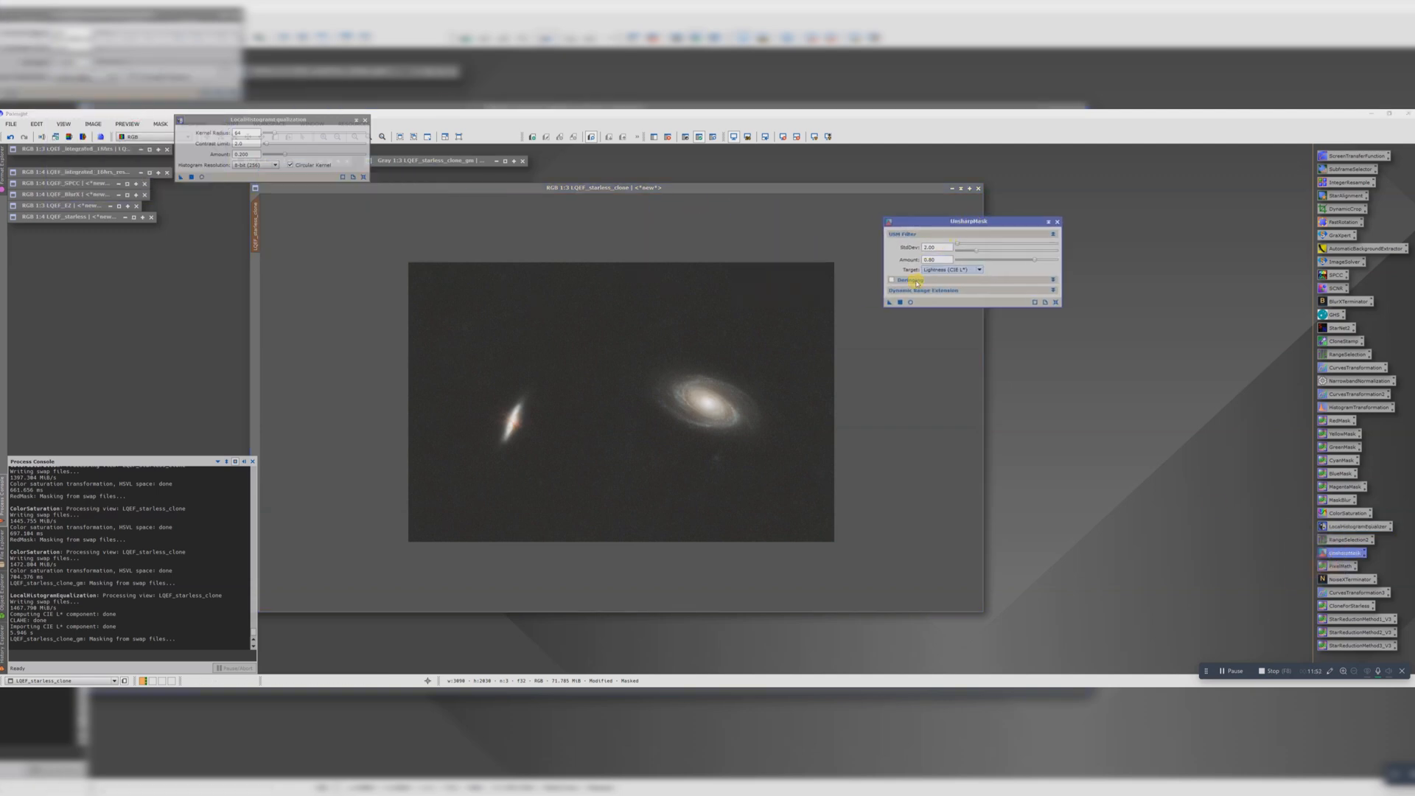
left_click(910, 302)
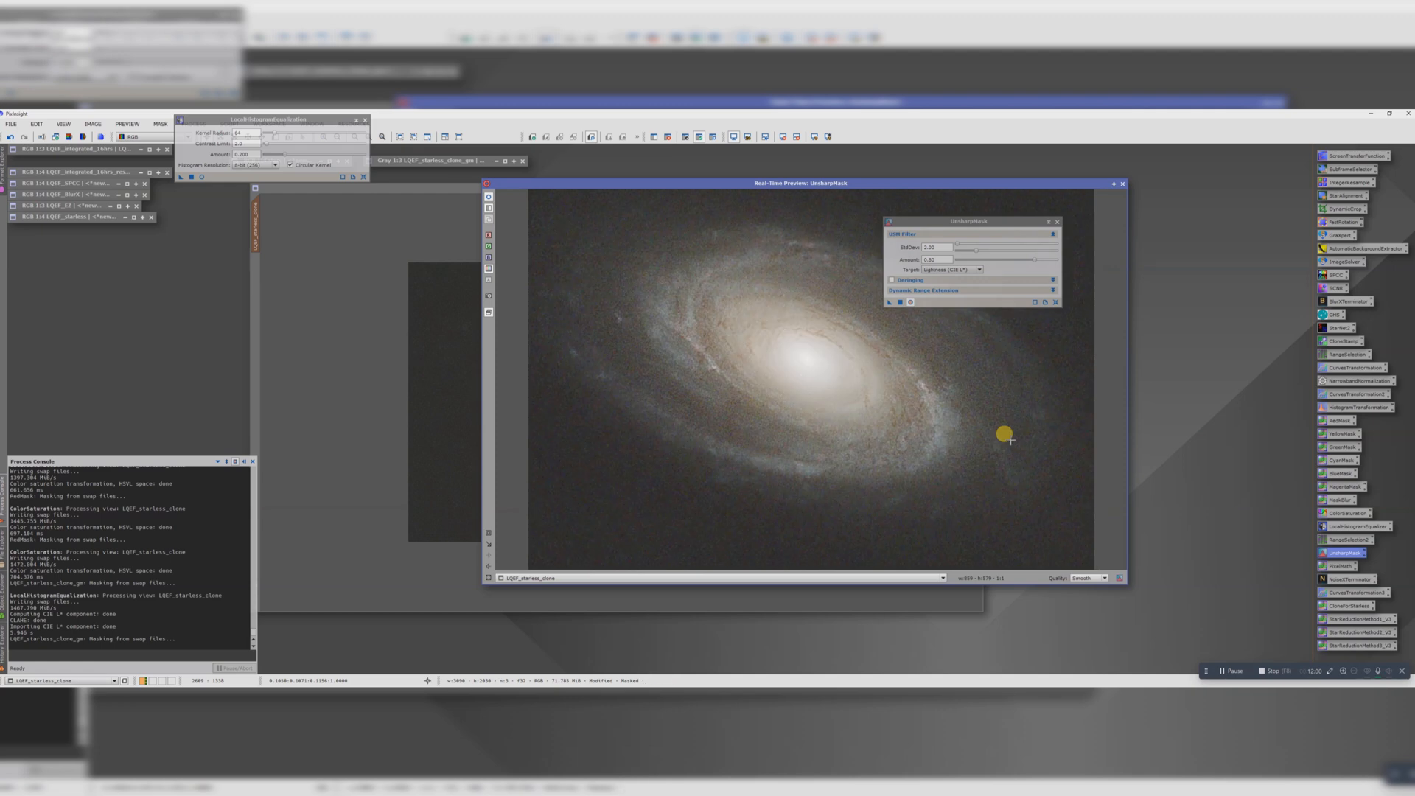
mouse_move(1031, 262)
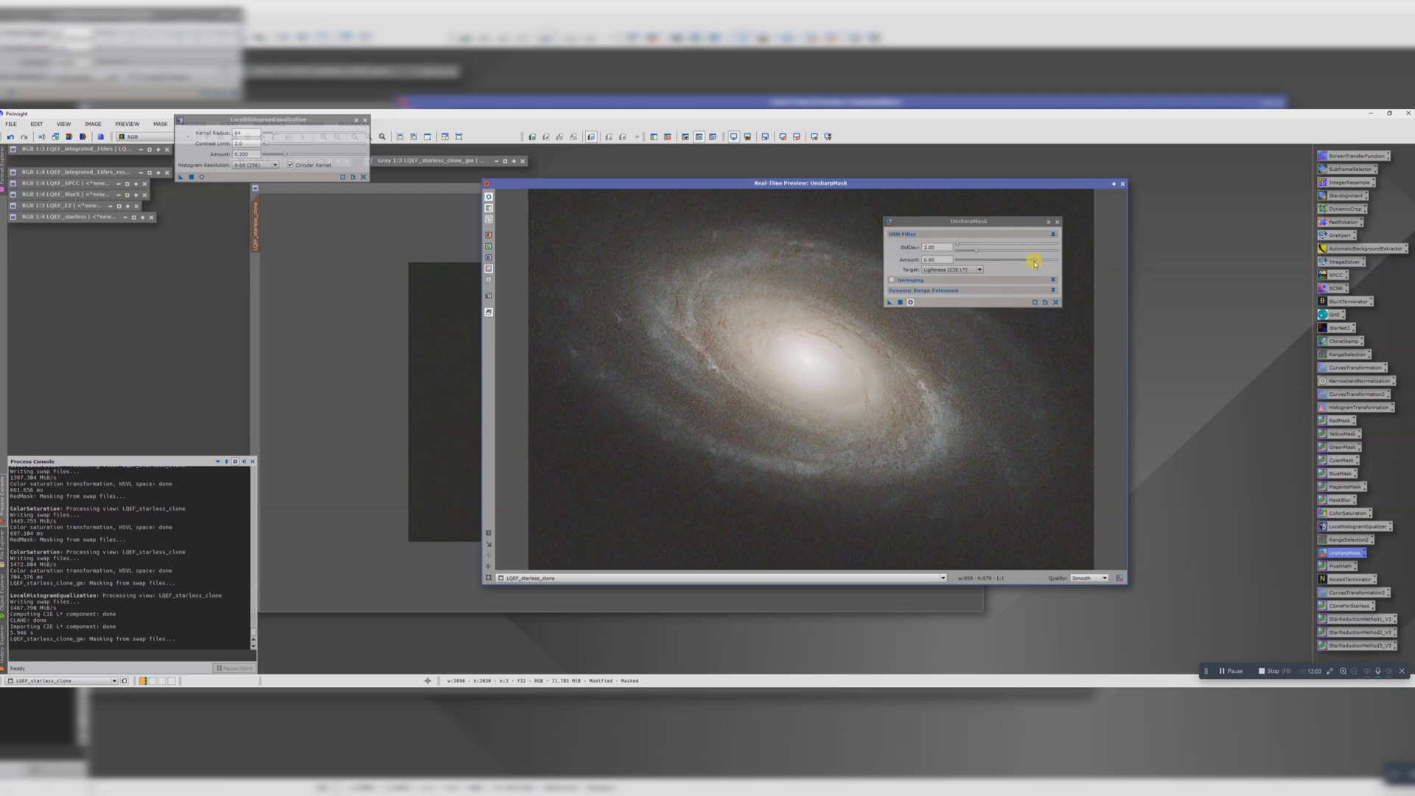
left_click_drag(1034, 261, 1032, 262)
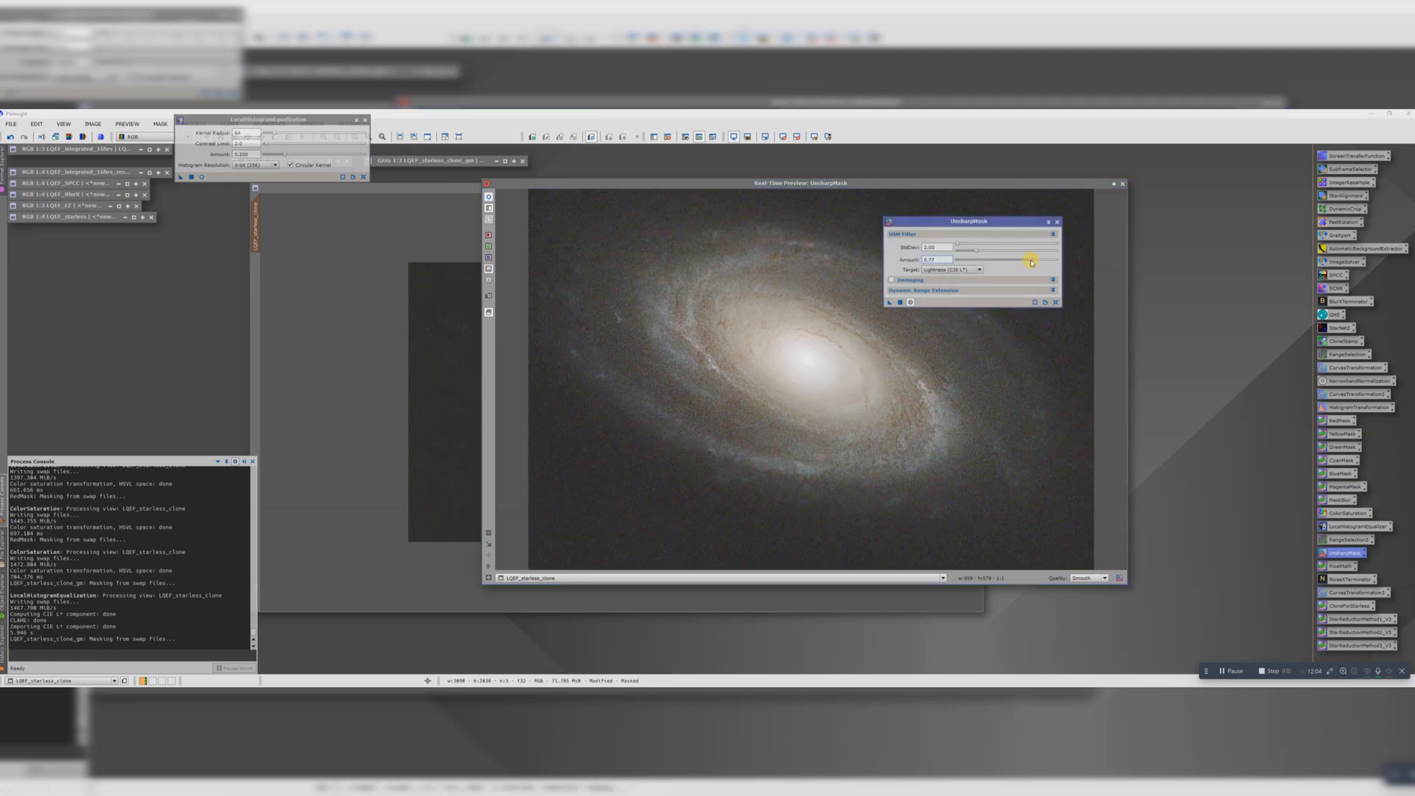
left_click_drag(1028, 259, 1018, 259)
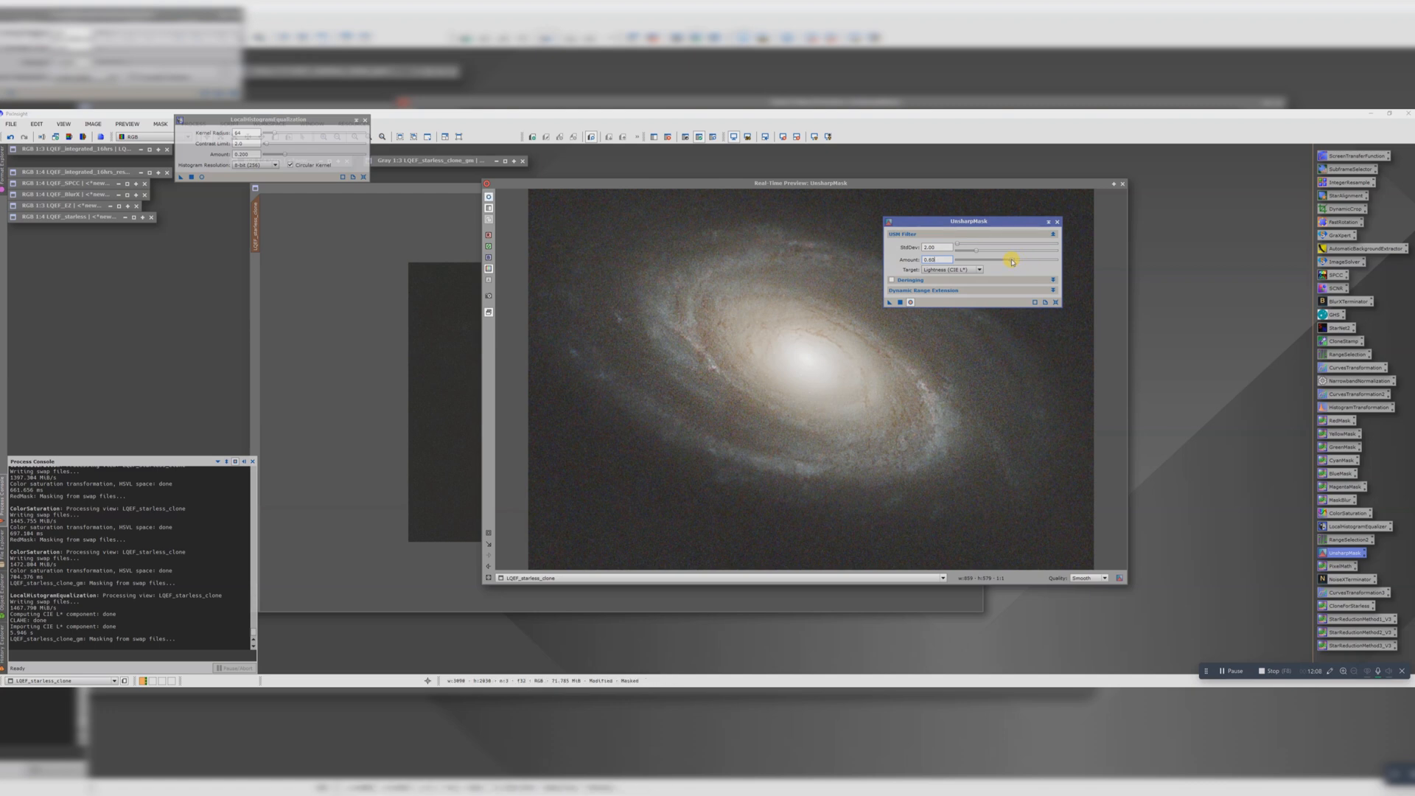
mouse_move(487, 194)
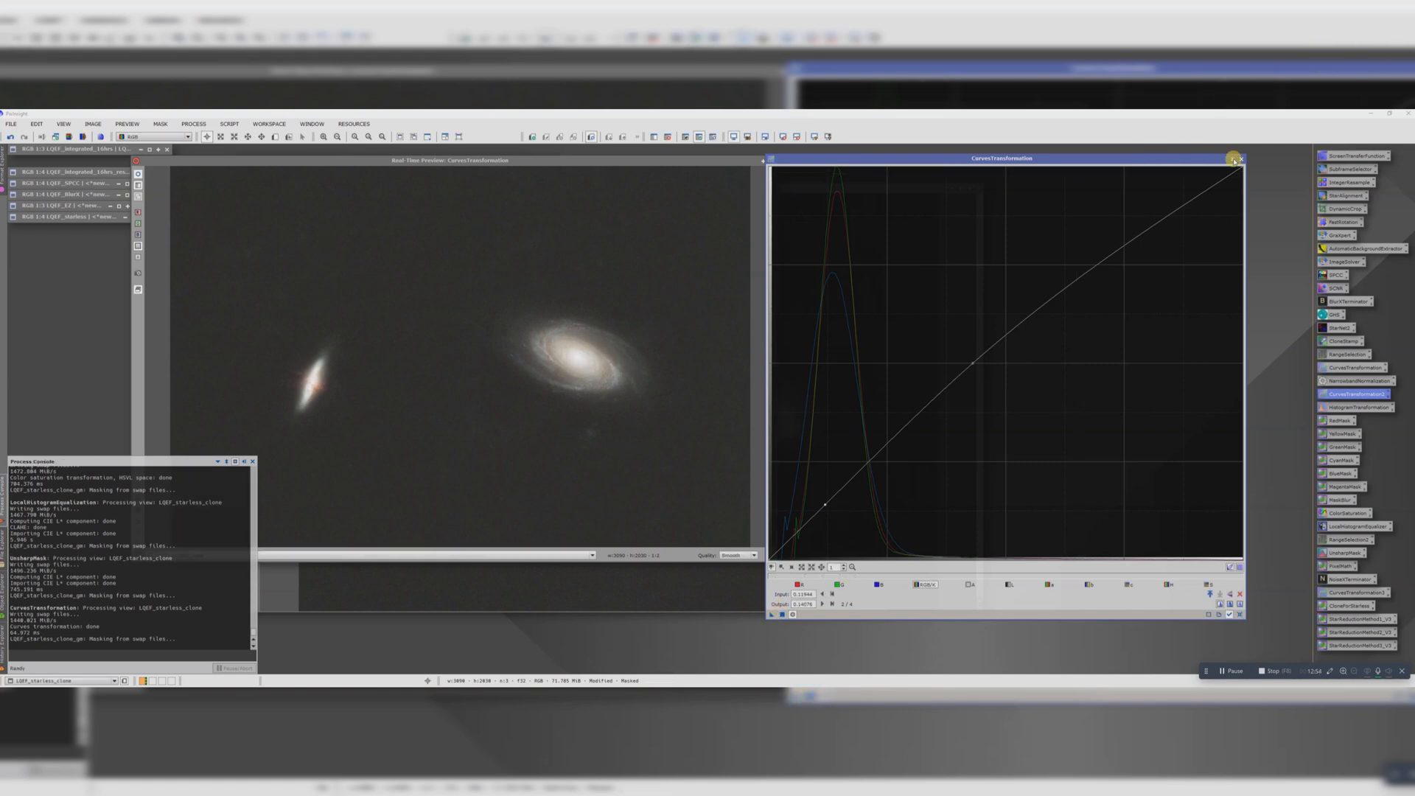
Close the previous curves preview, invert the galaxy mask and show its overlay.
left_click(1230, 159)
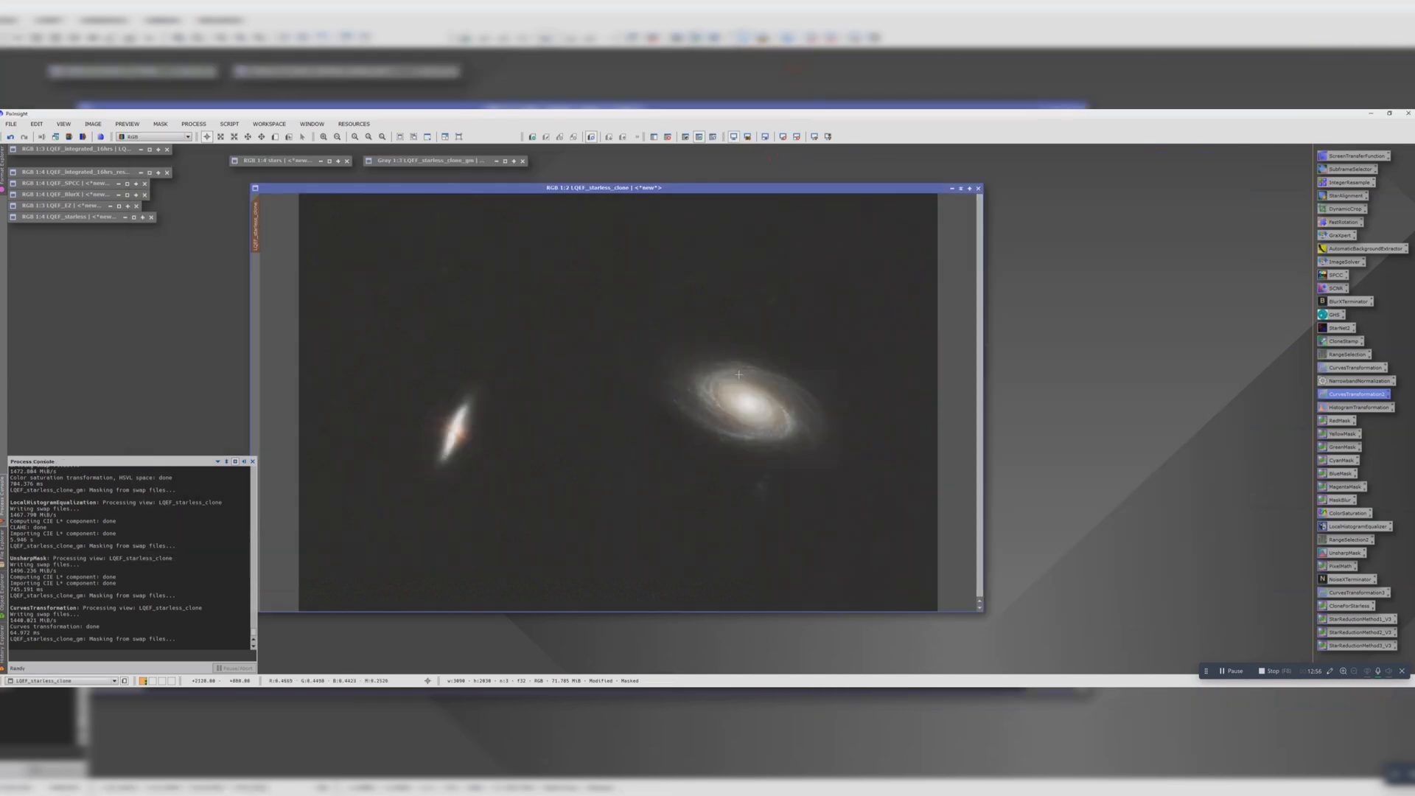
mouse_move(707, 281)
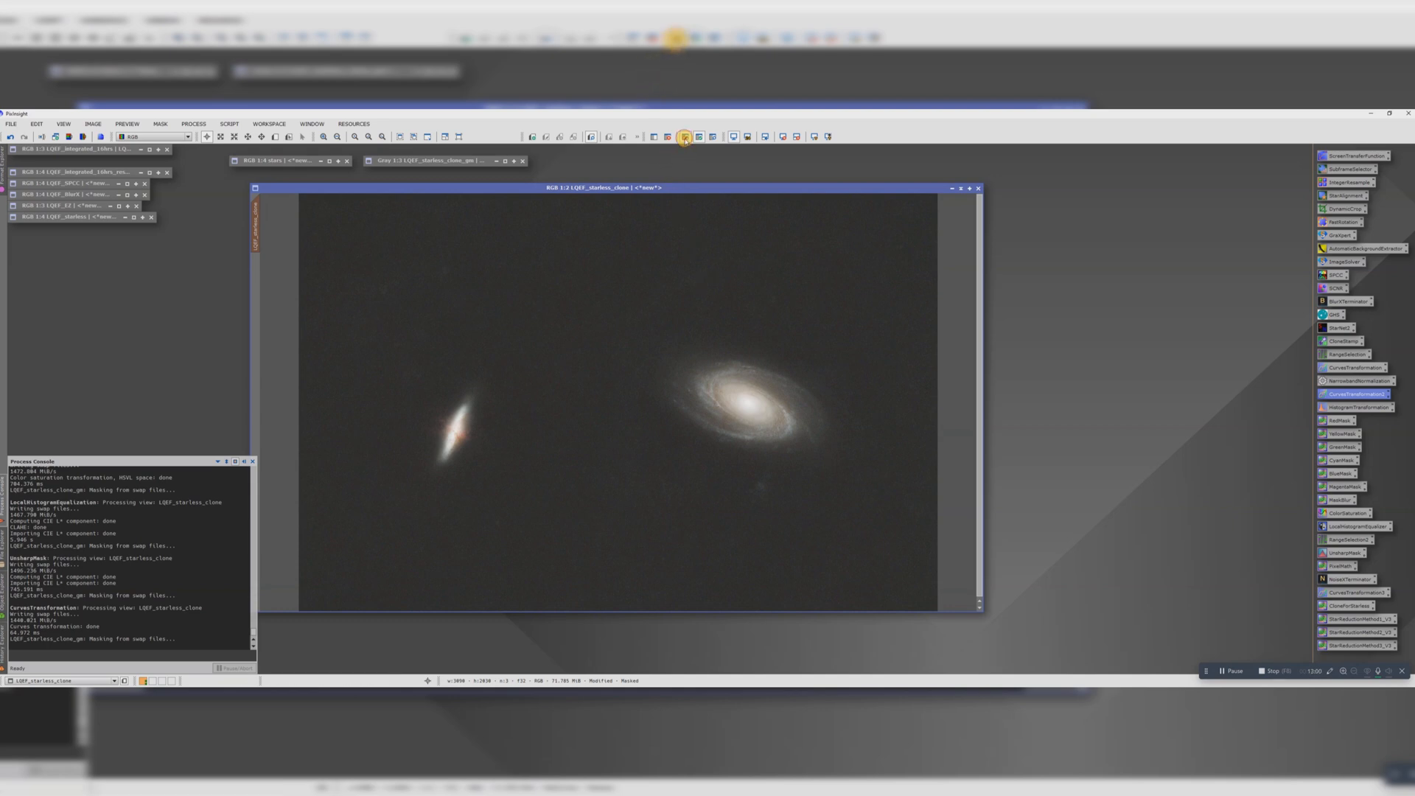
mouse_move(687, 136)
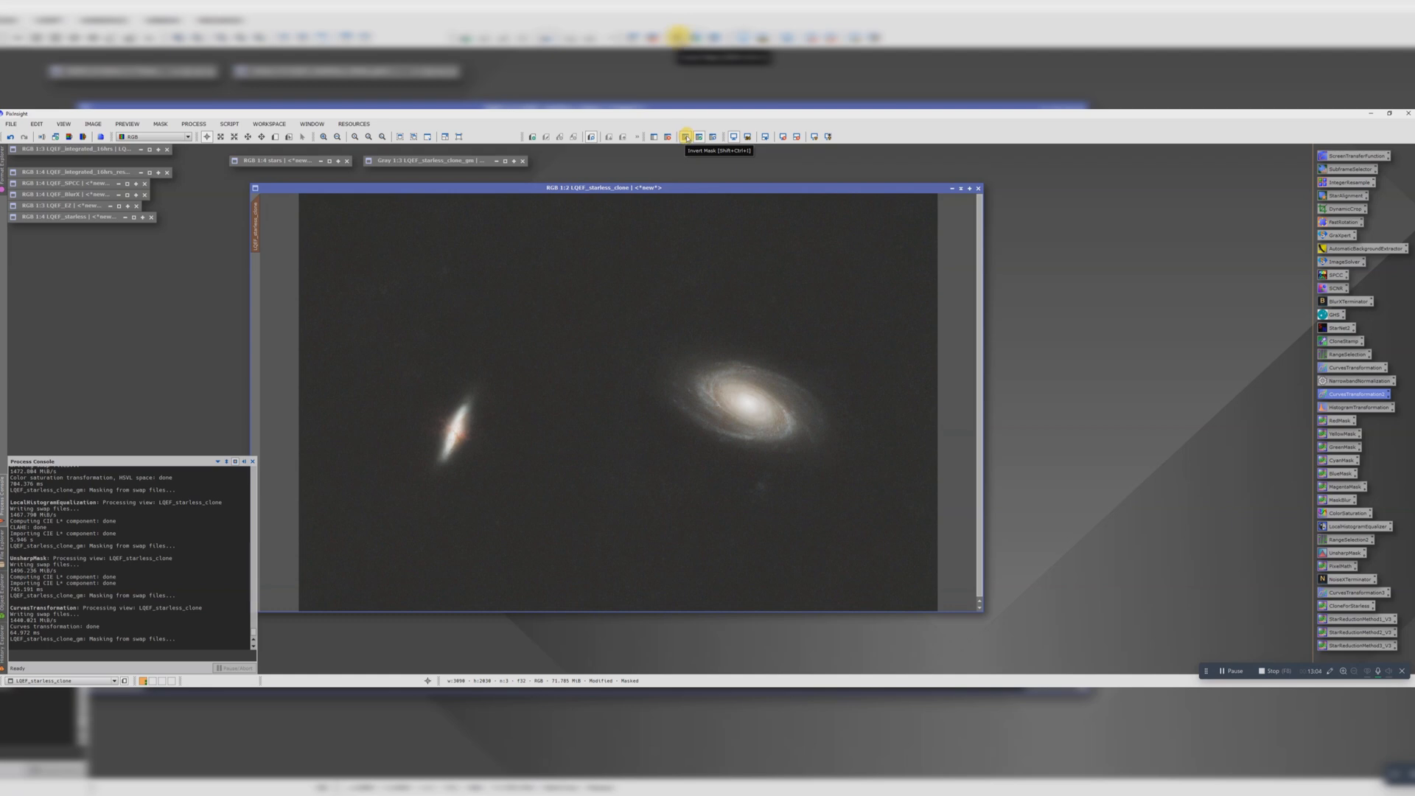
left_click(712, 136)
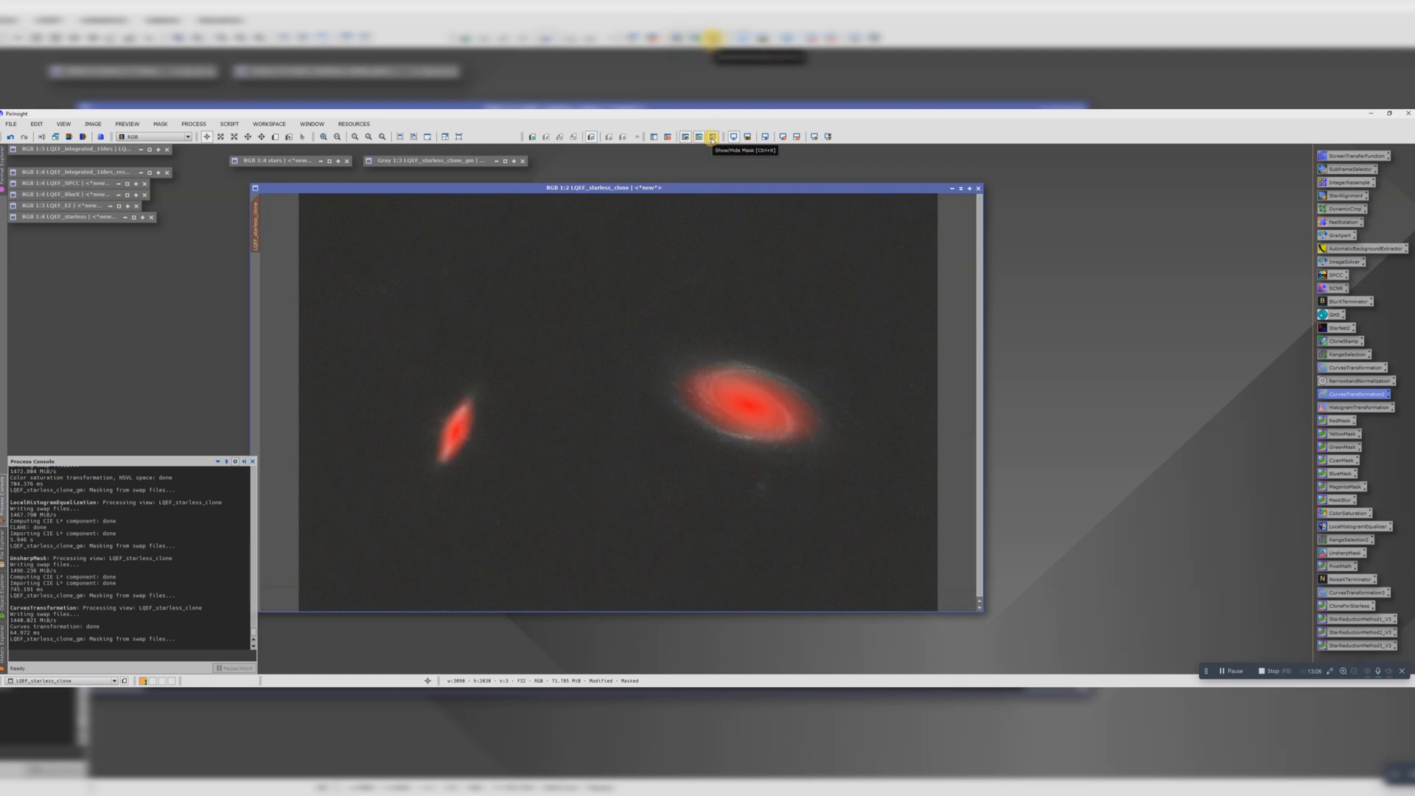
left_click(712, 136)
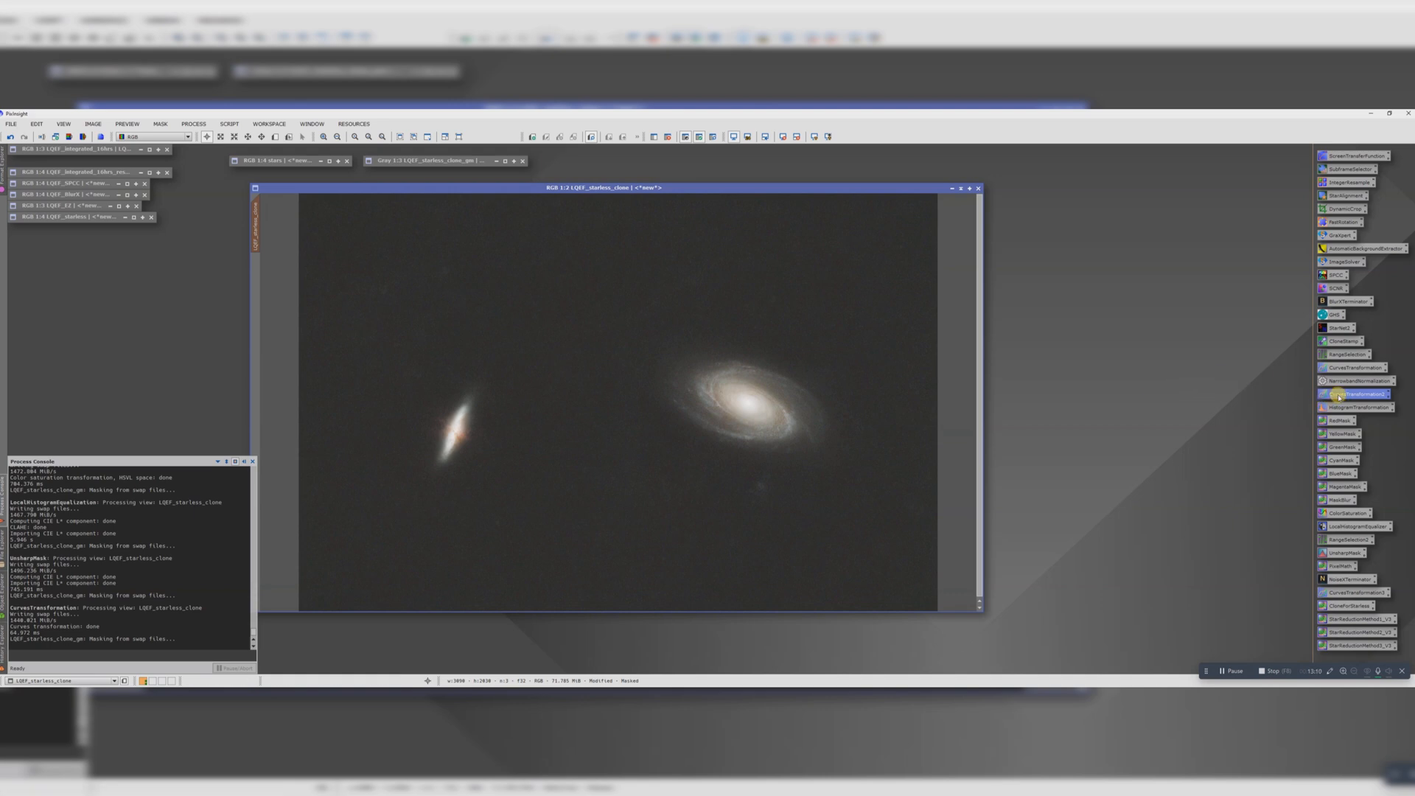
Pull the shadows curve down in CurvesTransformation to darken the background and apply it.
left_click(1352, 393)
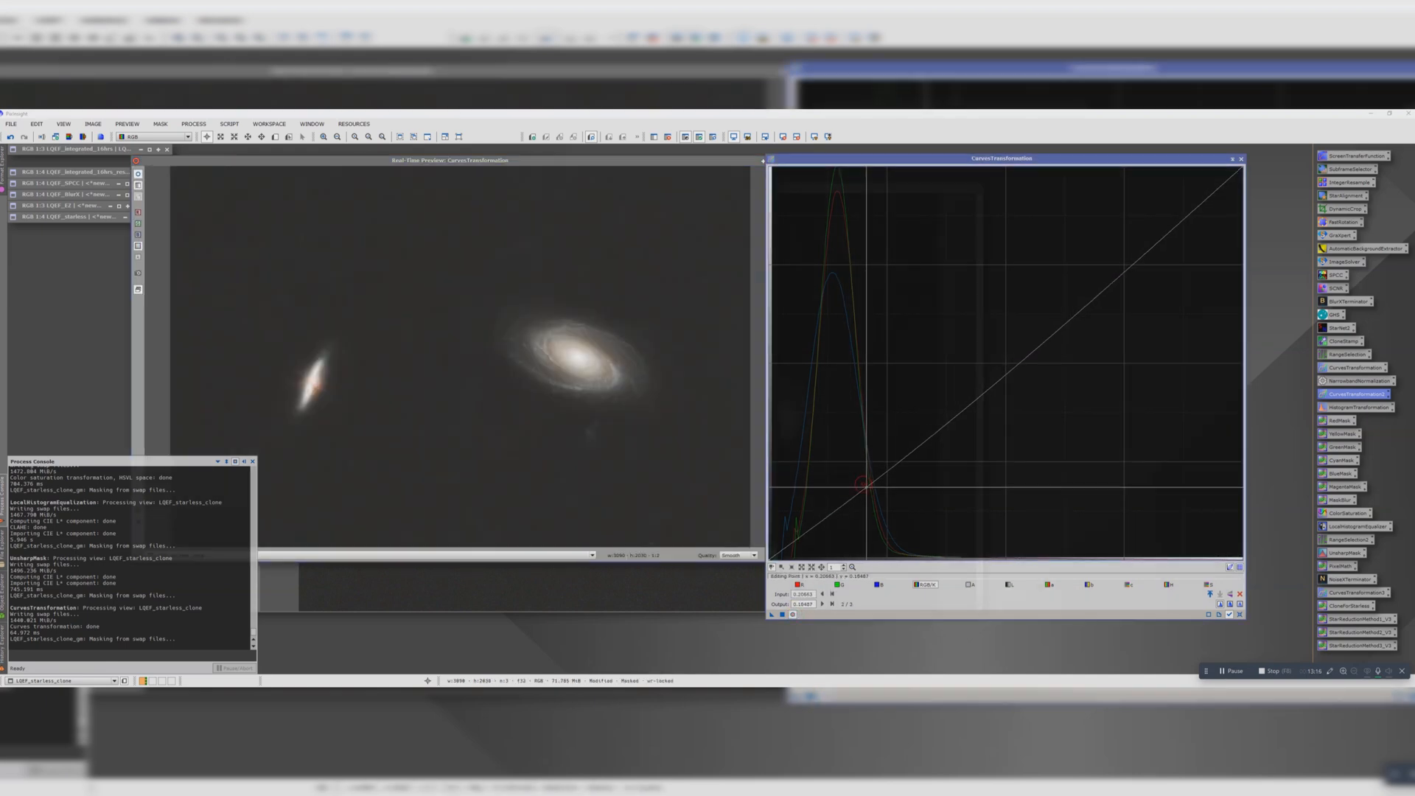
left_click_drag(862, 473, 871, 477)
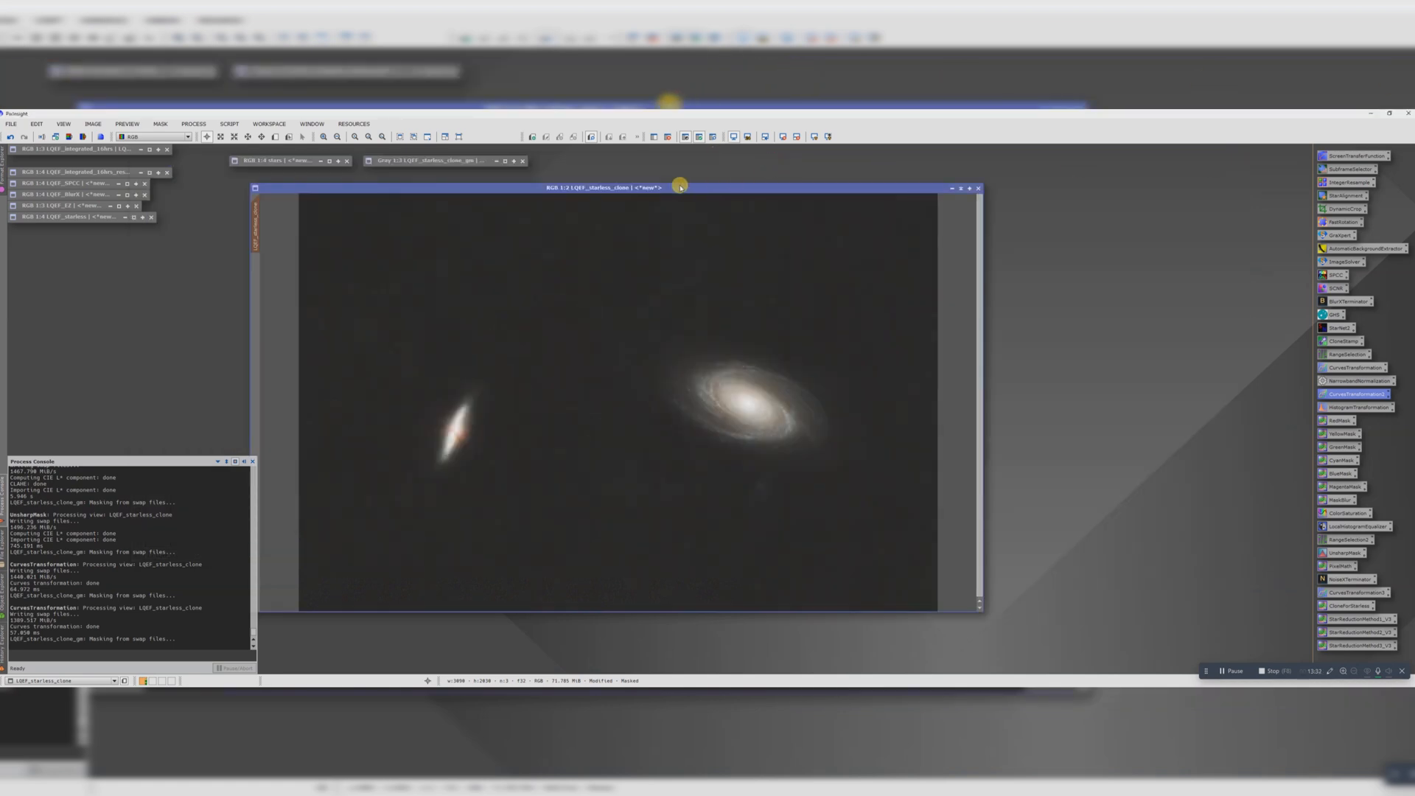
left_click_drag(678, 187, 676, 178)
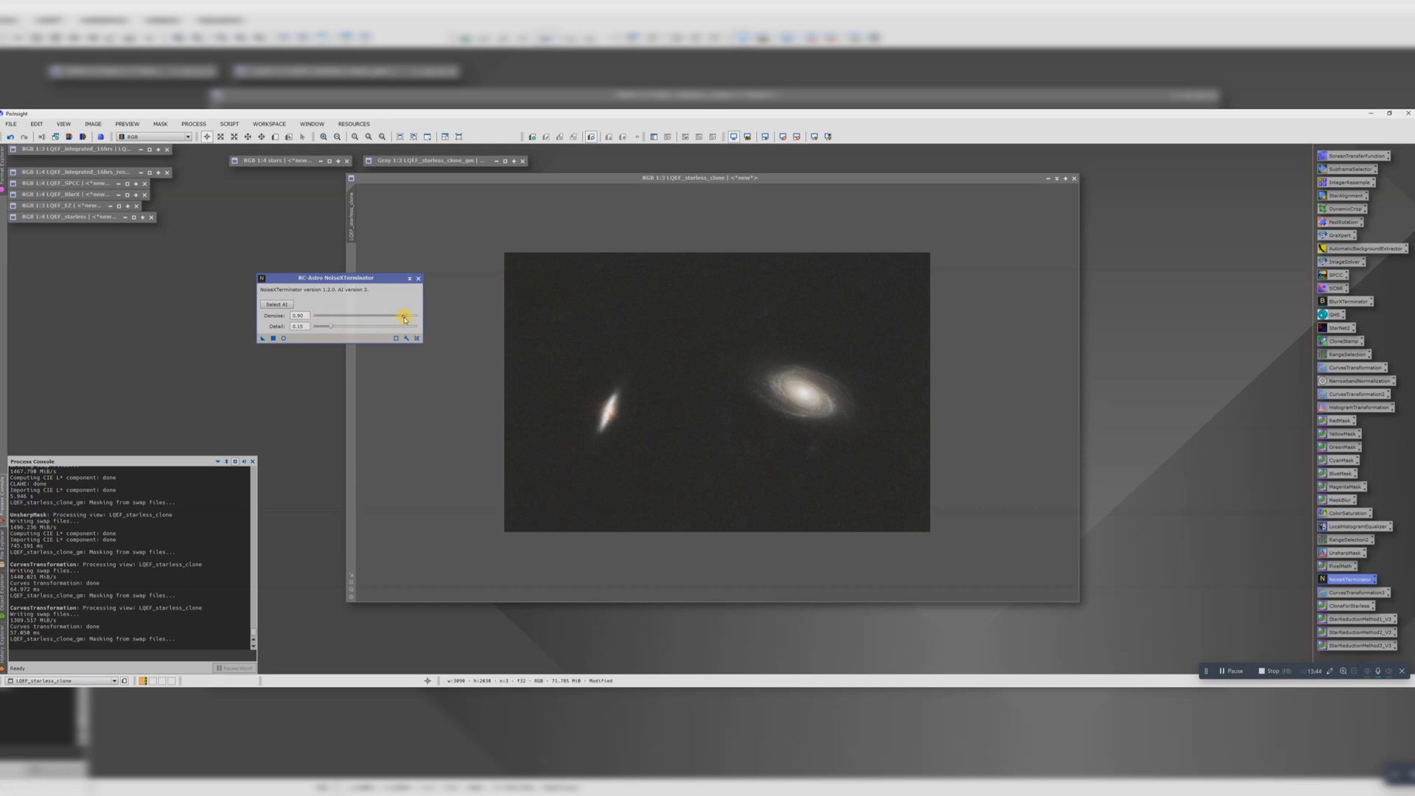
Lower the NoiseXTerminator Denoise slider and raise Detail for the starless image.
left_click_drag(404, 315, 327, 316)
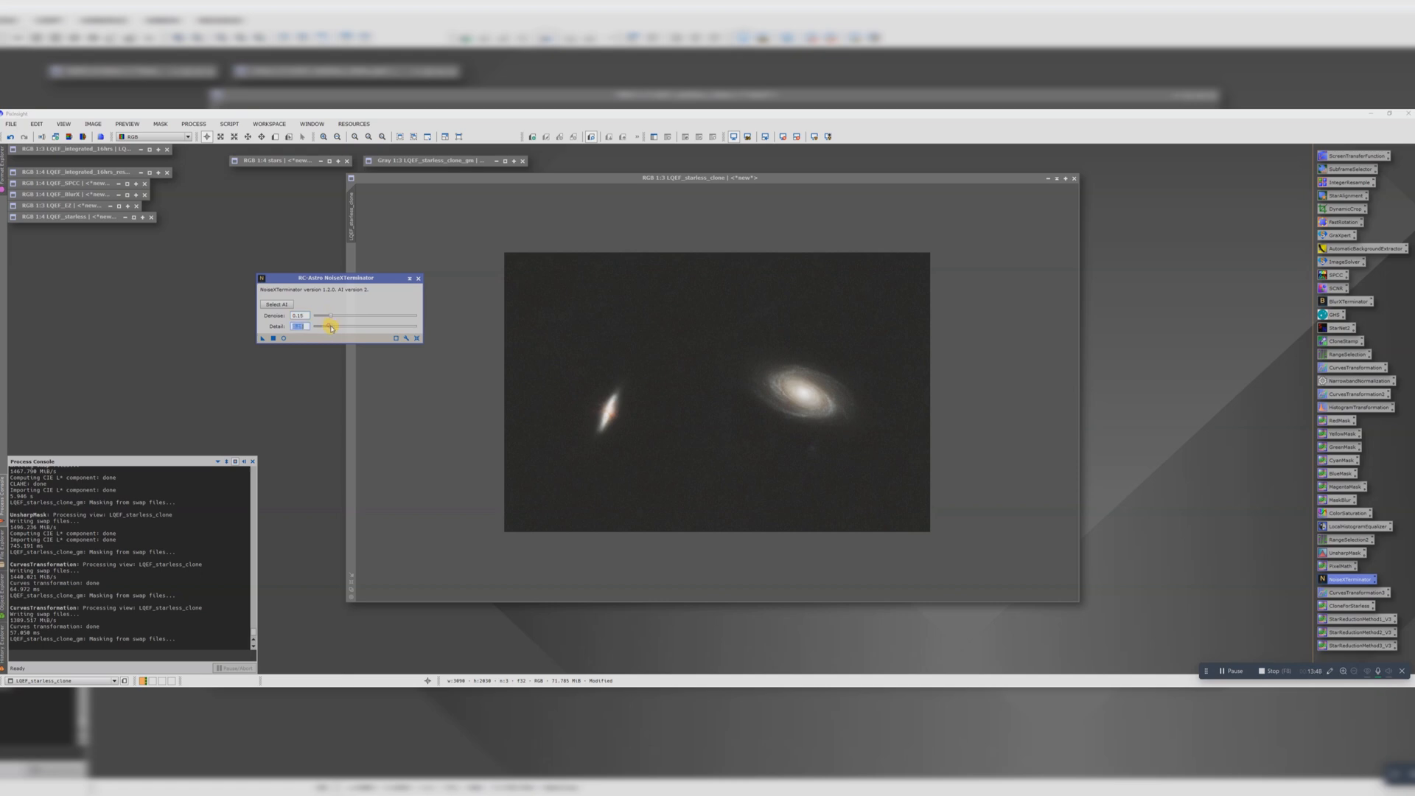
left_click_drag(329, 326, 373, 326)
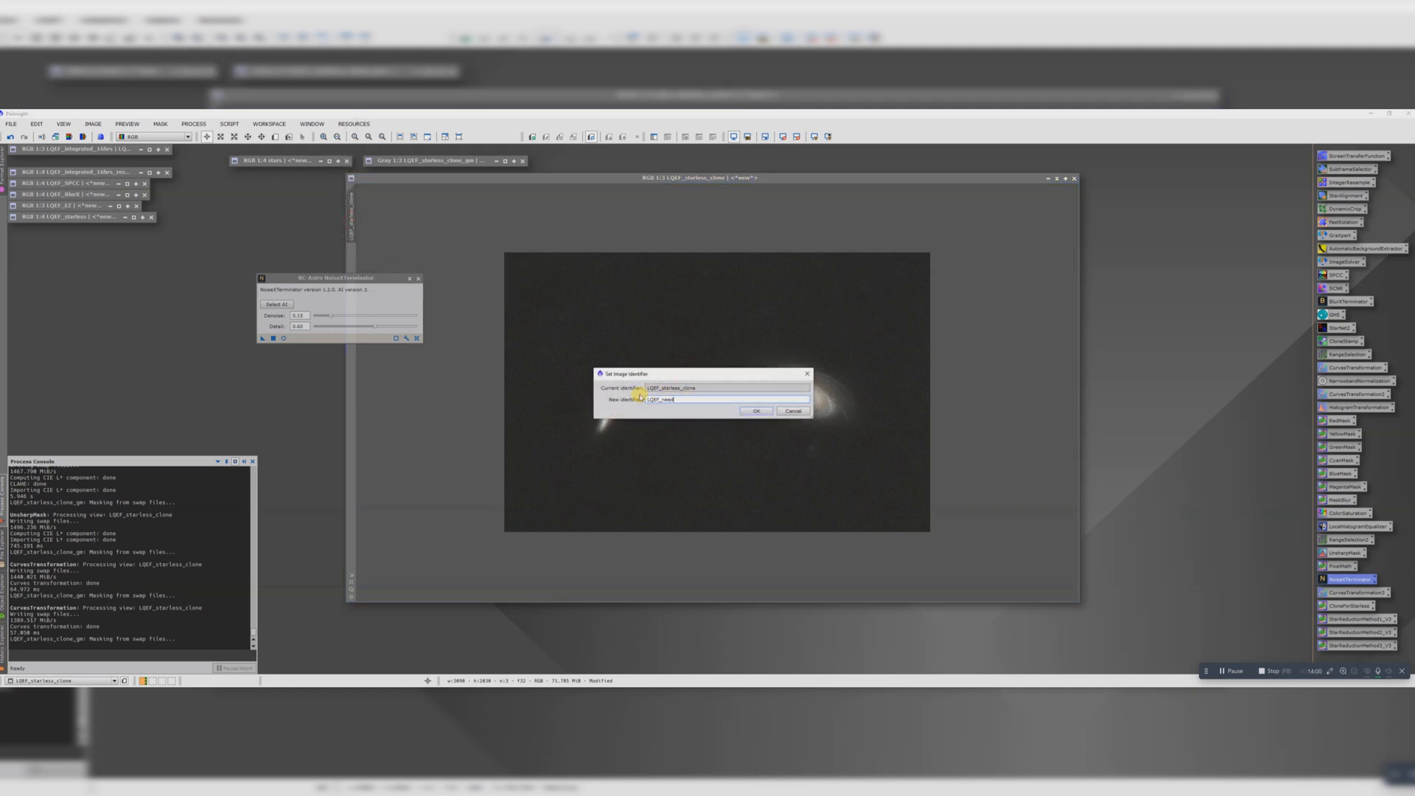
Finish renaming the starless image and name its clone LQEF_NoiseX.
left_click(756, 410)
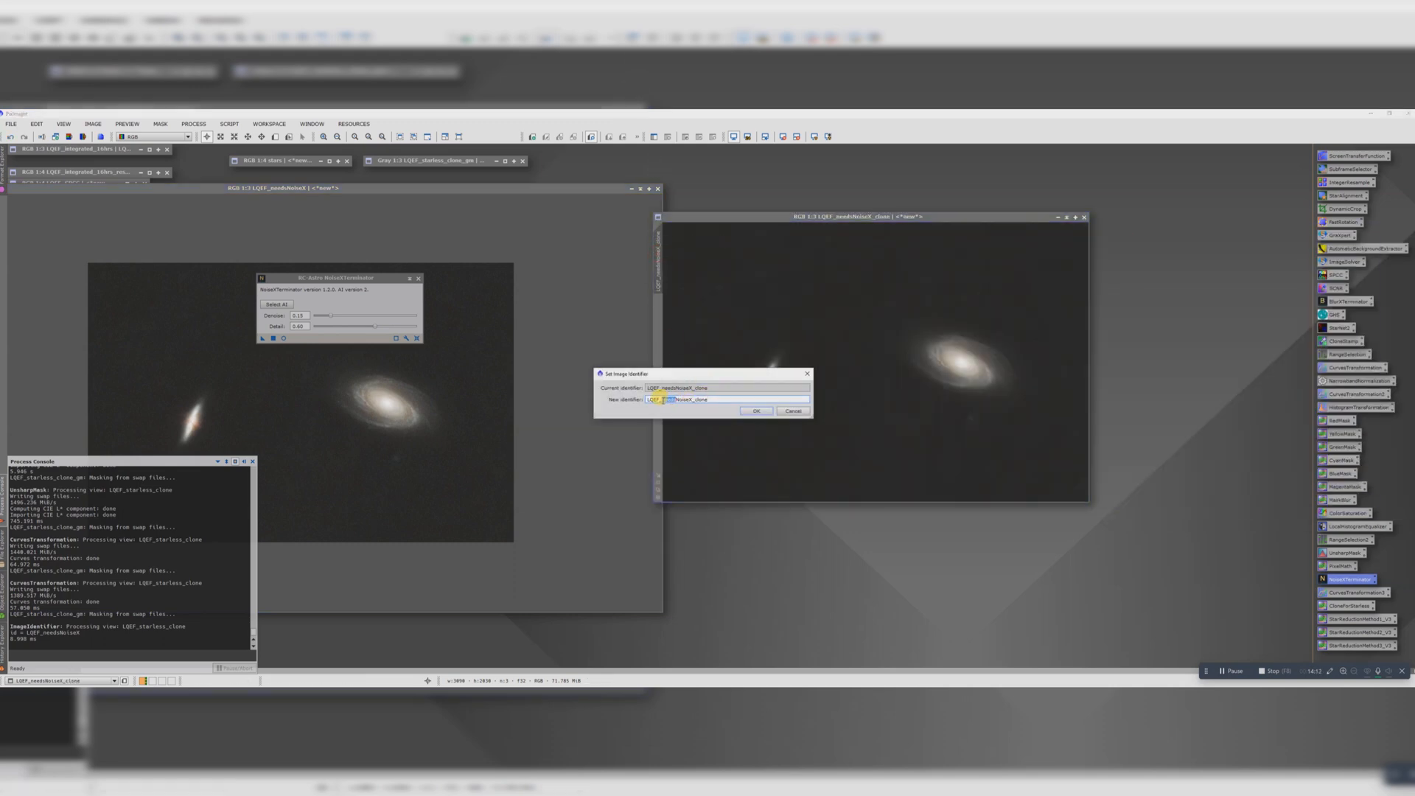
type("LQEF_NoiseX")
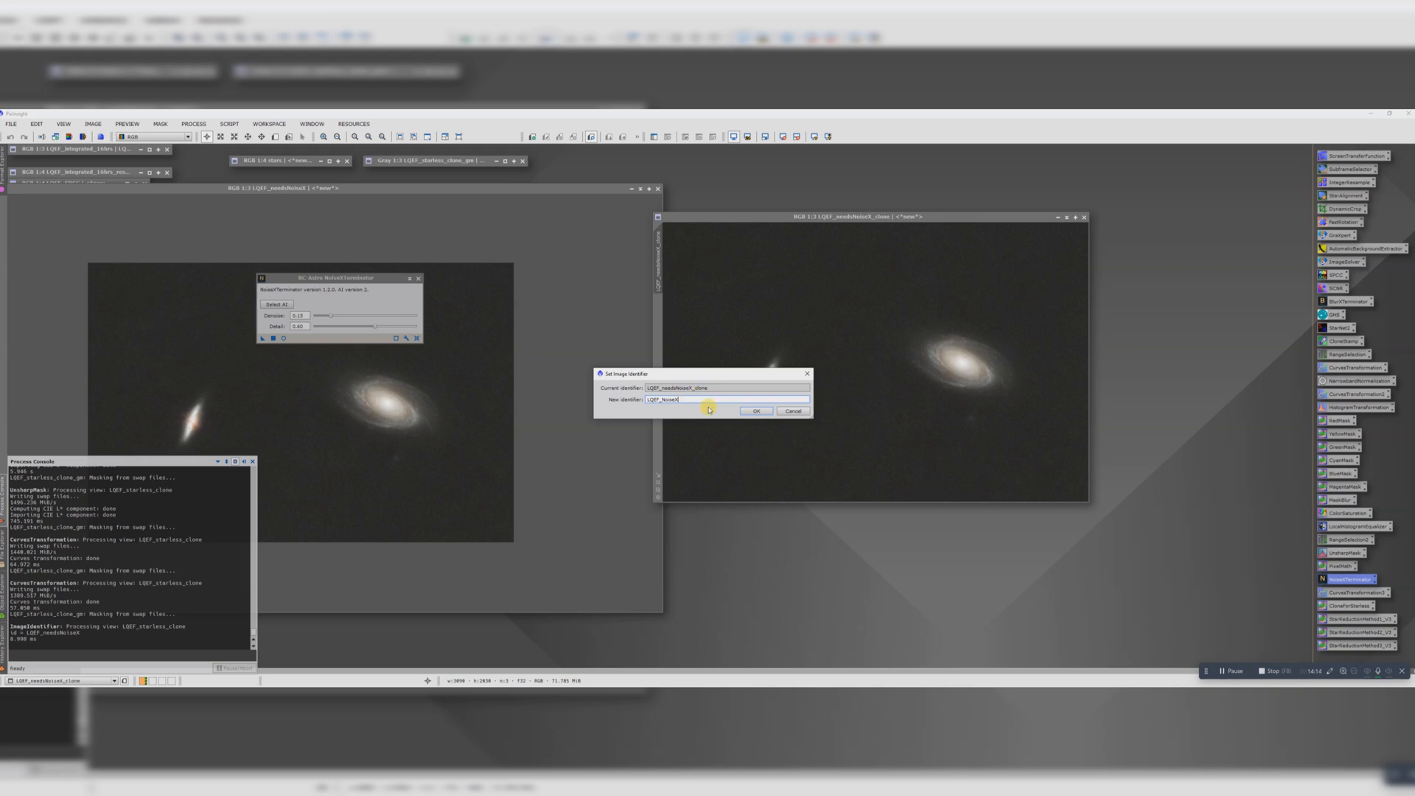
left_click(756, 410)
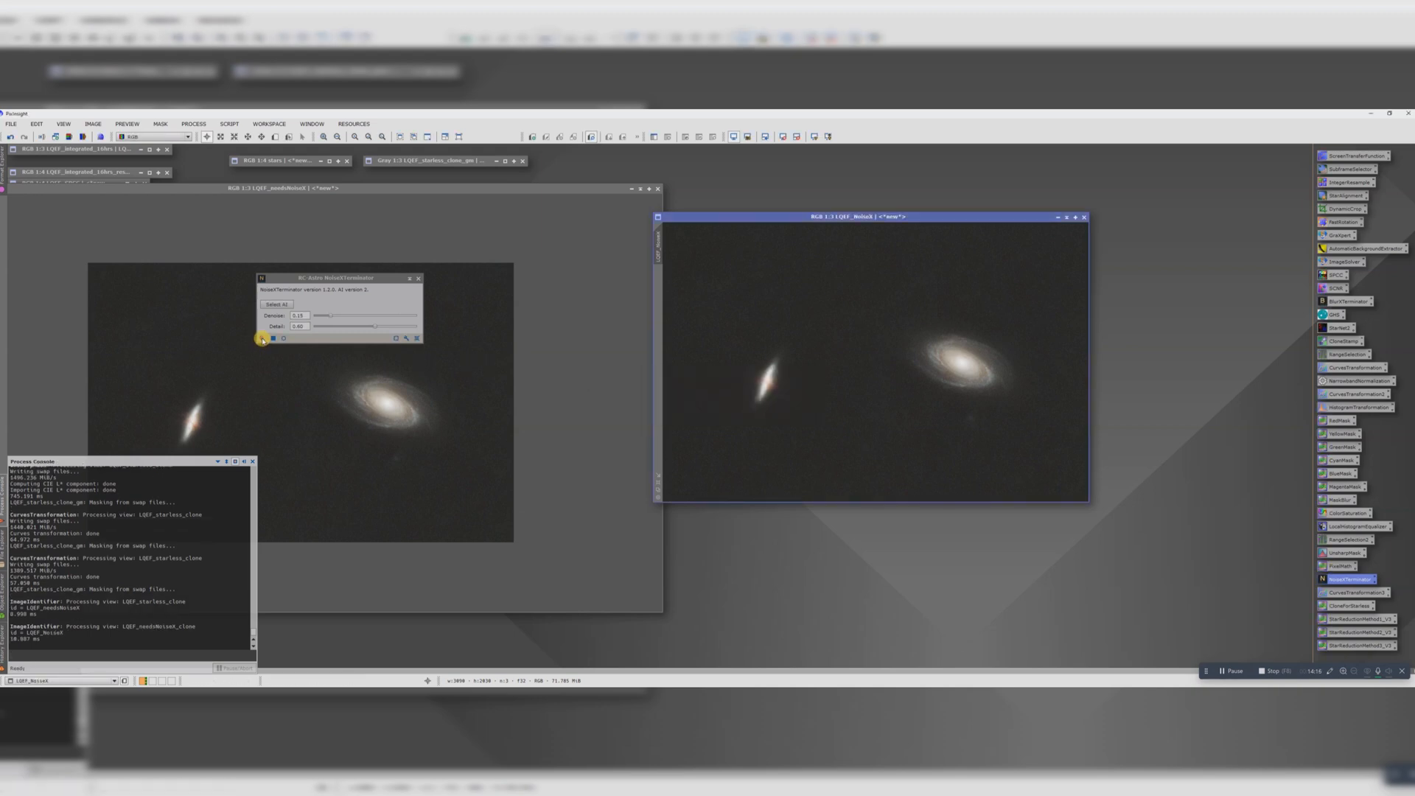
Denoise LQEF_NoiseX with NoiseXTerminator and adjust the Denoise strength for another pass.
left_click(262, 339)
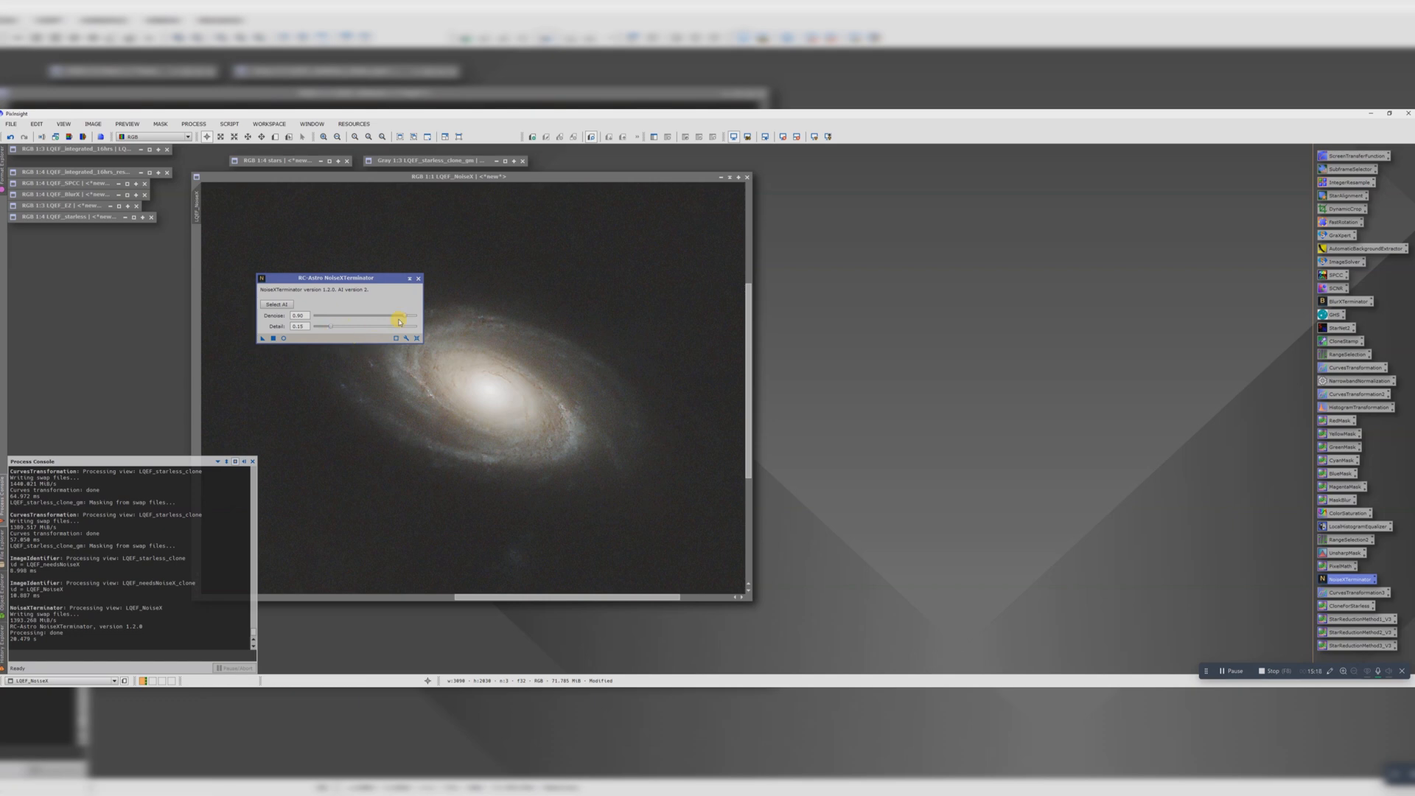
left_click_drag(398, 315, 344, 316)
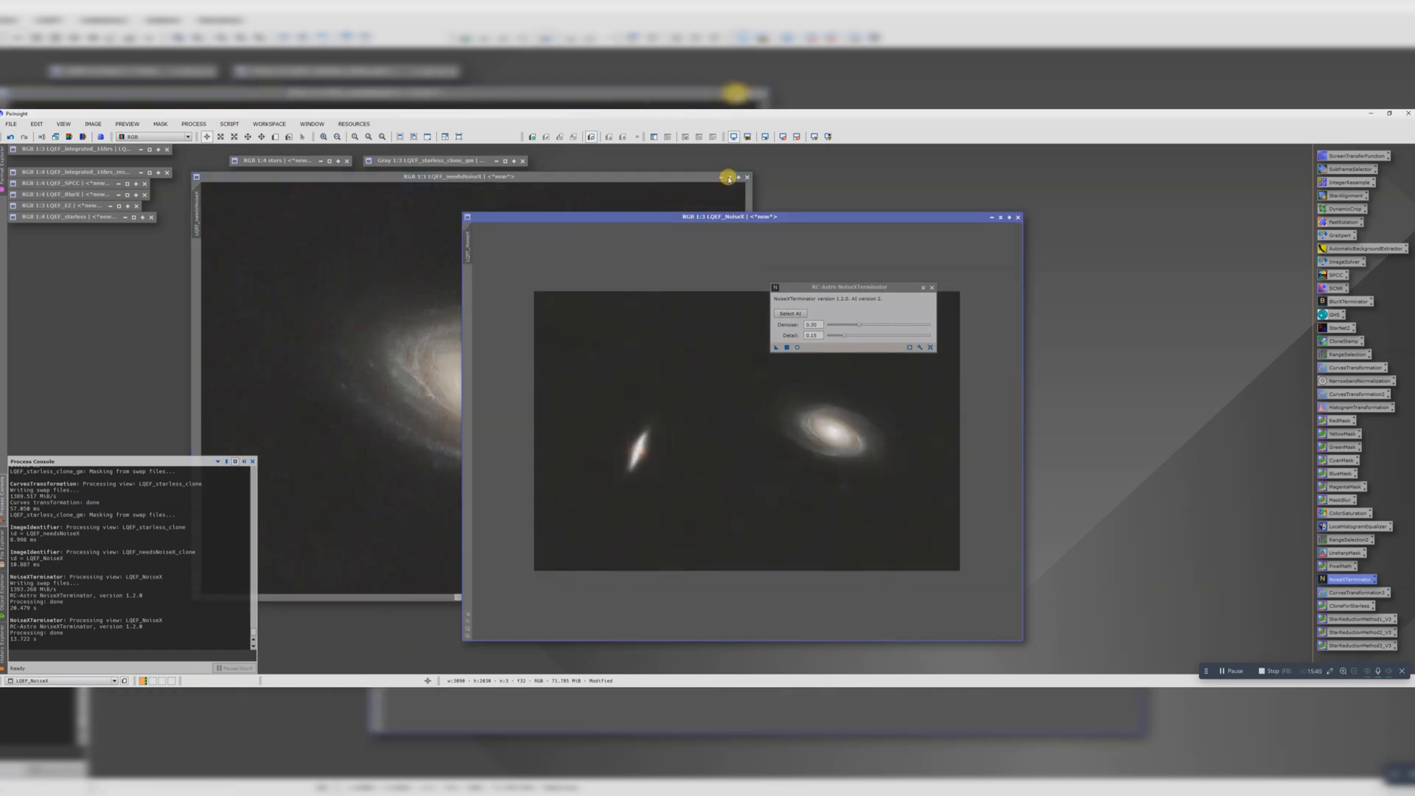
Run the Screen Stars script in star replacement mode on the denoised starless view to create the combined image.
left_click(746, 178)
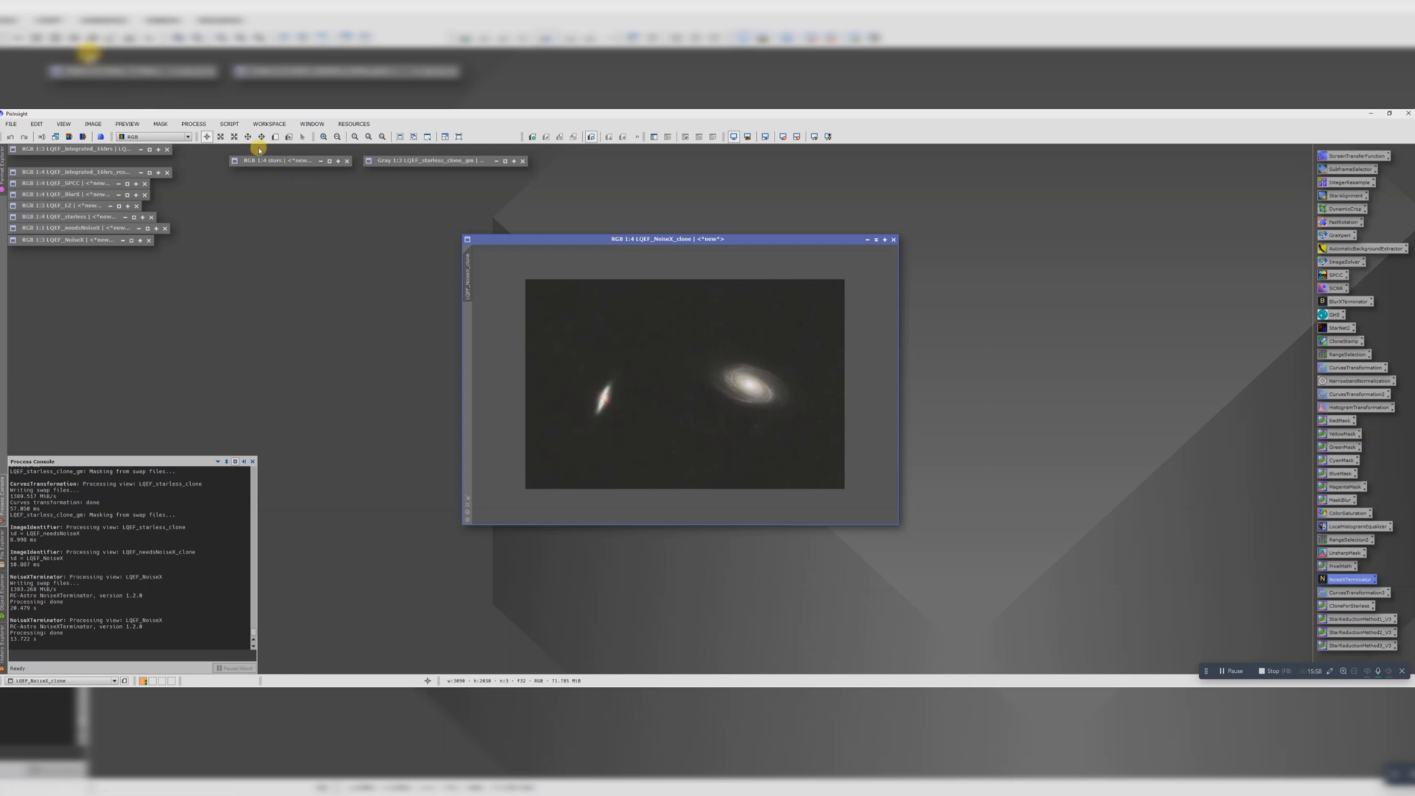
left_click(229, 123)
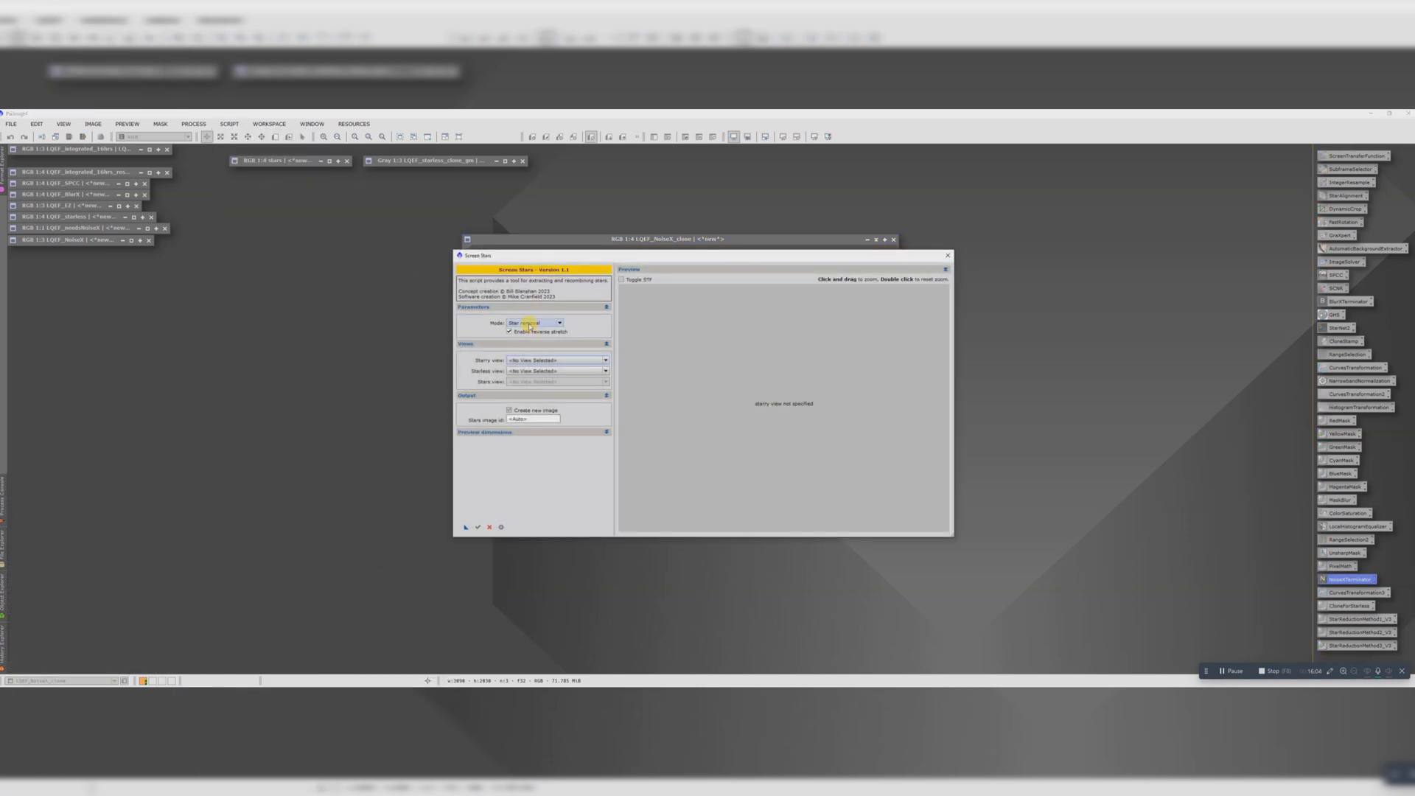
left_click(534, 322)
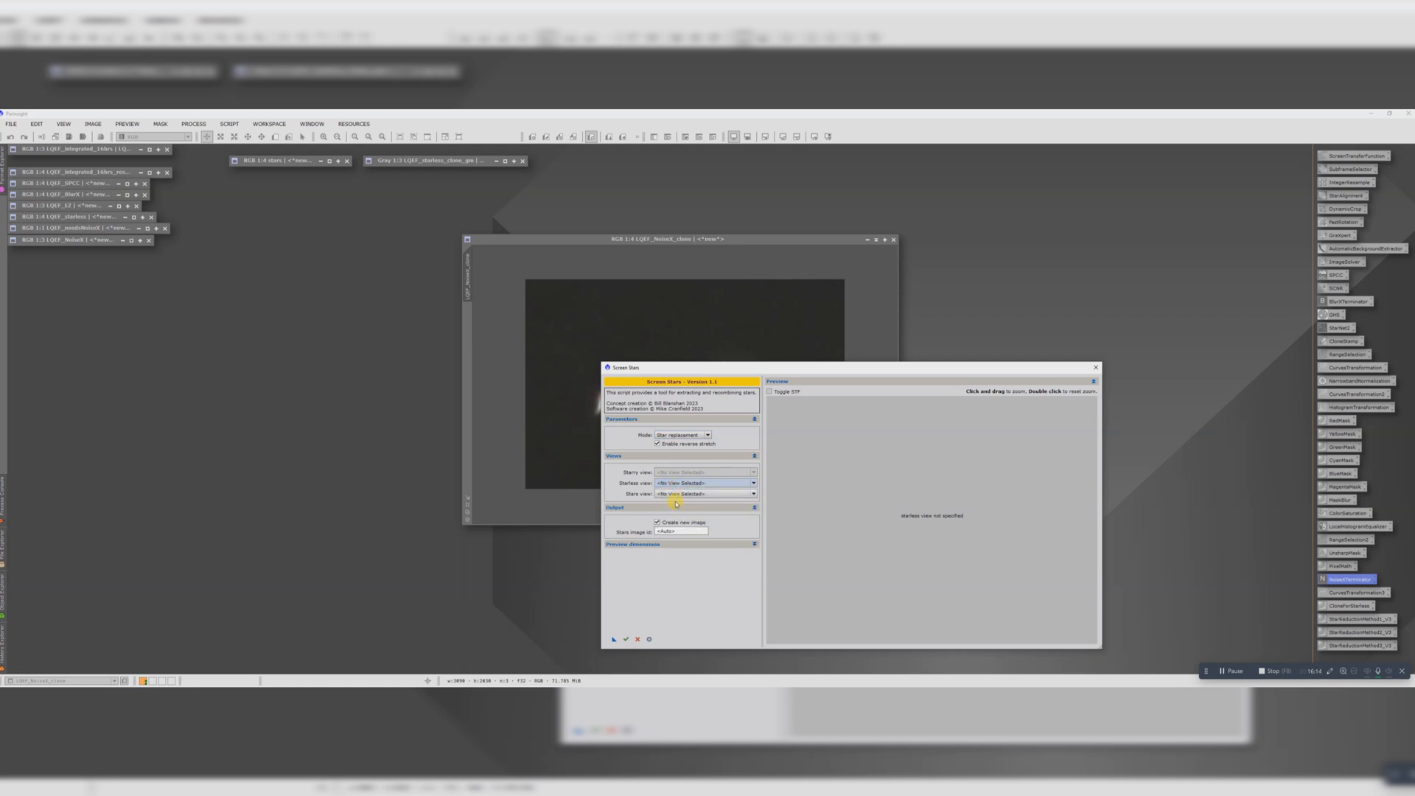
left_click(705, 481)
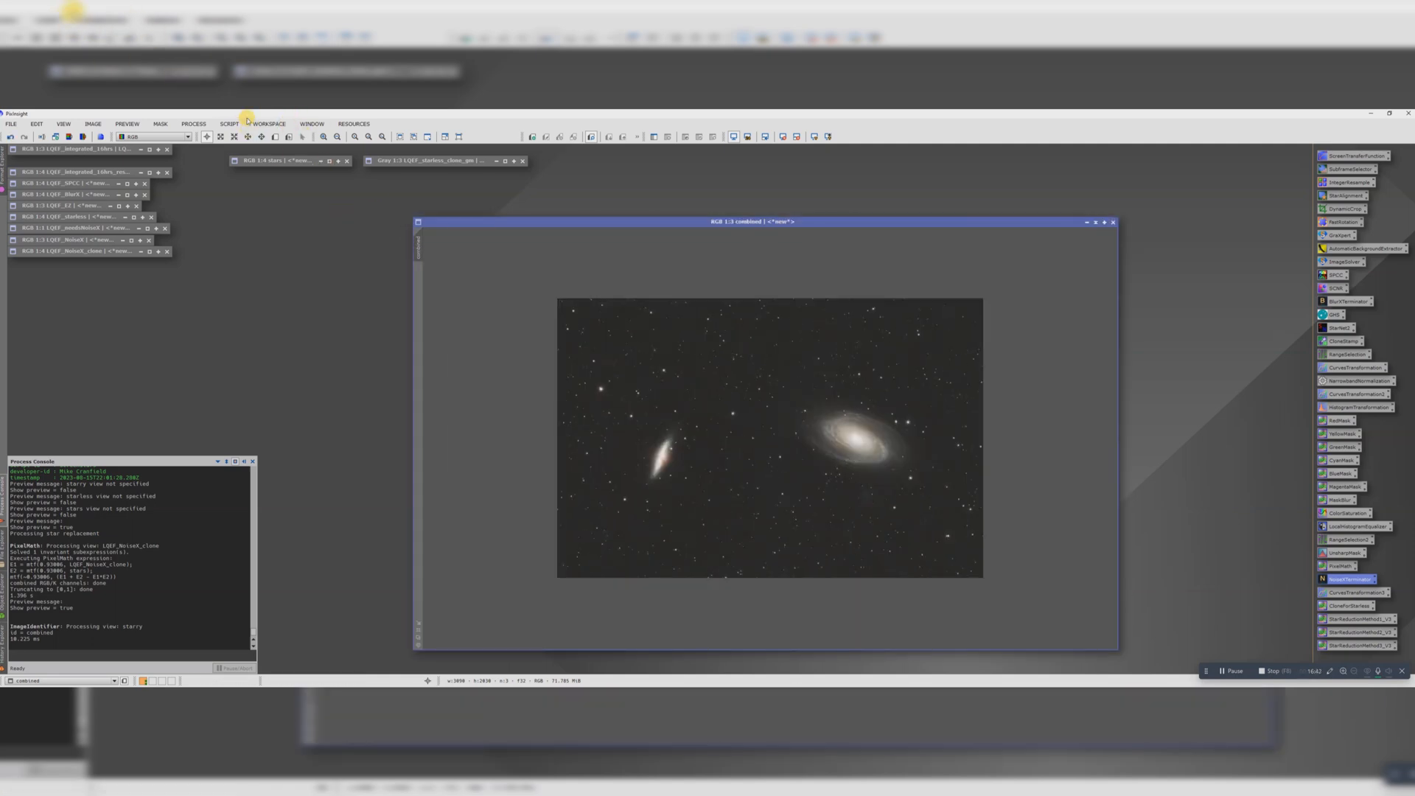
Run DarkStructureEnhance on the combined image with a slightly lowered Amount.
left_click(236, 124)
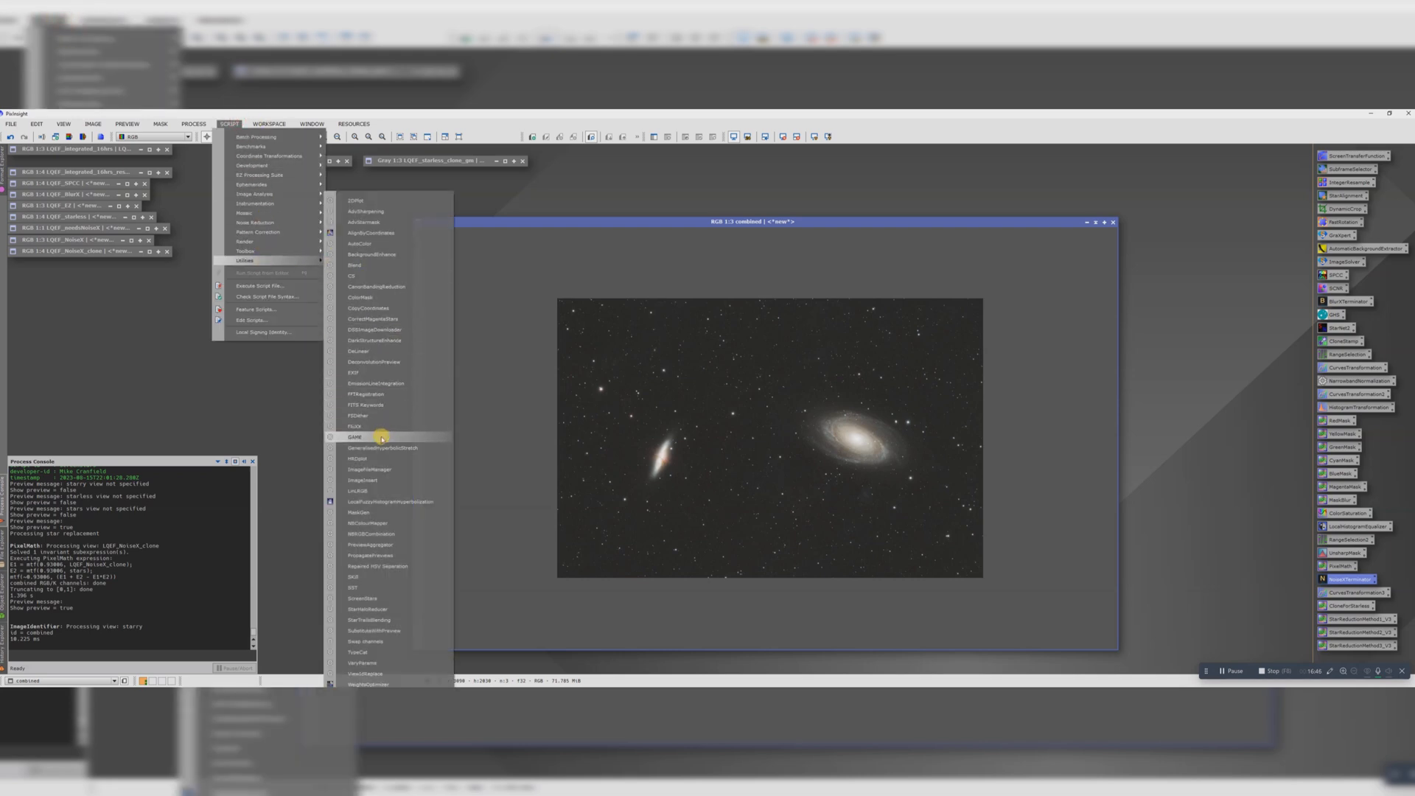
mouse_move(382, 338)
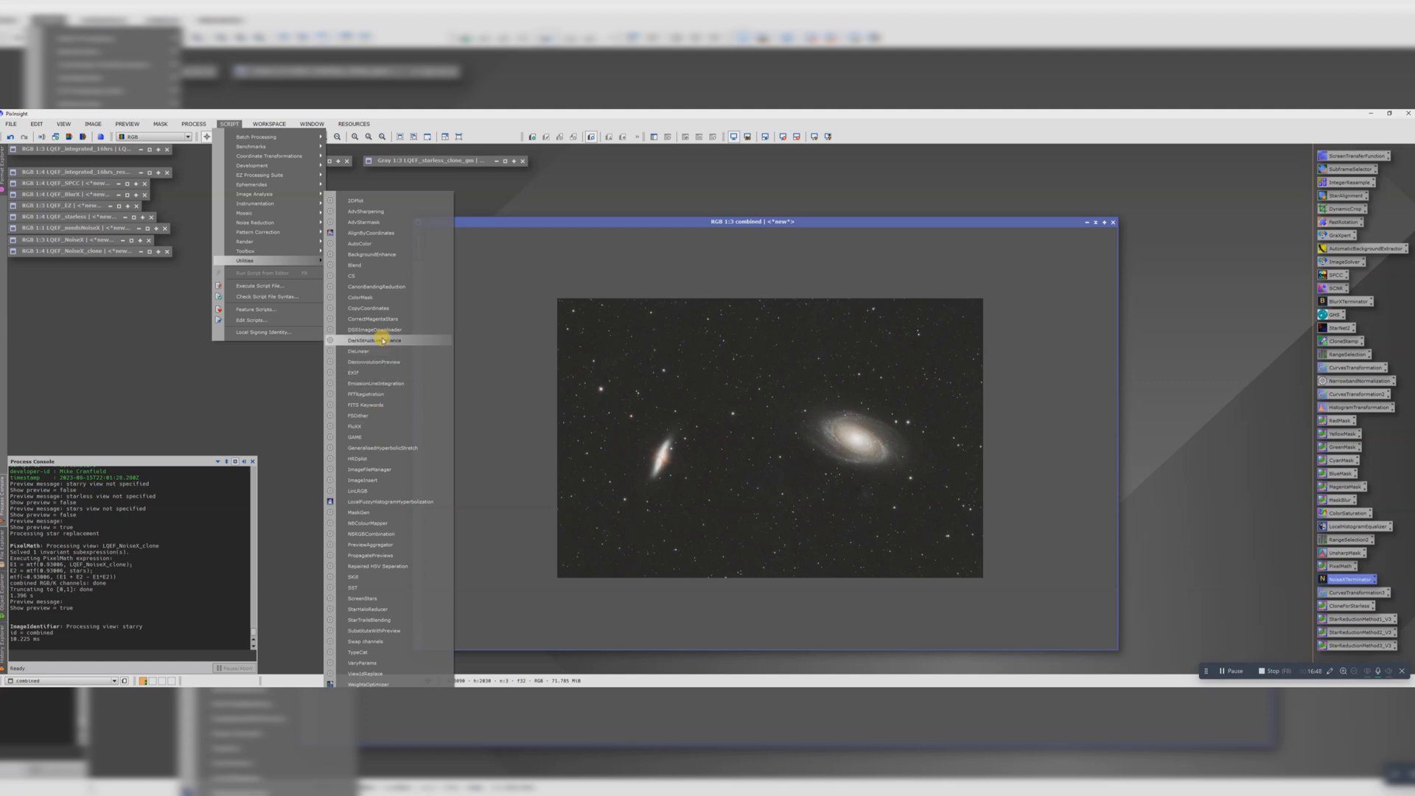
left_click(366, 339)
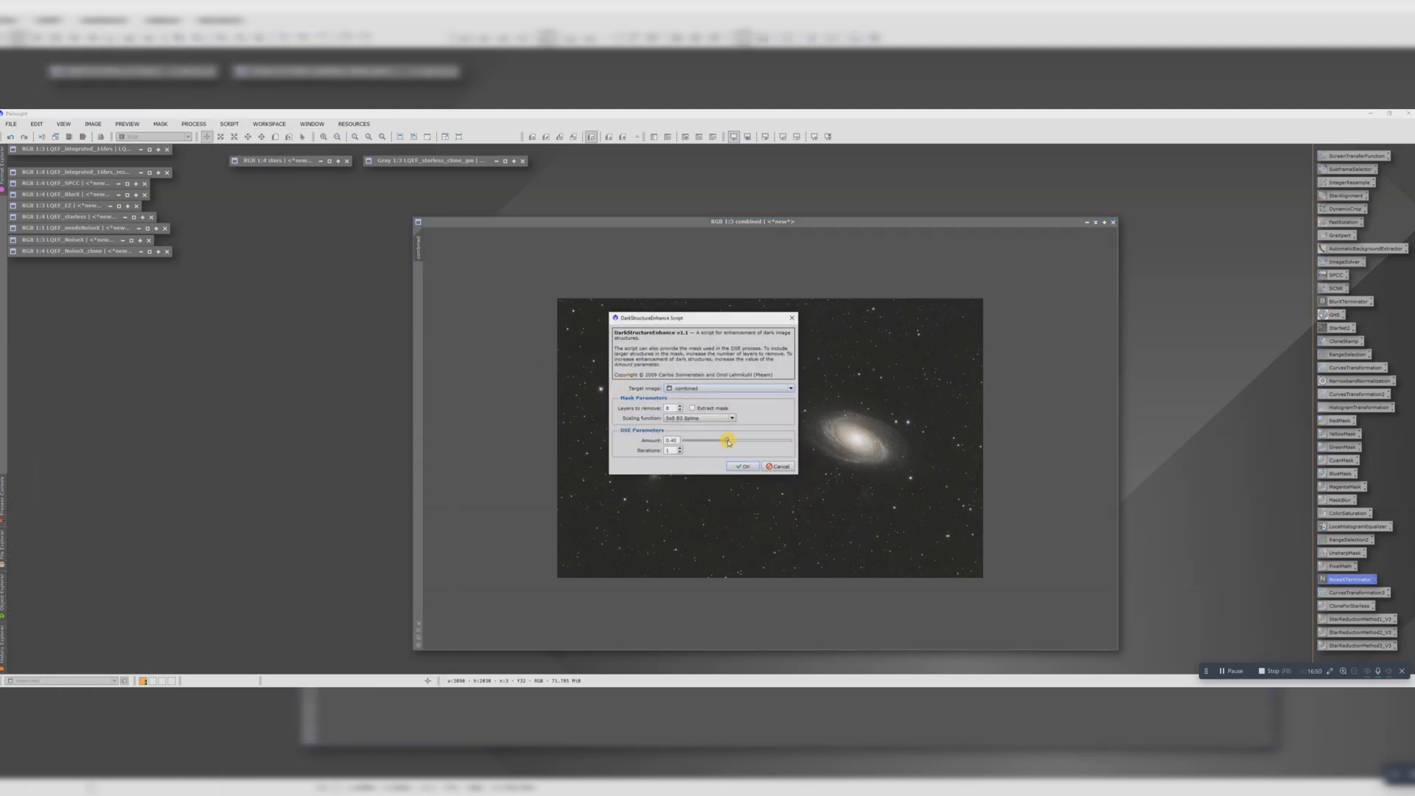
left_click_drag(727, 440, 706, 442)
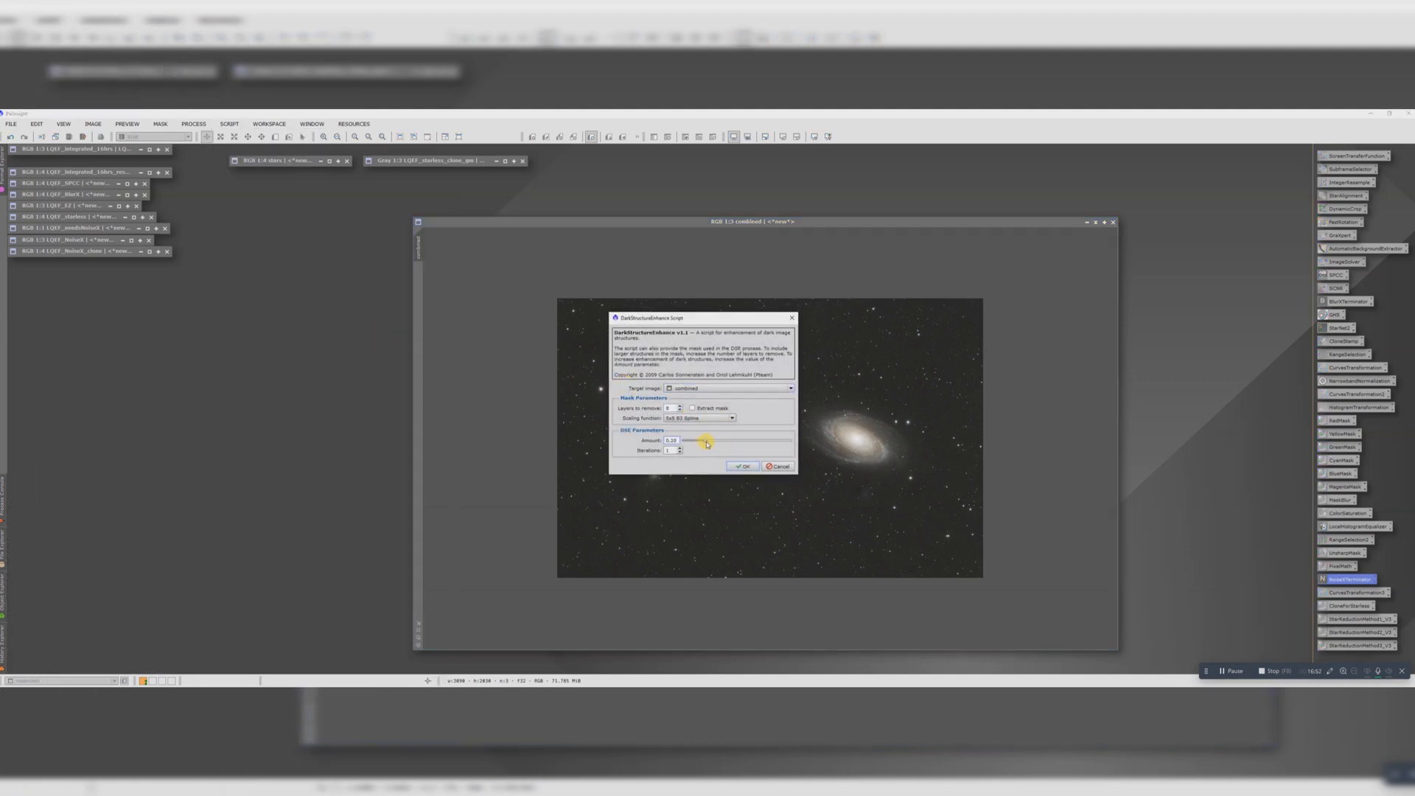
left_click(742, 464)
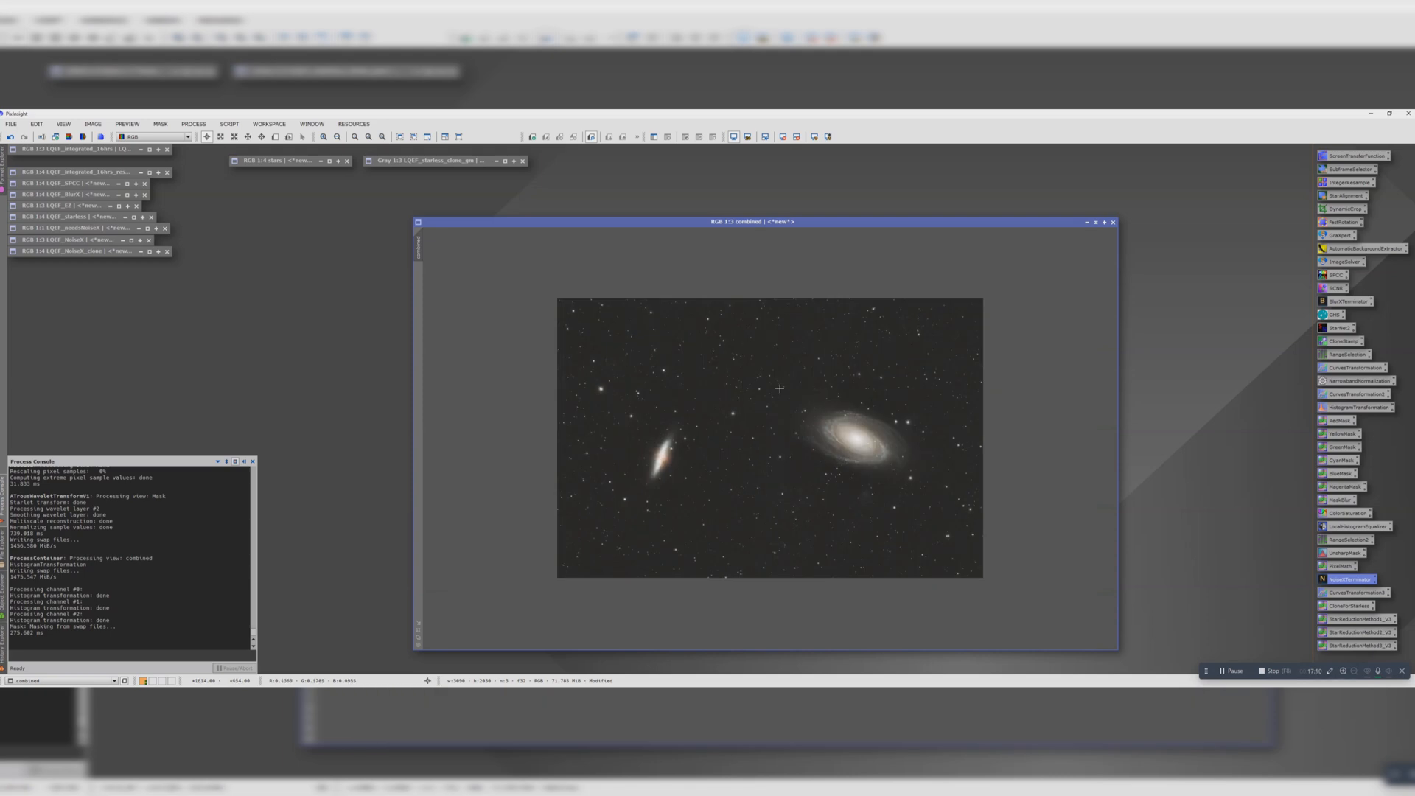
mouse_move(1094, 495)
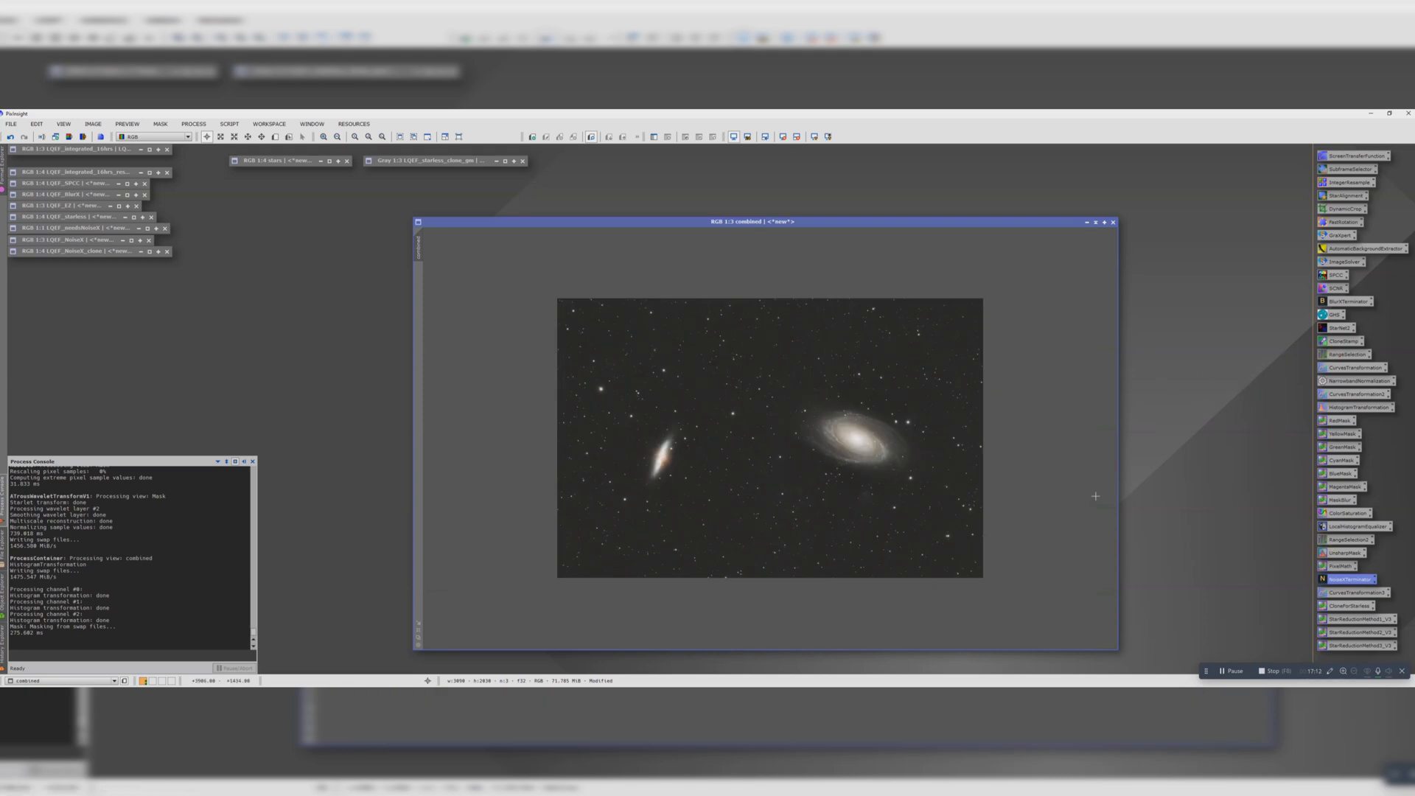
mouse_move(870, 448)
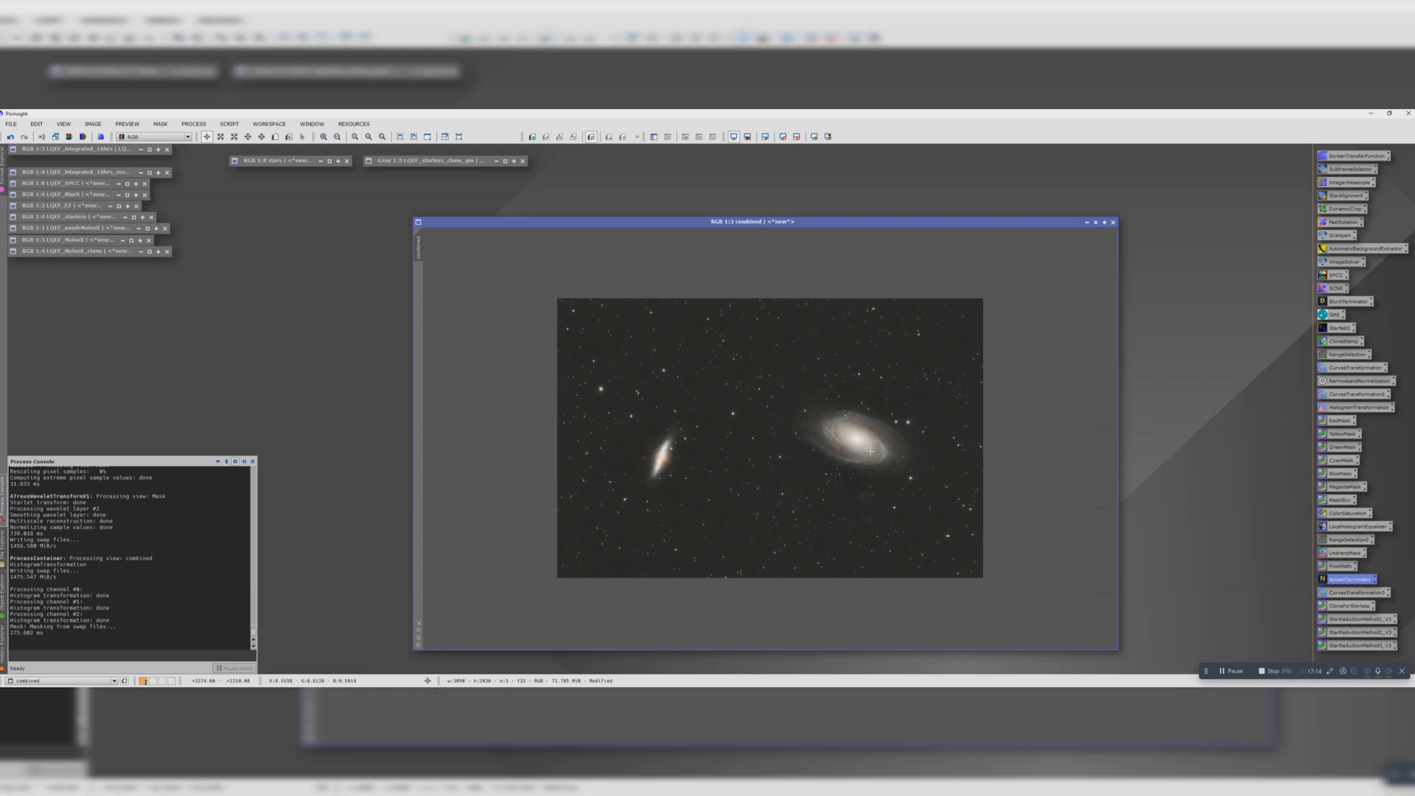
mouse_move(602, 277)
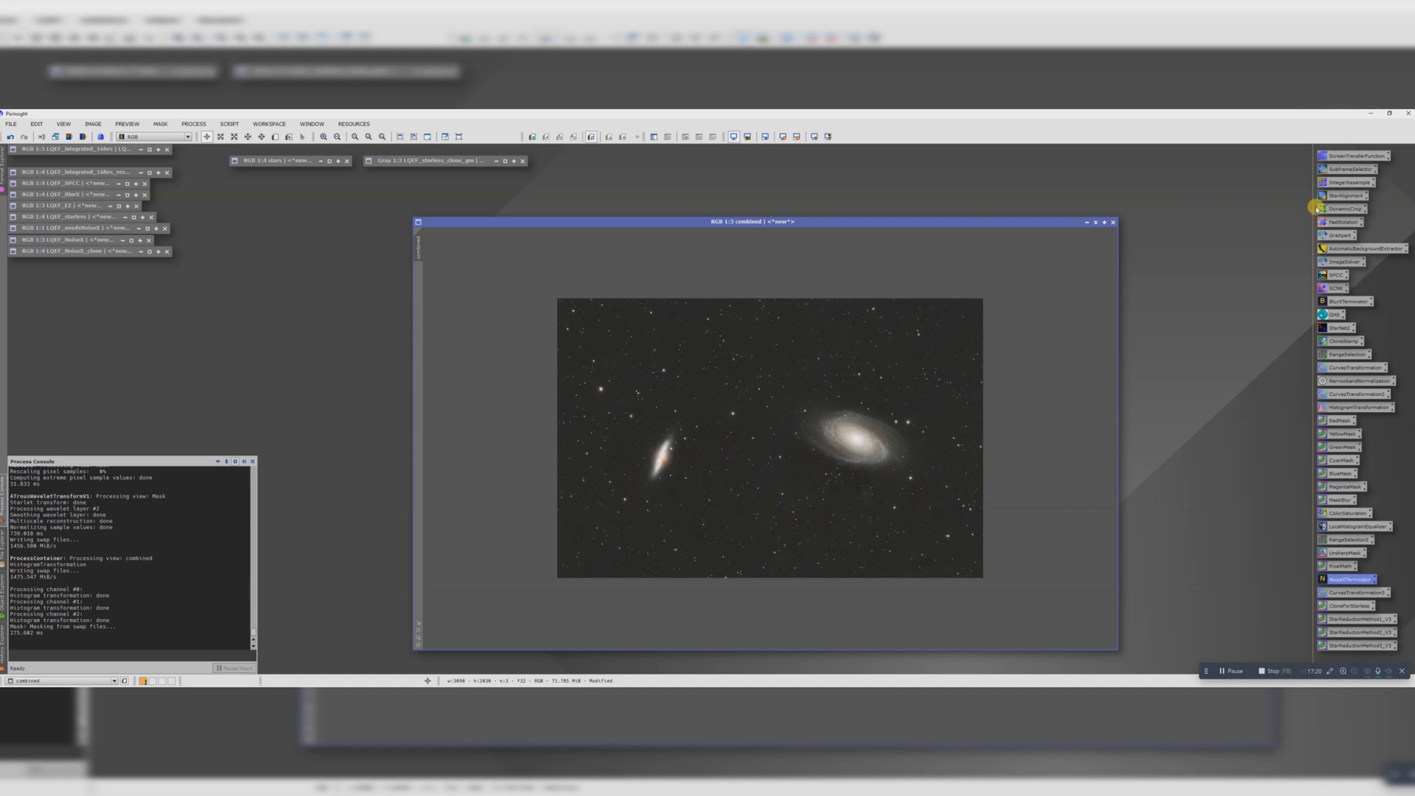
Upsample the combined image by a factor of 2 with IntegerResample, then bring up DynamicCrop.
left_click(1344, 182)
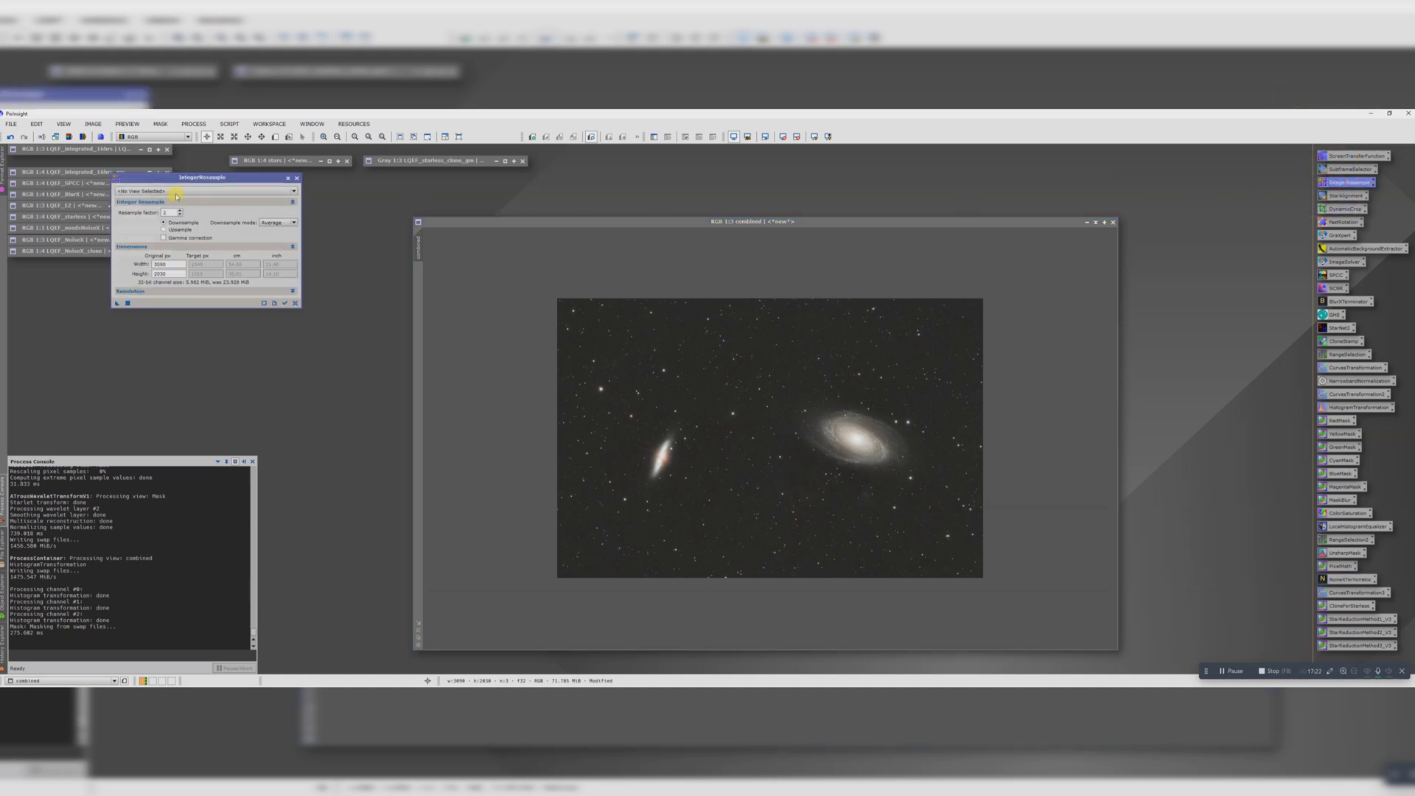
left_click(207, 191)
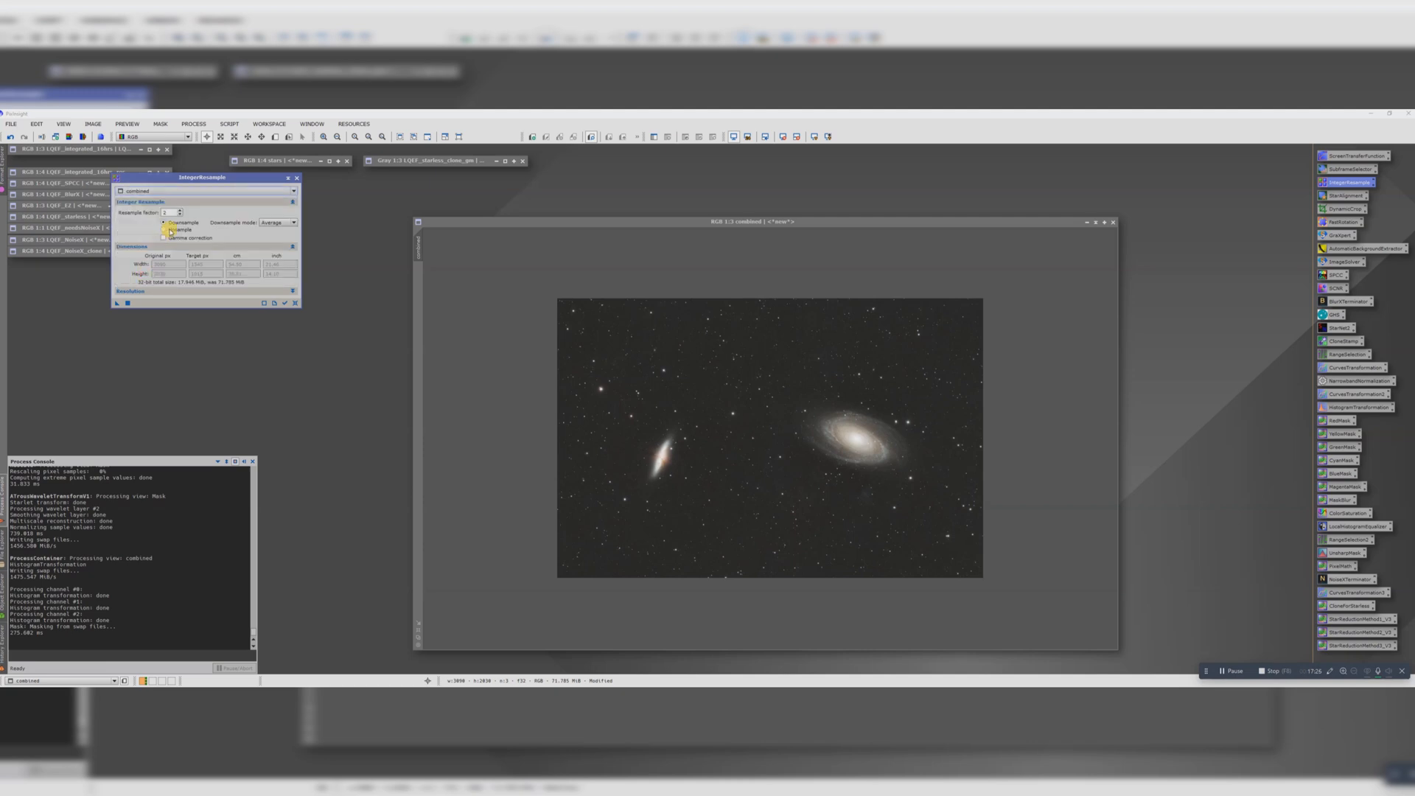
left_click(167, 230)
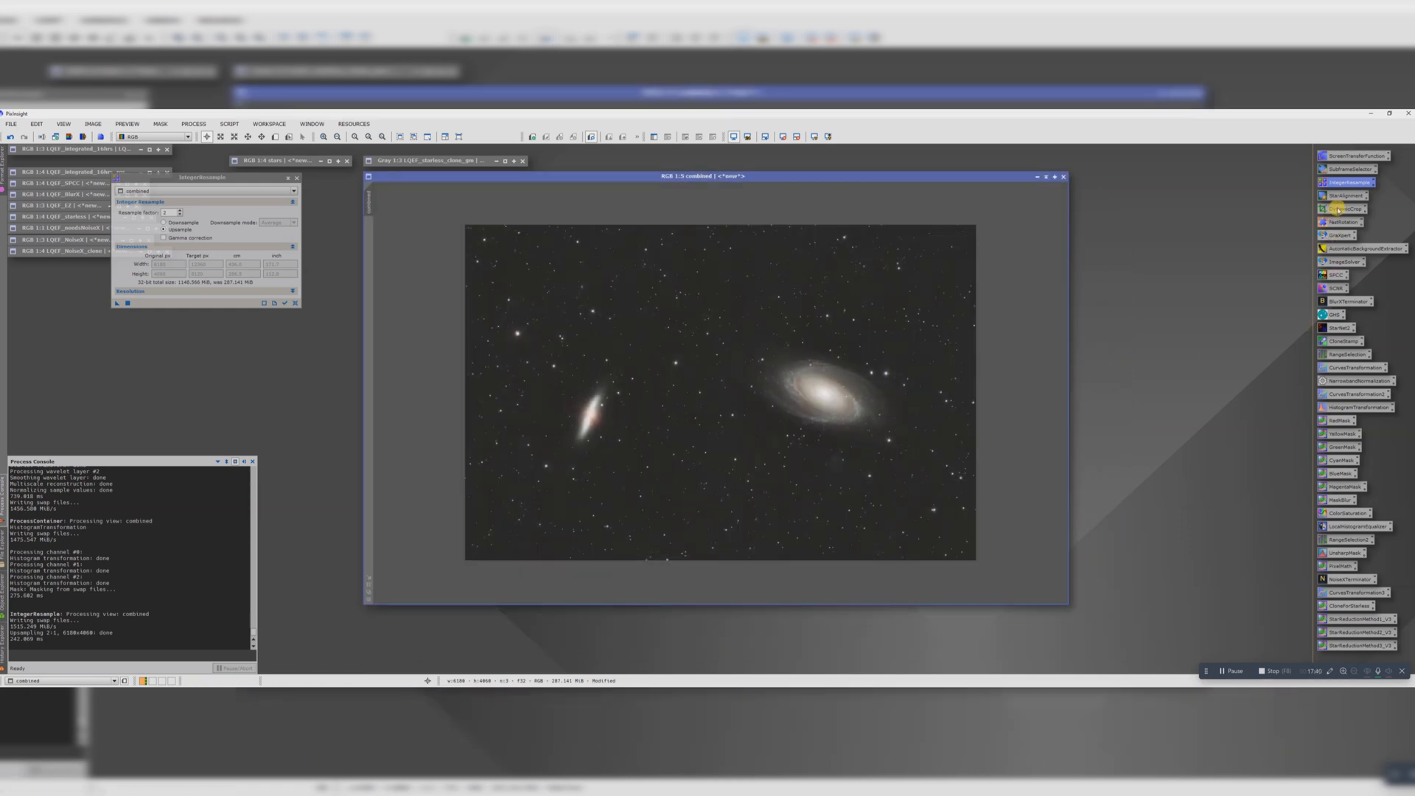
left_click(1347, 212)
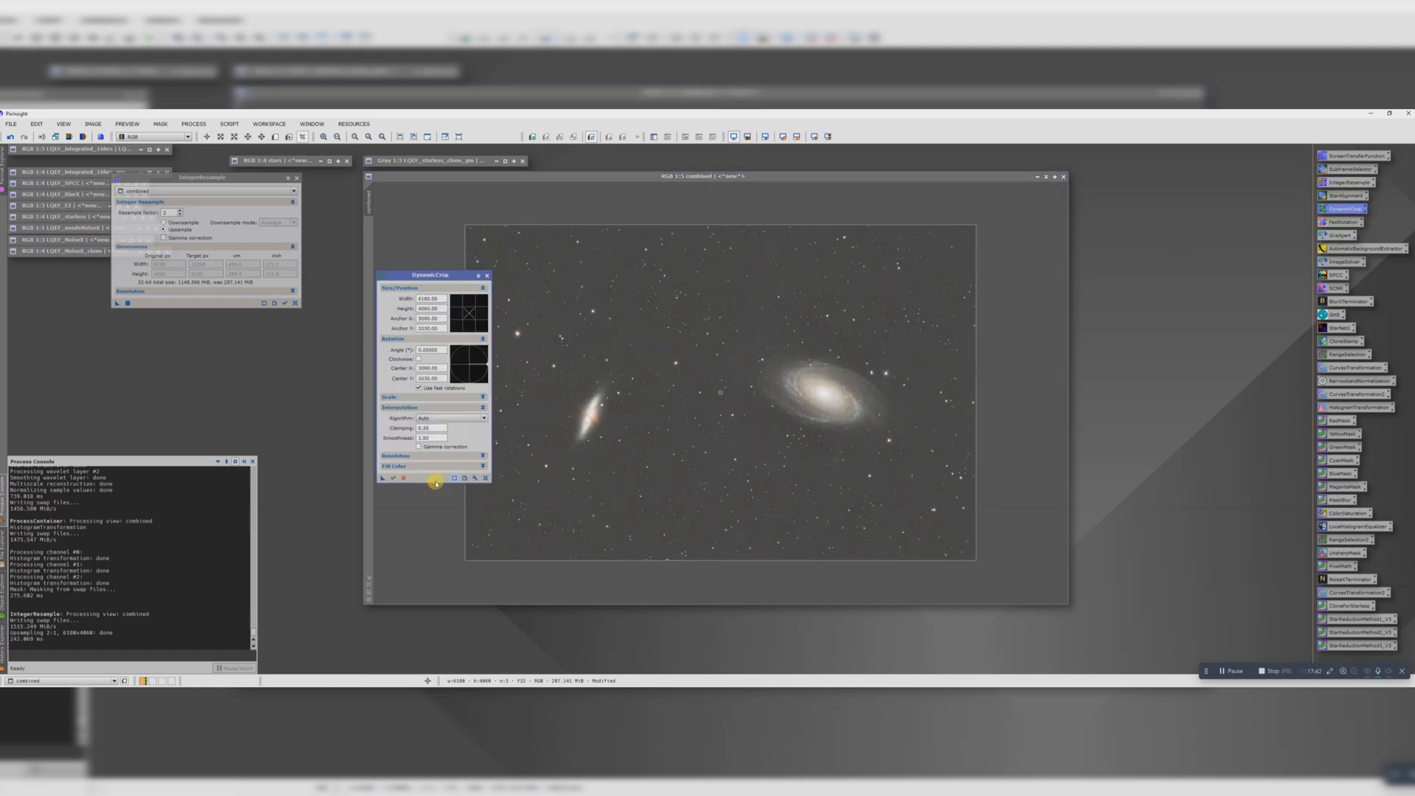